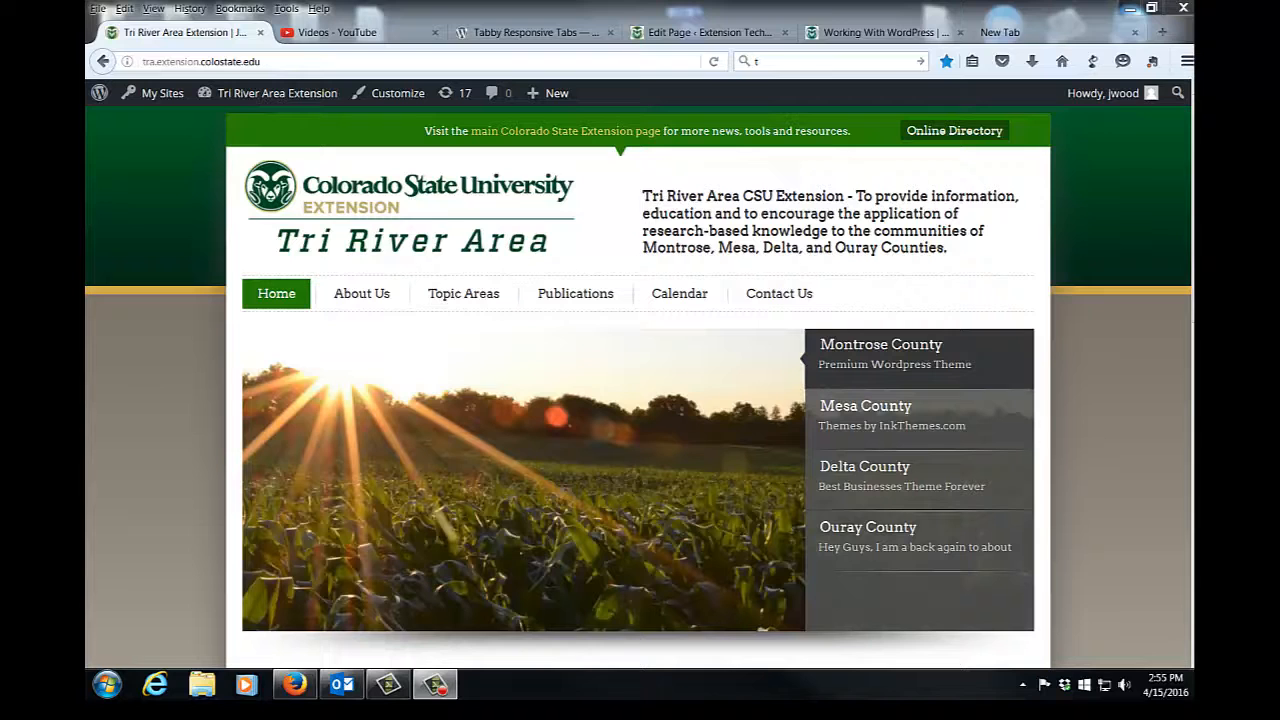
mouse_move(804, 412)
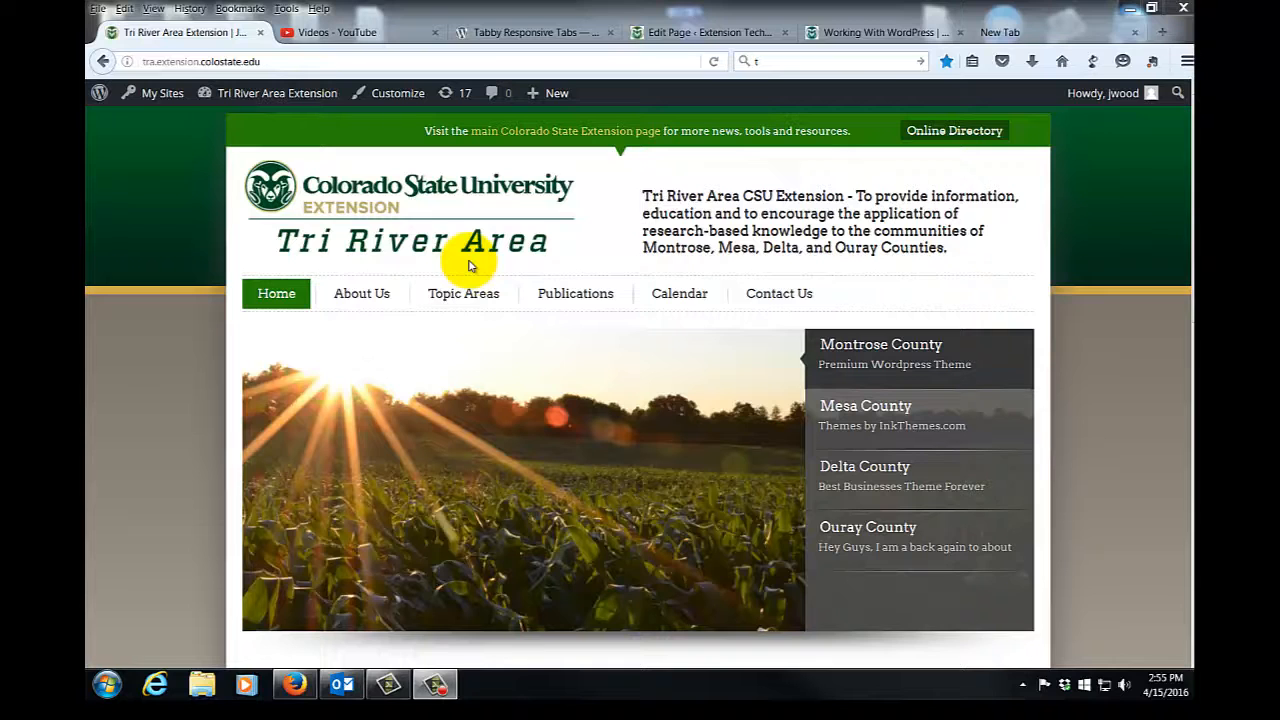
Step: Go to the Family and Consumer Science page from the Topic Areas menu
click(464, 292)
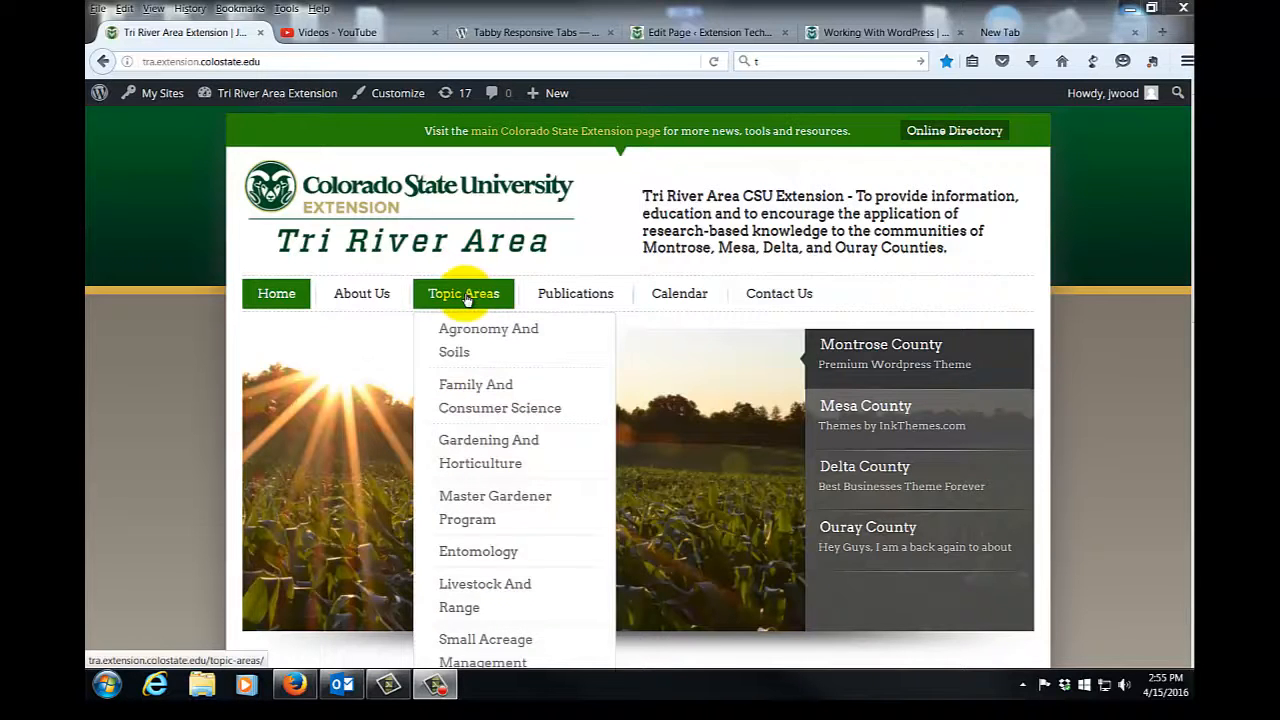
mouse_move(460, 384)
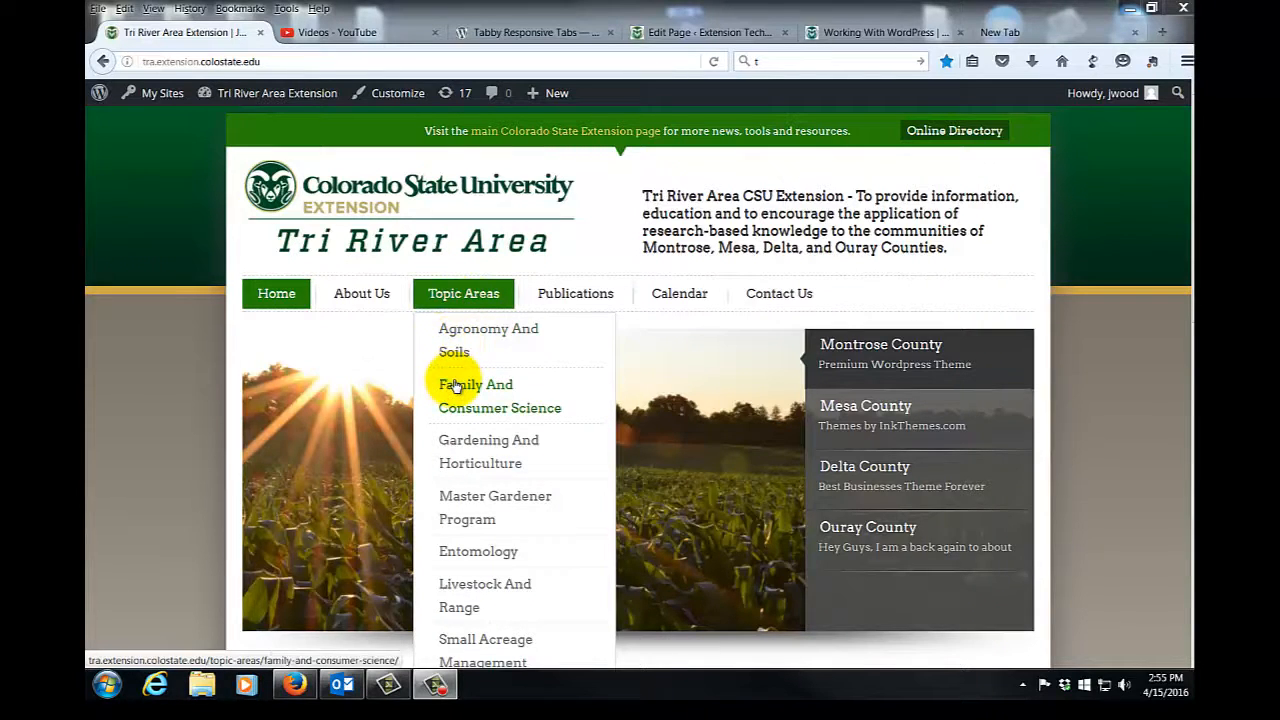
click(500, 396)
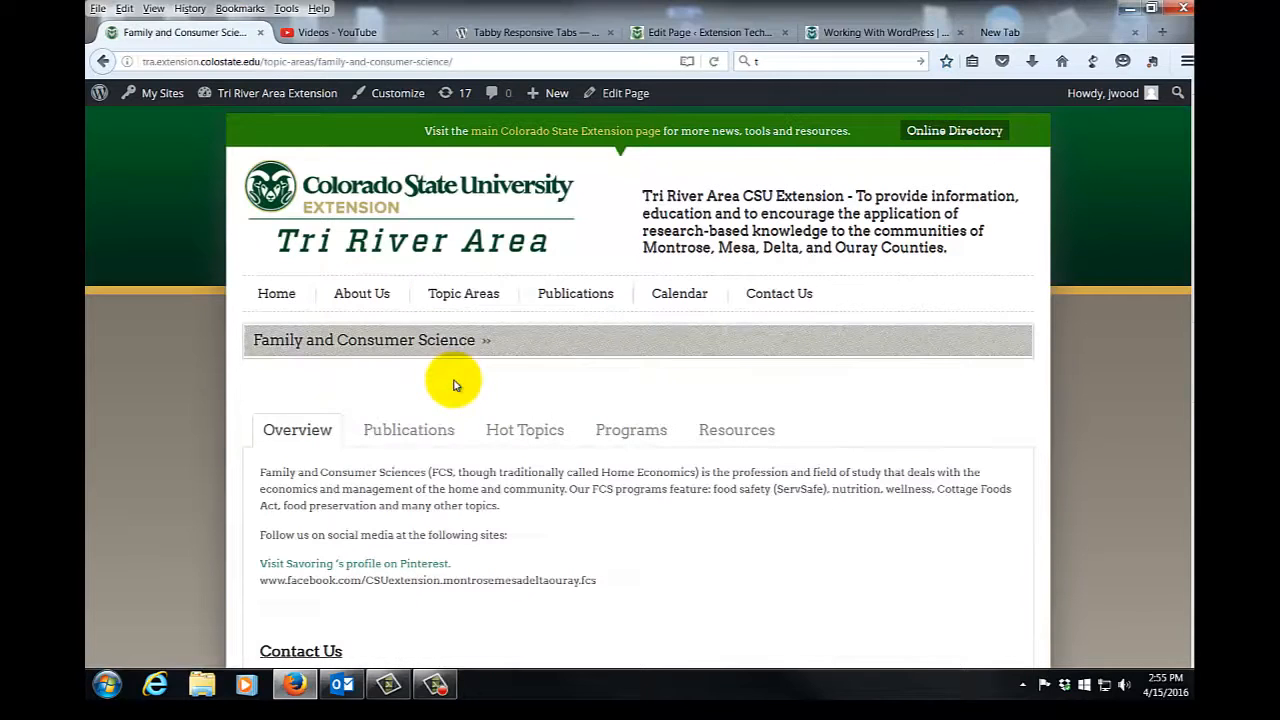
mouse_move(318, 450)
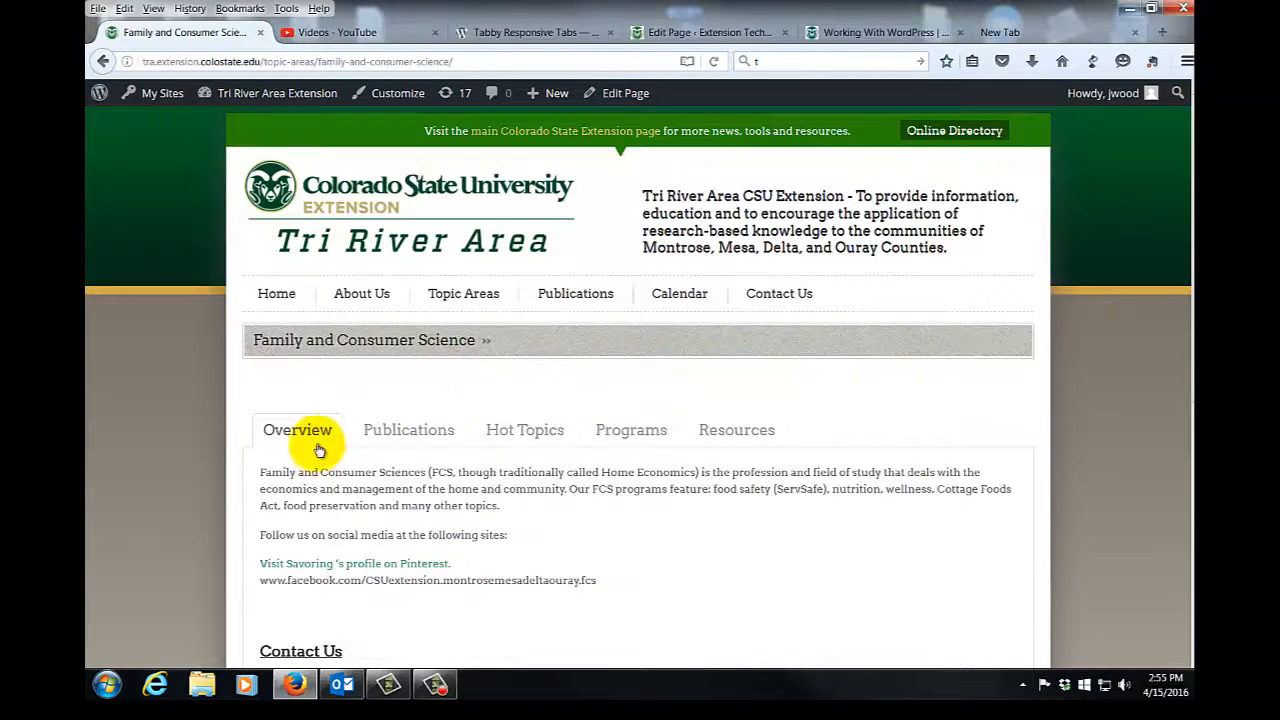
Step: Look through the page's Hot Topics and Resources tabs
click(408, 428)
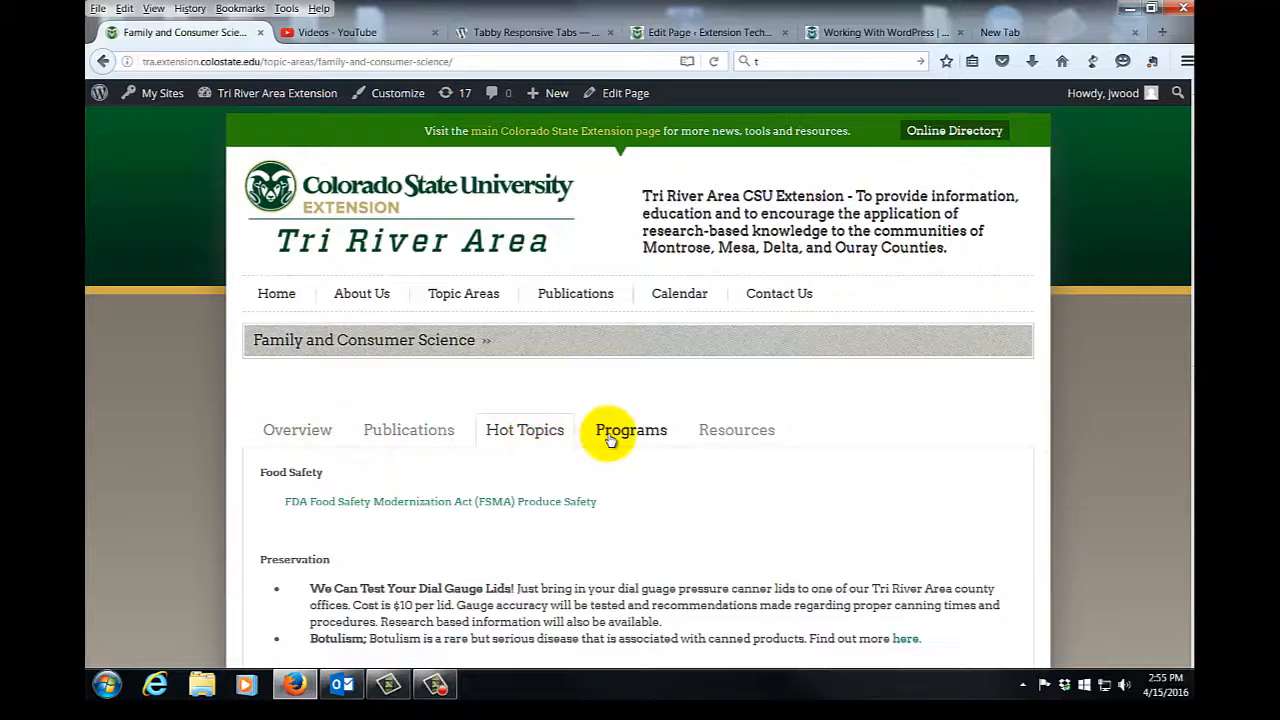
click(736, 430)
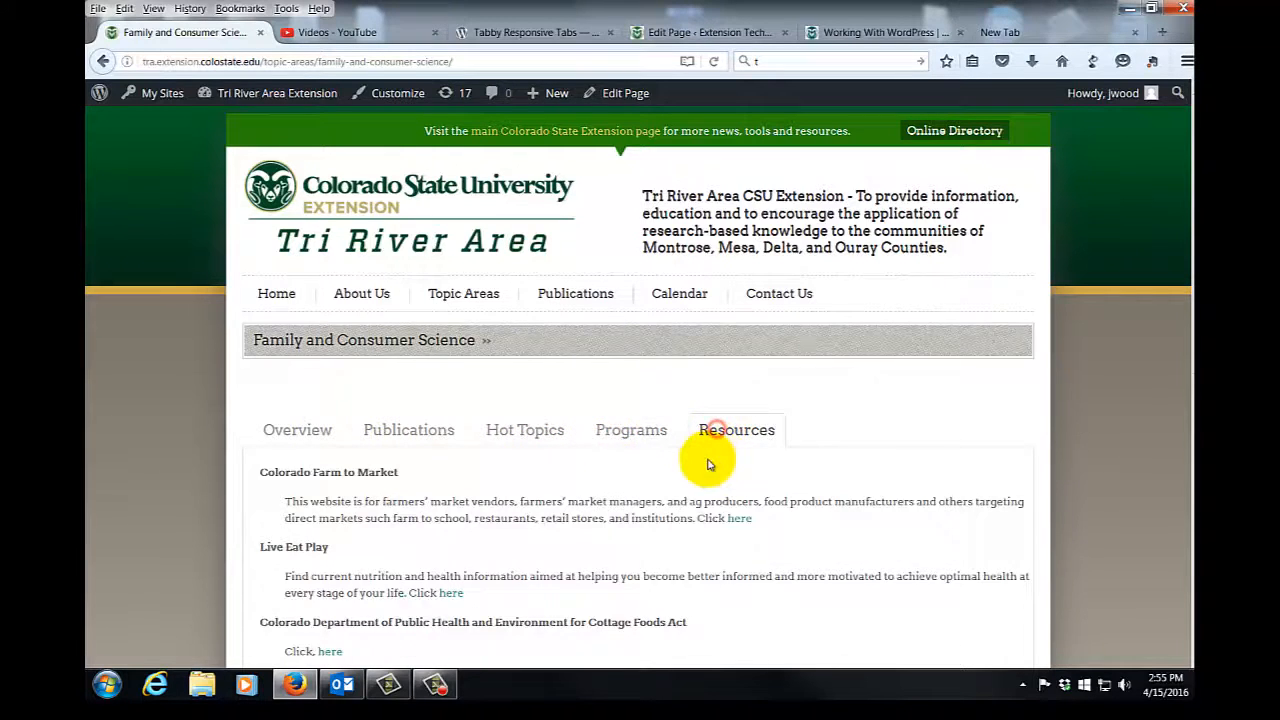
scroll(down, 3)
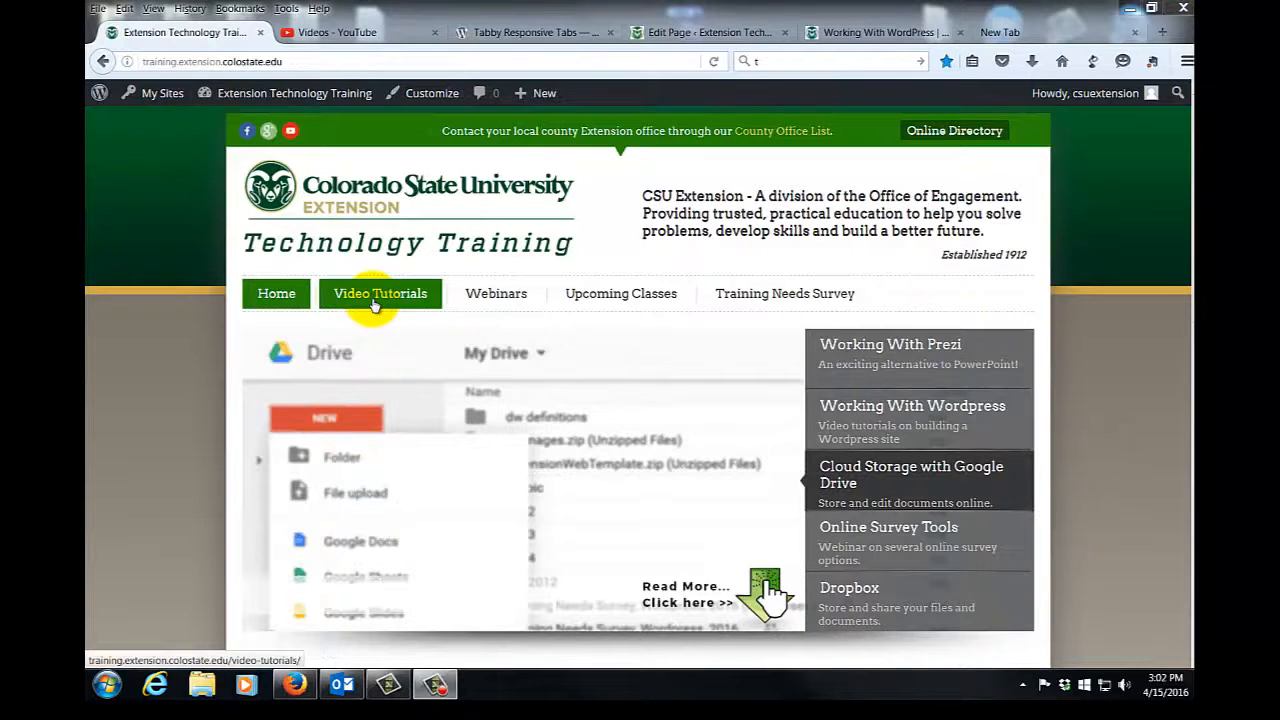
Step: Switch to the Technology Training site's admin Dashboard via the toolbar site menu
click(294, 92)
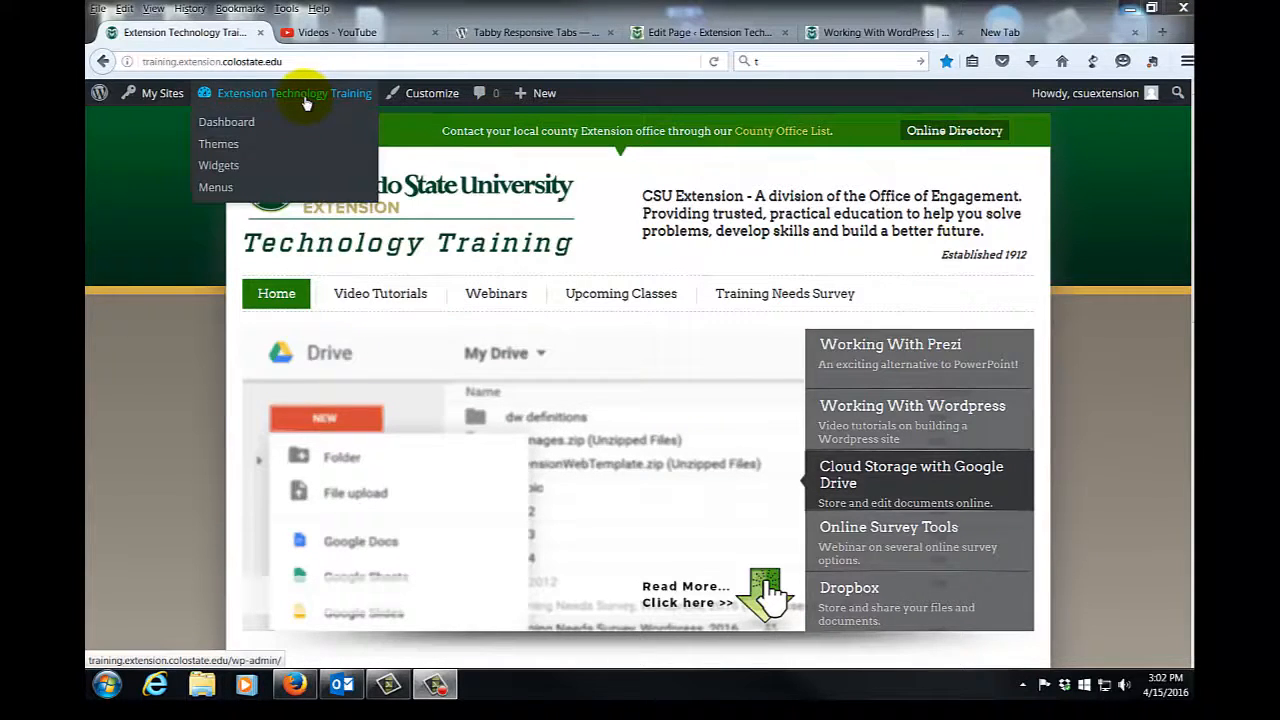
click(226, 122)
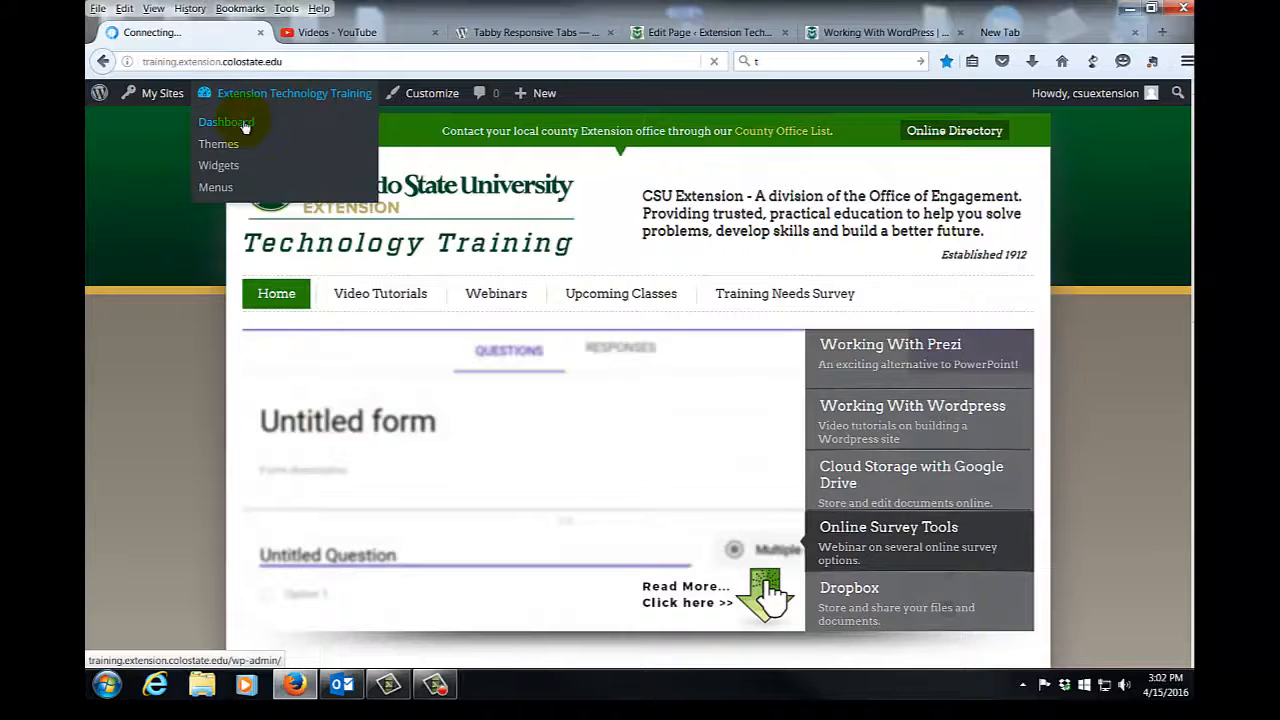
click(228, 122)
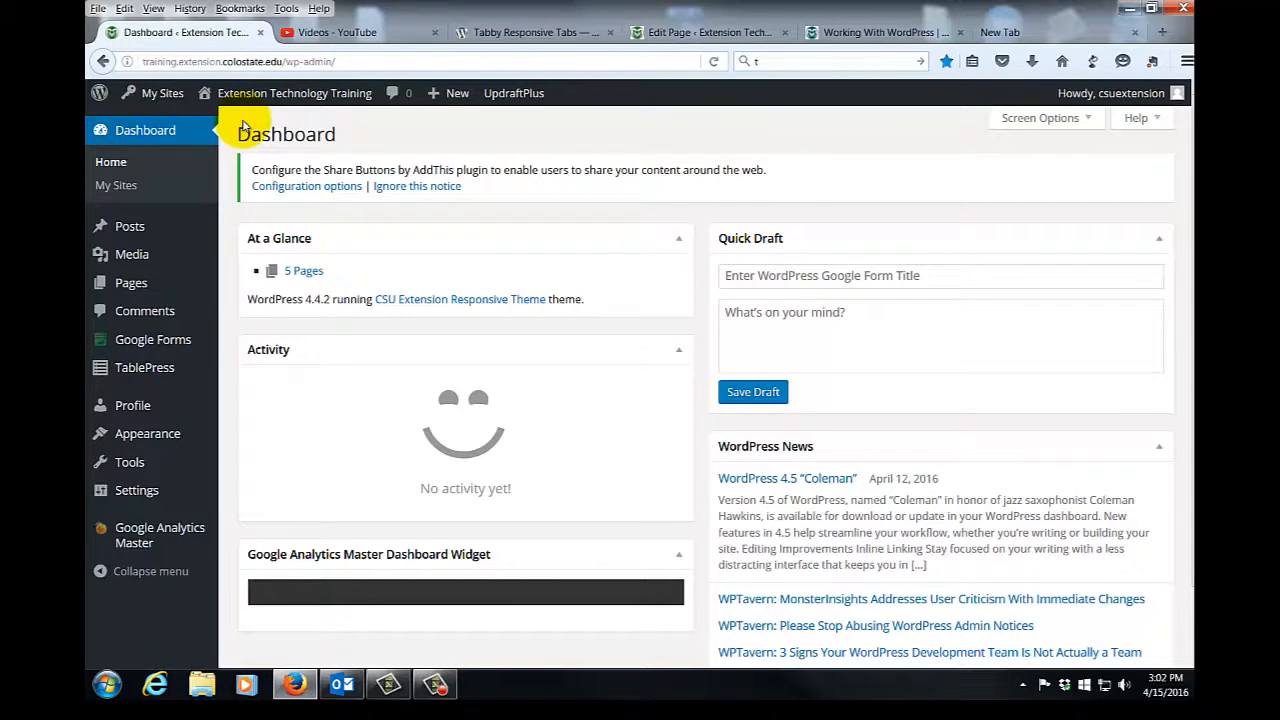
mouse_move(200, 190)
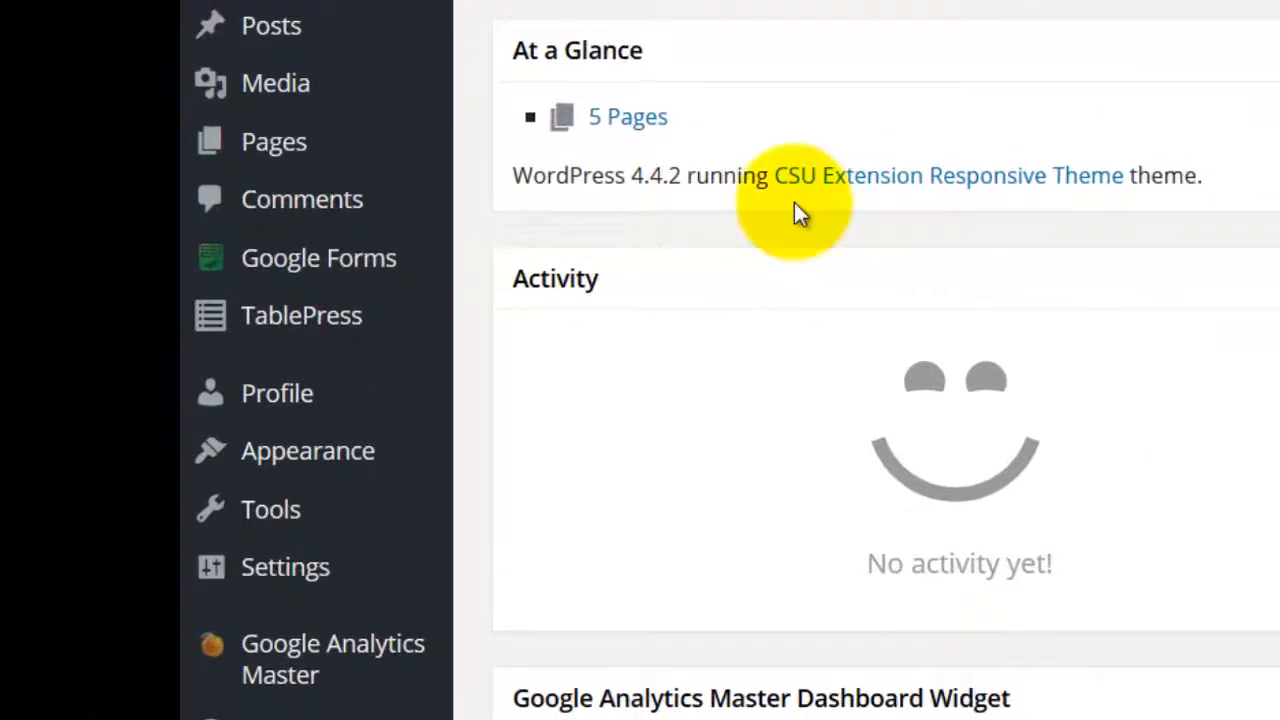
mouse_move(272, 136)
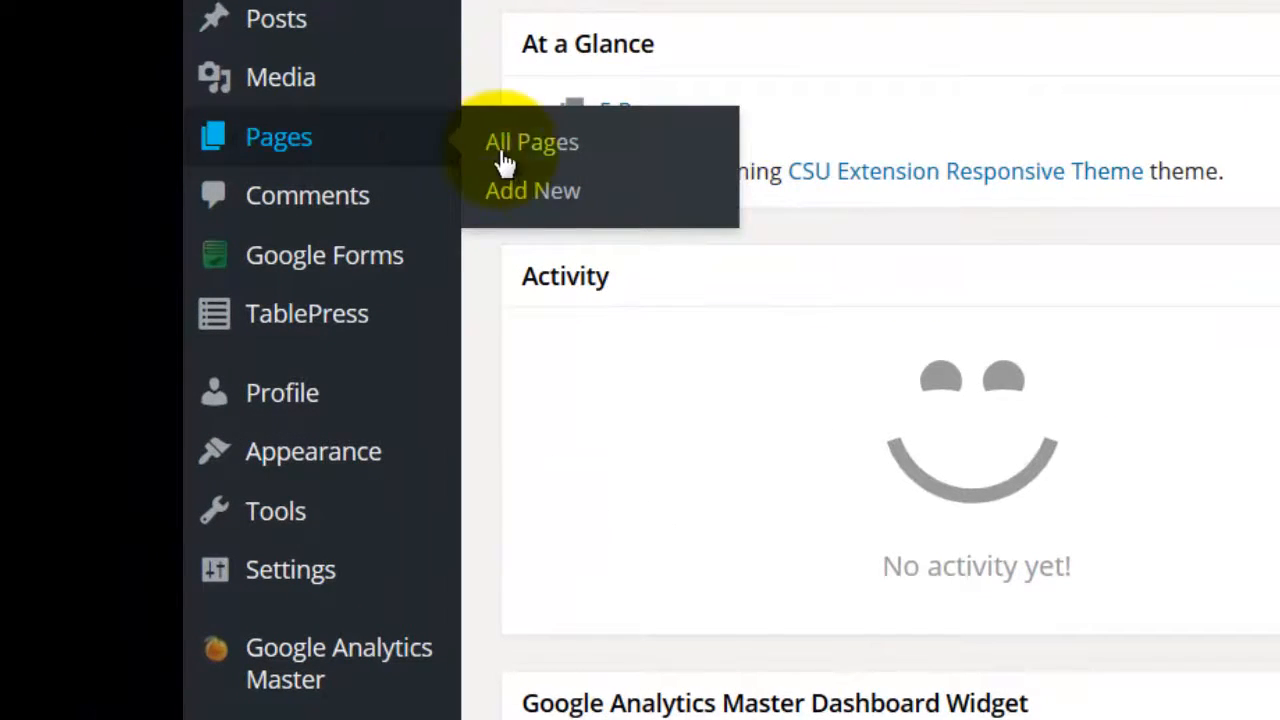
mouse_move(504, 196)
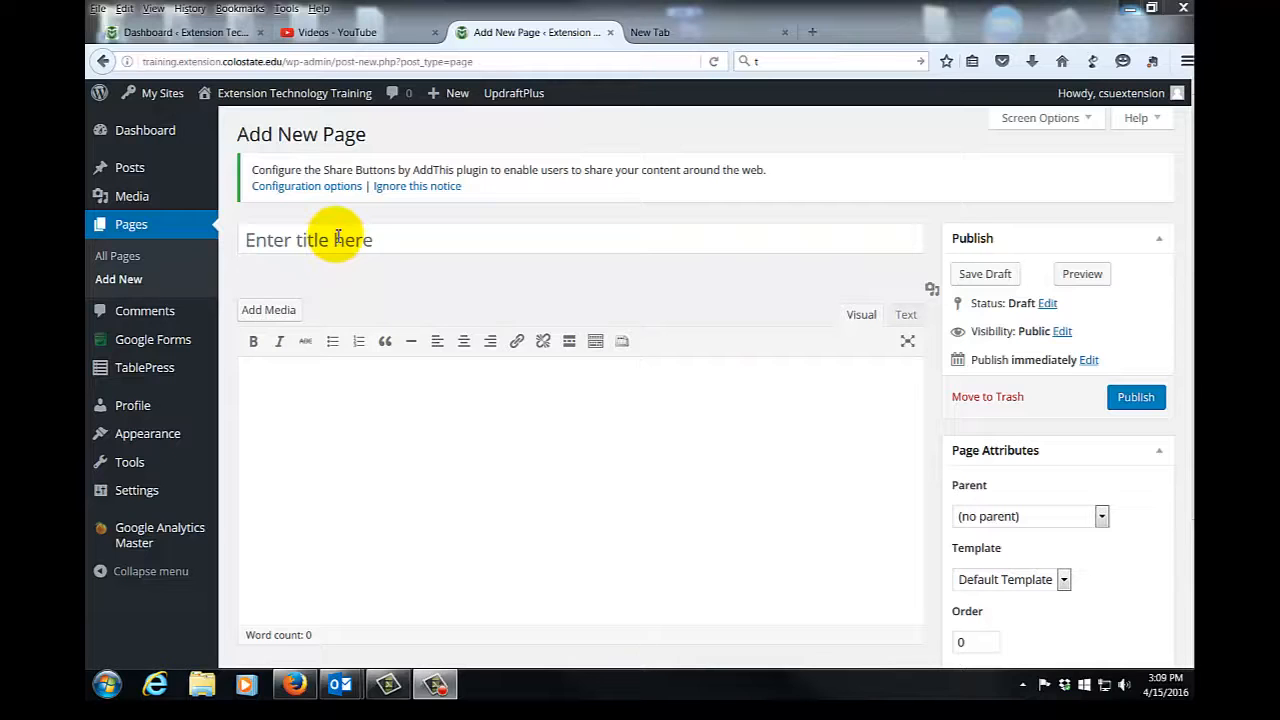
Step: Title the new page 'Working With Wordpress'
text(Working With Wordpress)
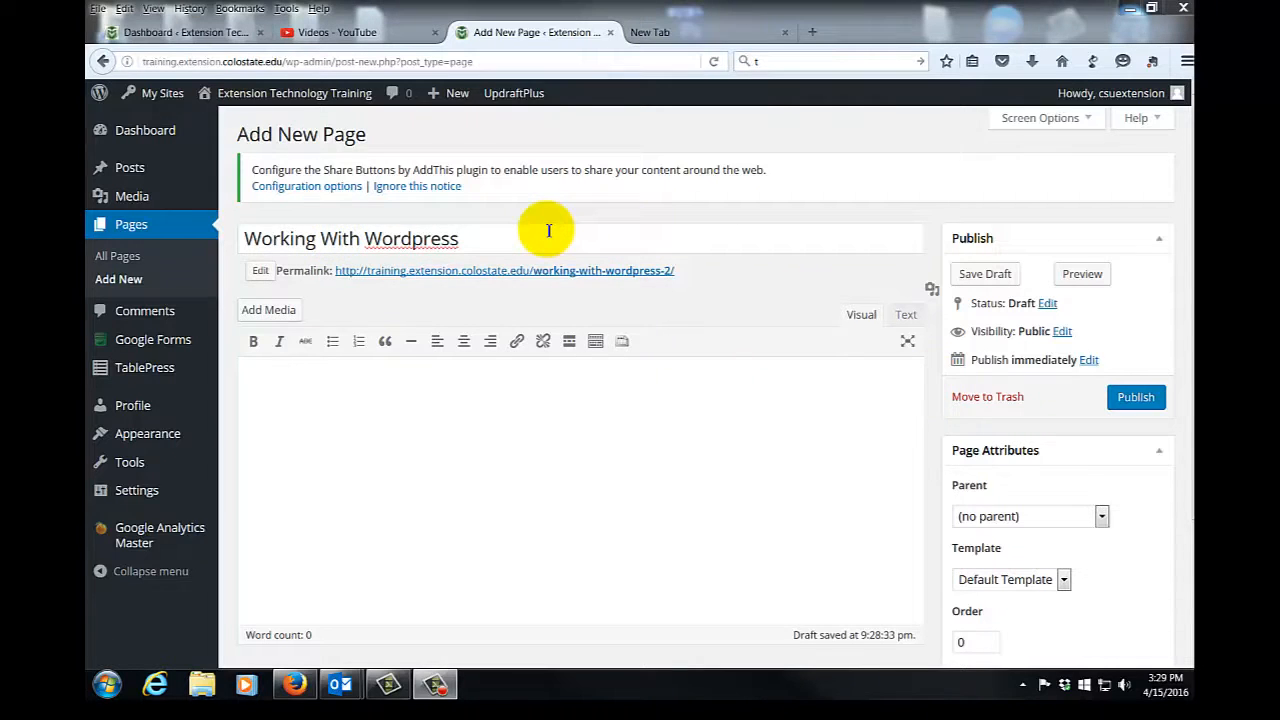
mouse_move(410, 392)
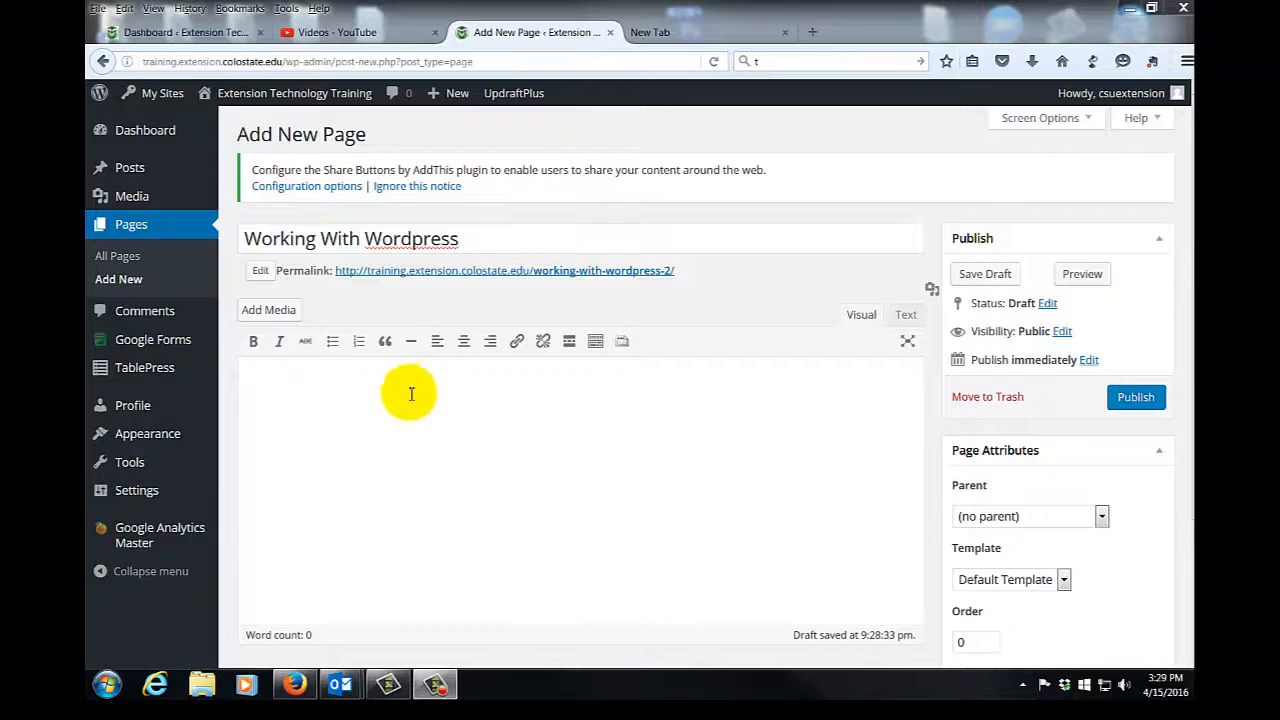
mouse_move(328, 386)
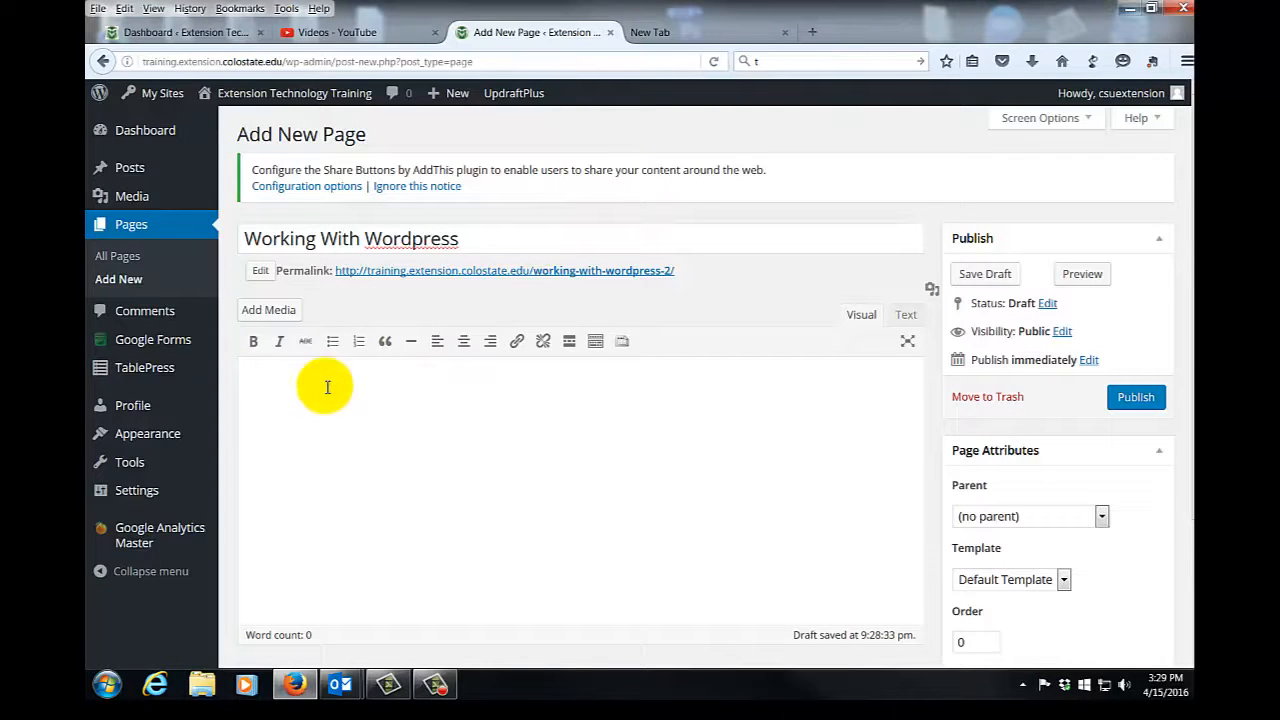
mouse_move(326, 418)
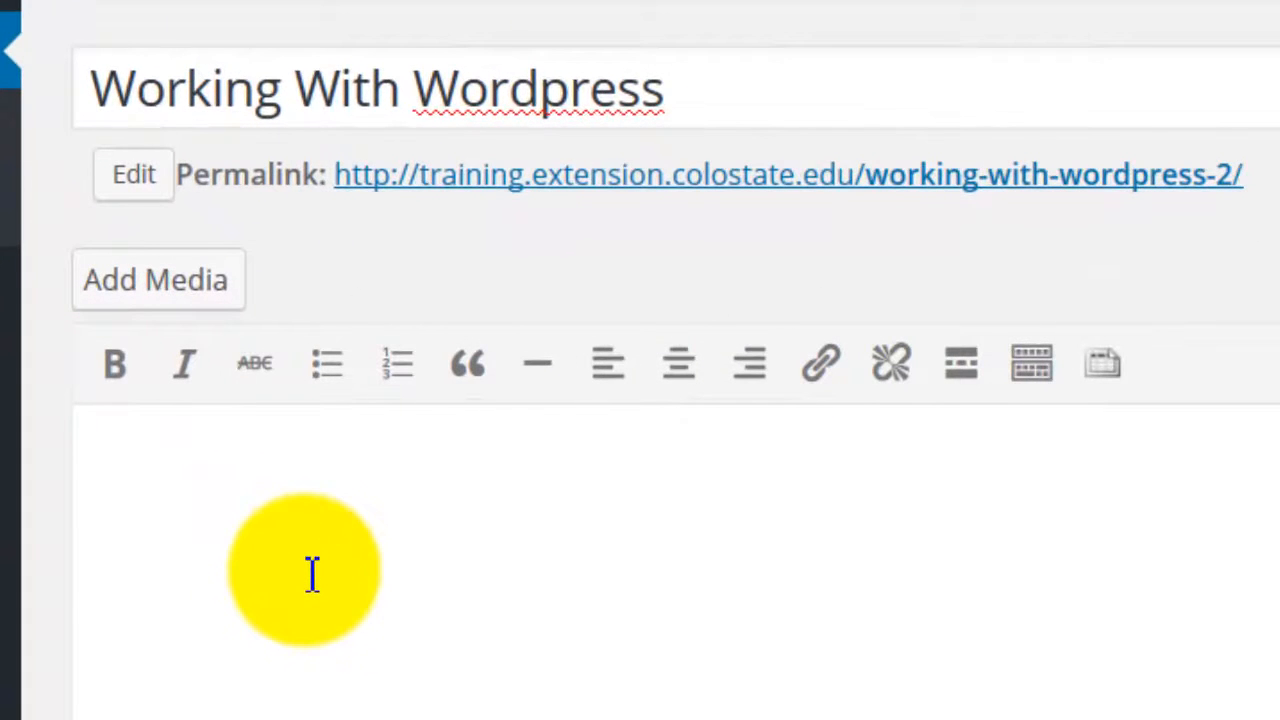
Step: Begin the body with the shortcode [tabby title="Dashboard"]
text([ta)
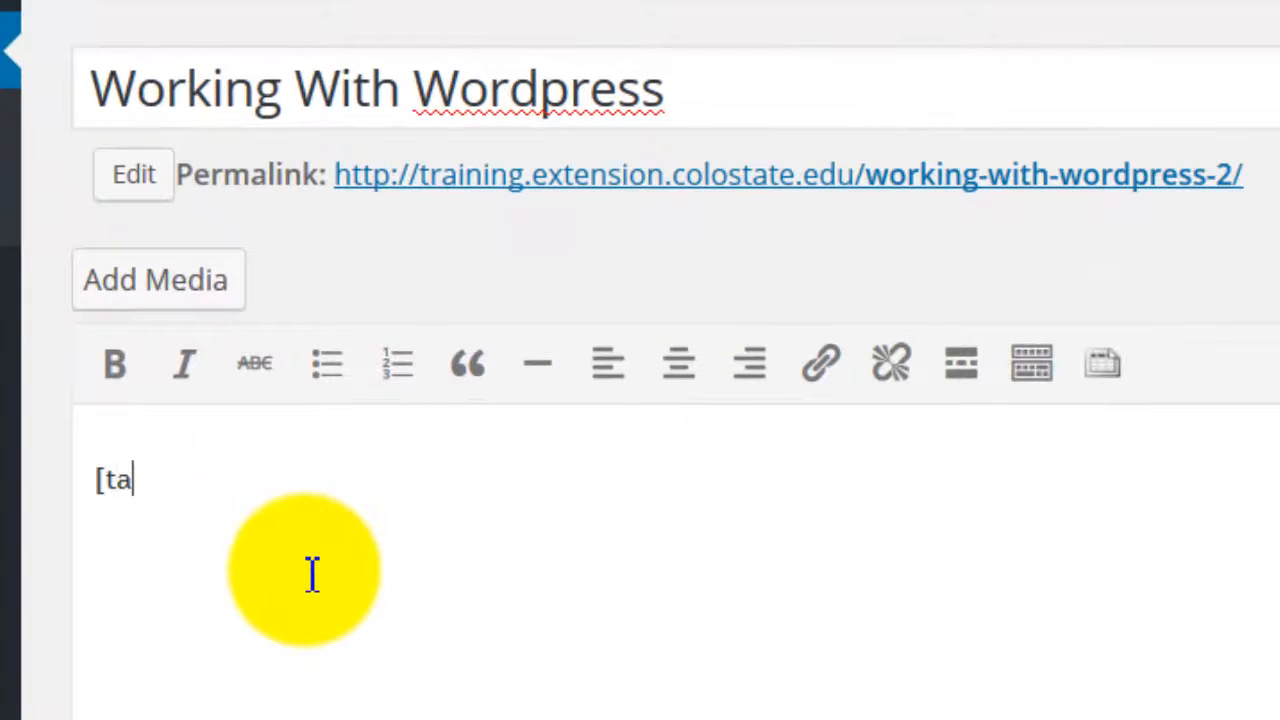
text(bby title)
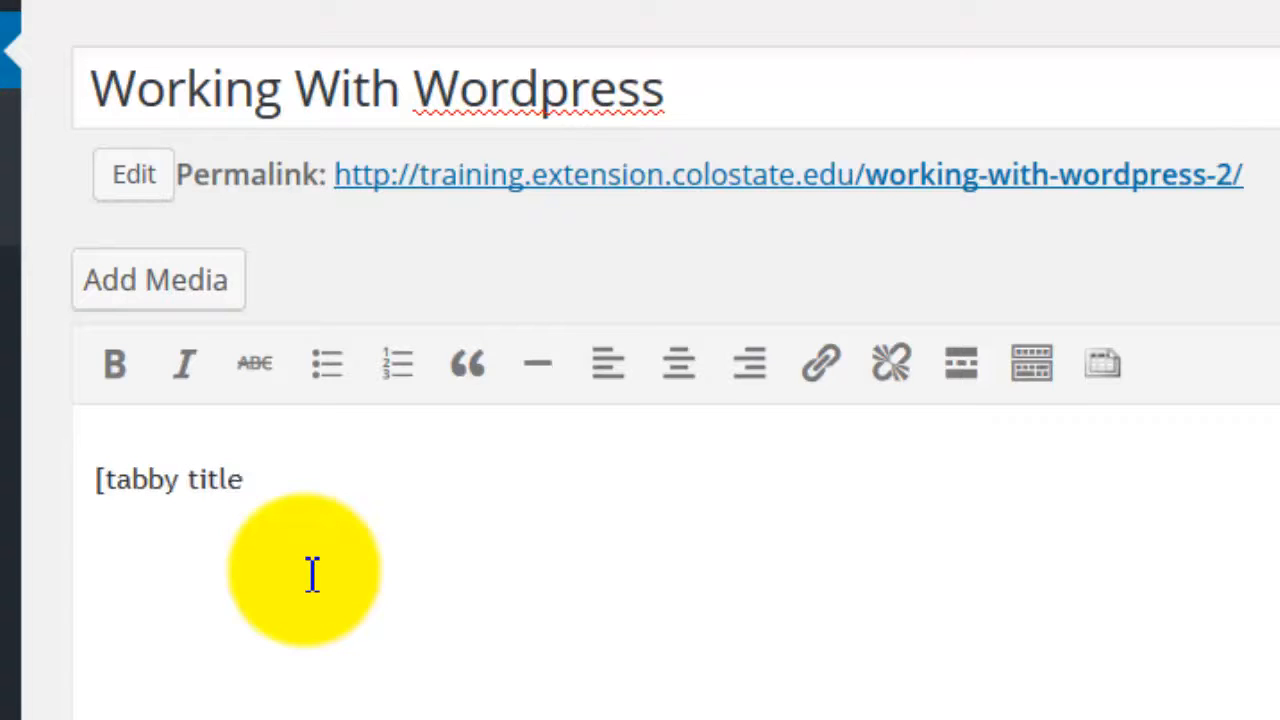
text(=)
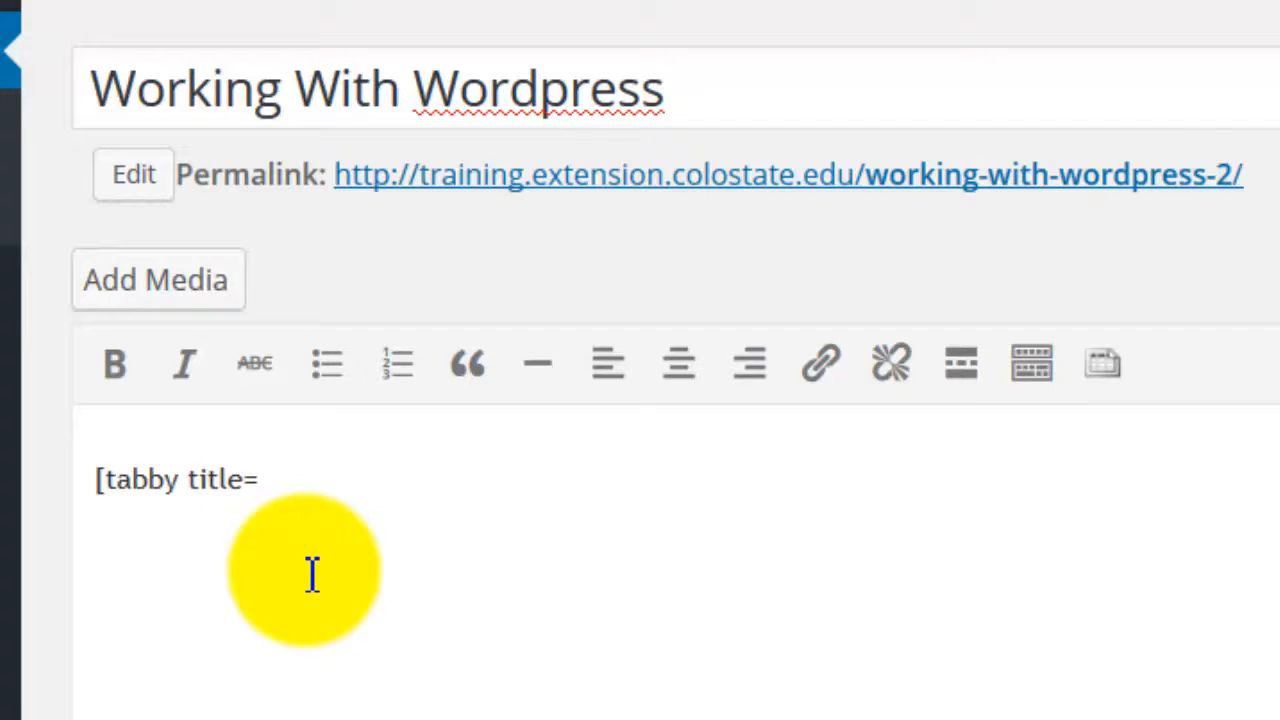
text(")
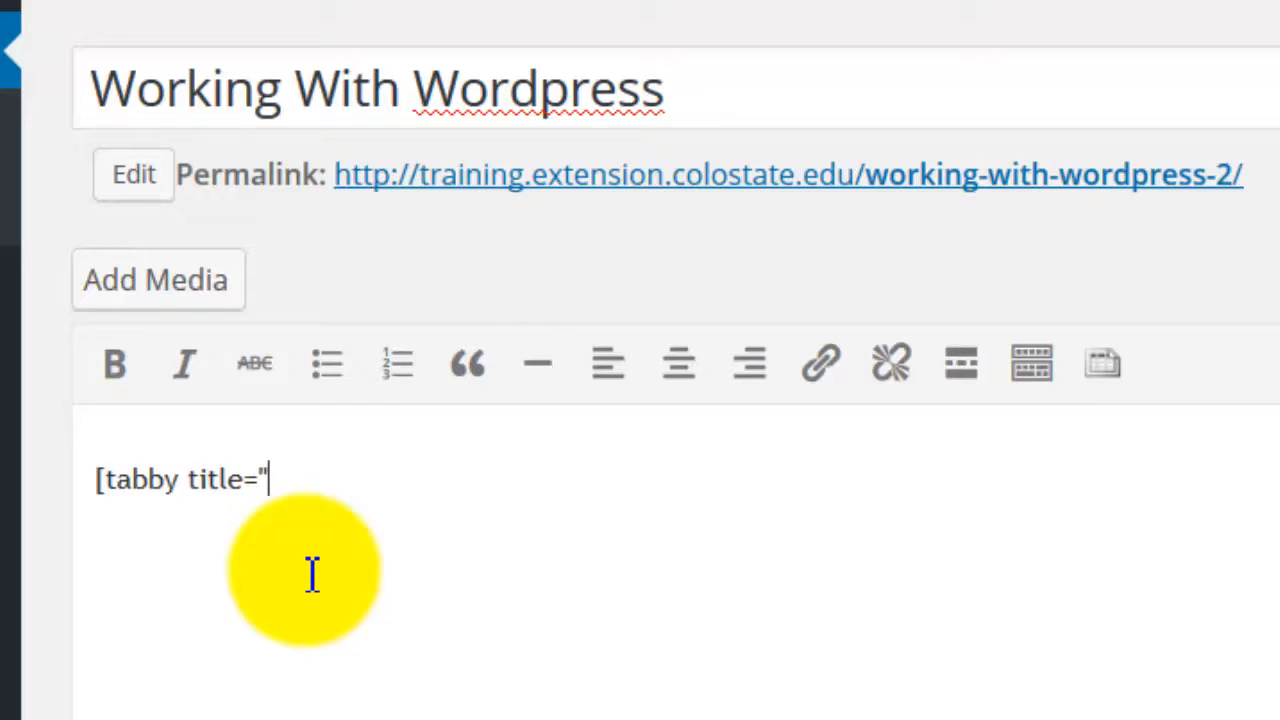
text(D)
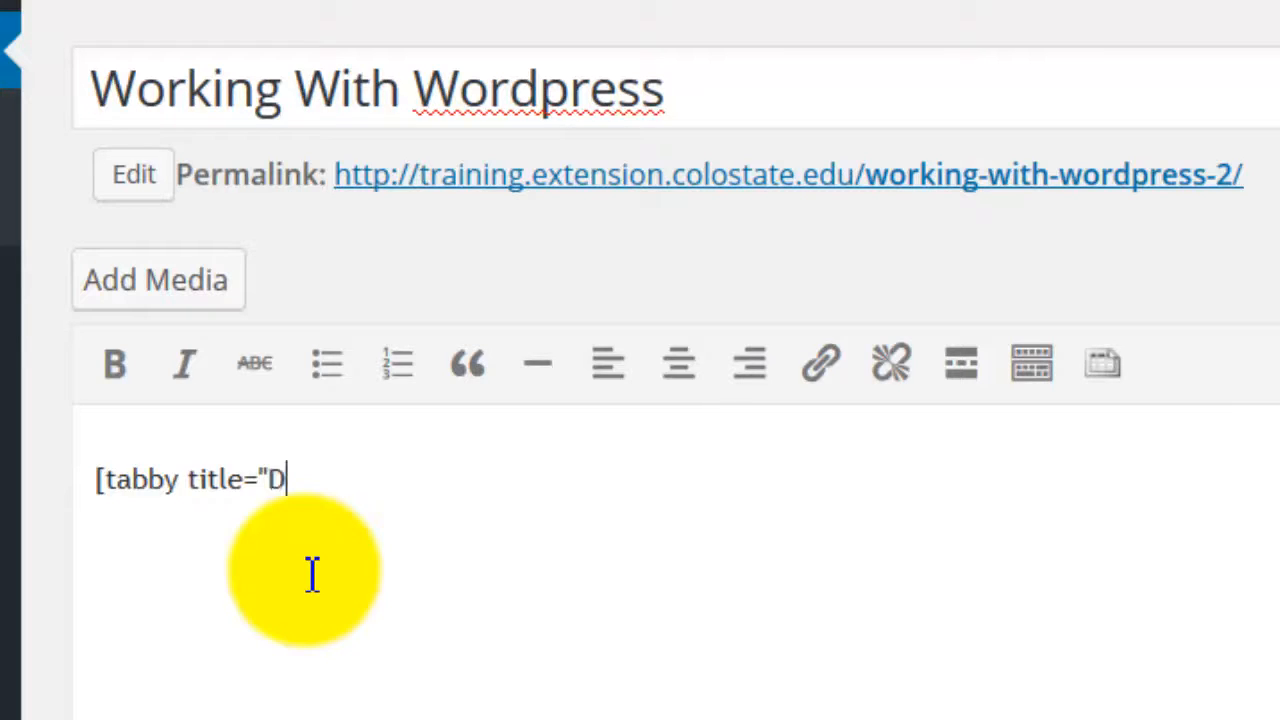
text(ashboar)
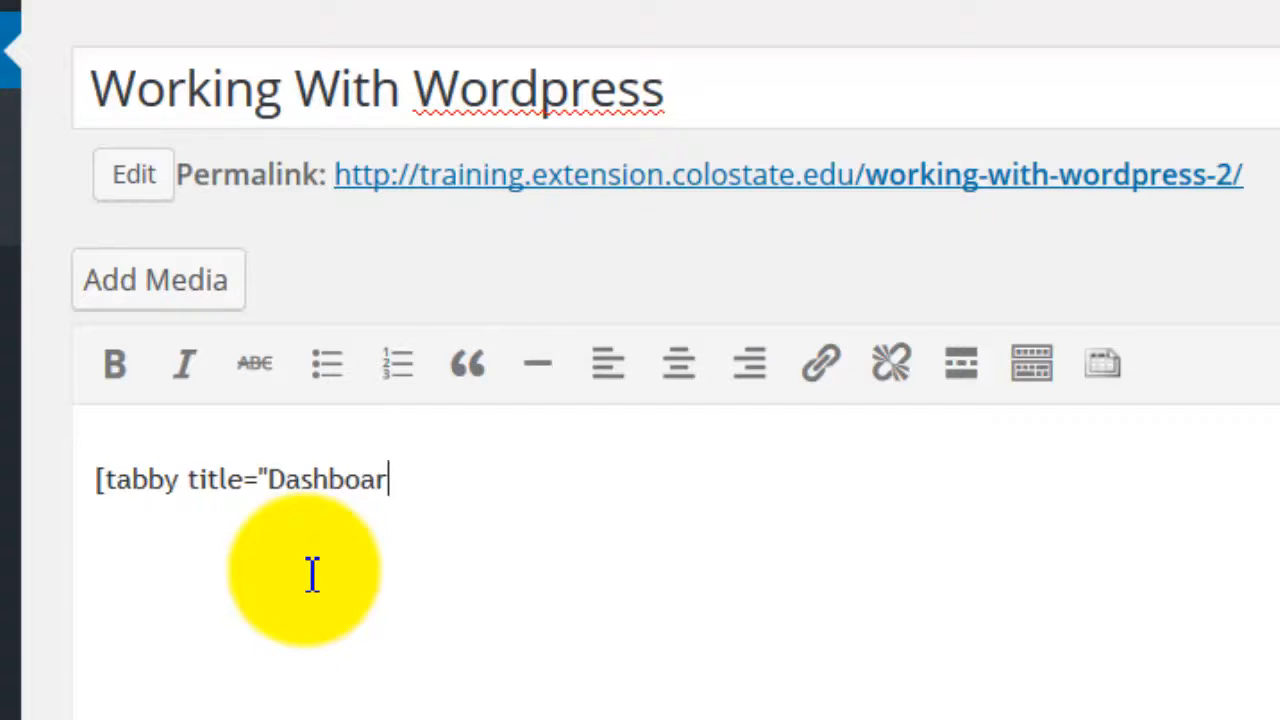
text(d")
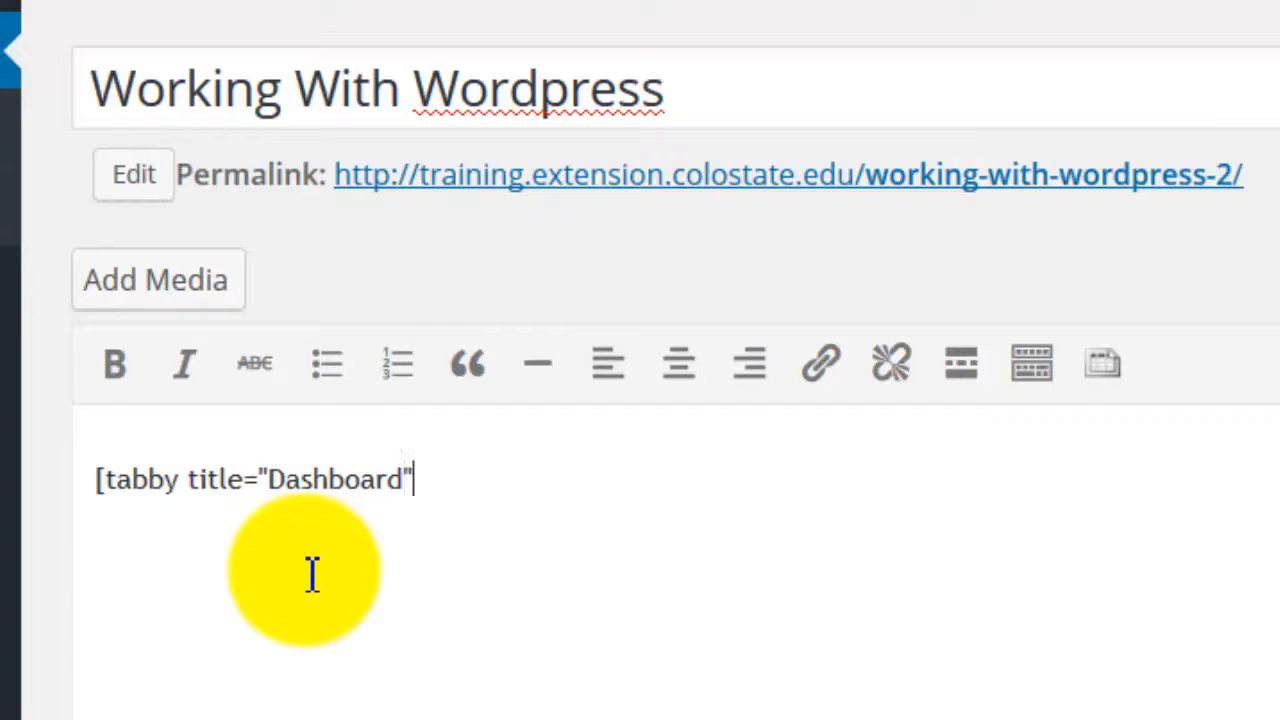
text(])
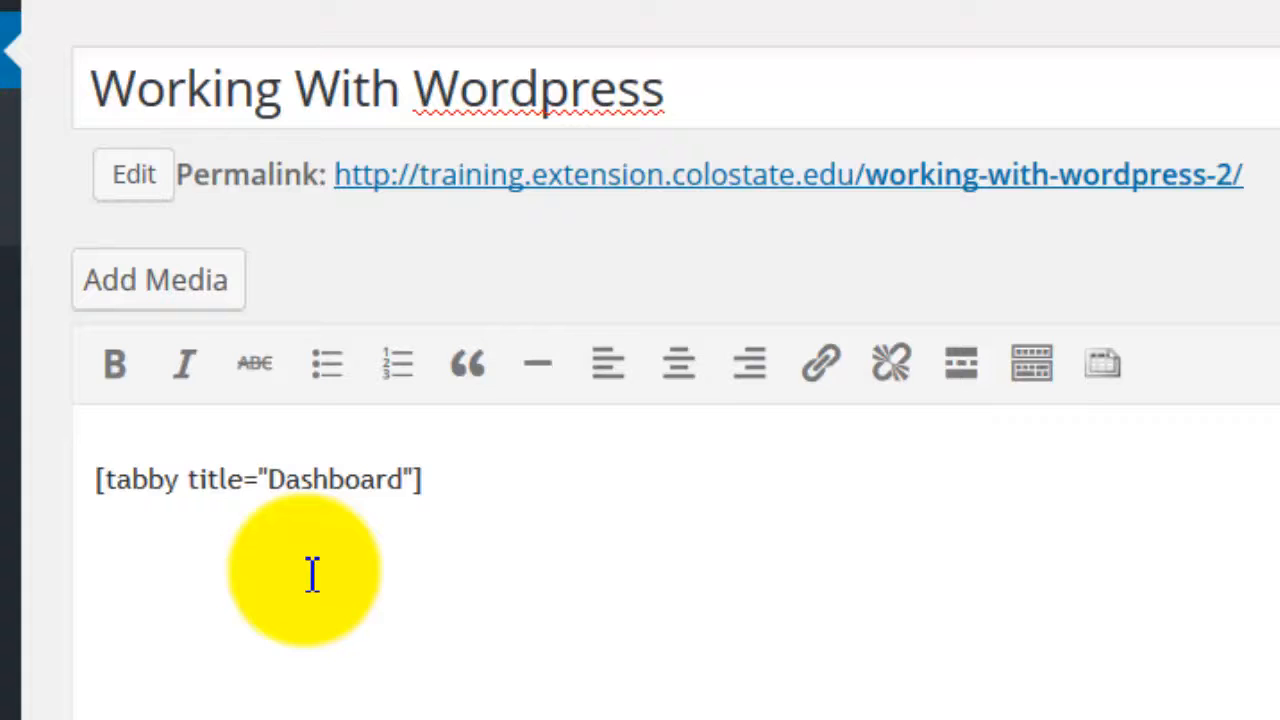
Step: Add a Dashboard heading and a Lorem ipsum paragraph under the Dashboard shortcode
click(100, 580)
text(Dashboard)
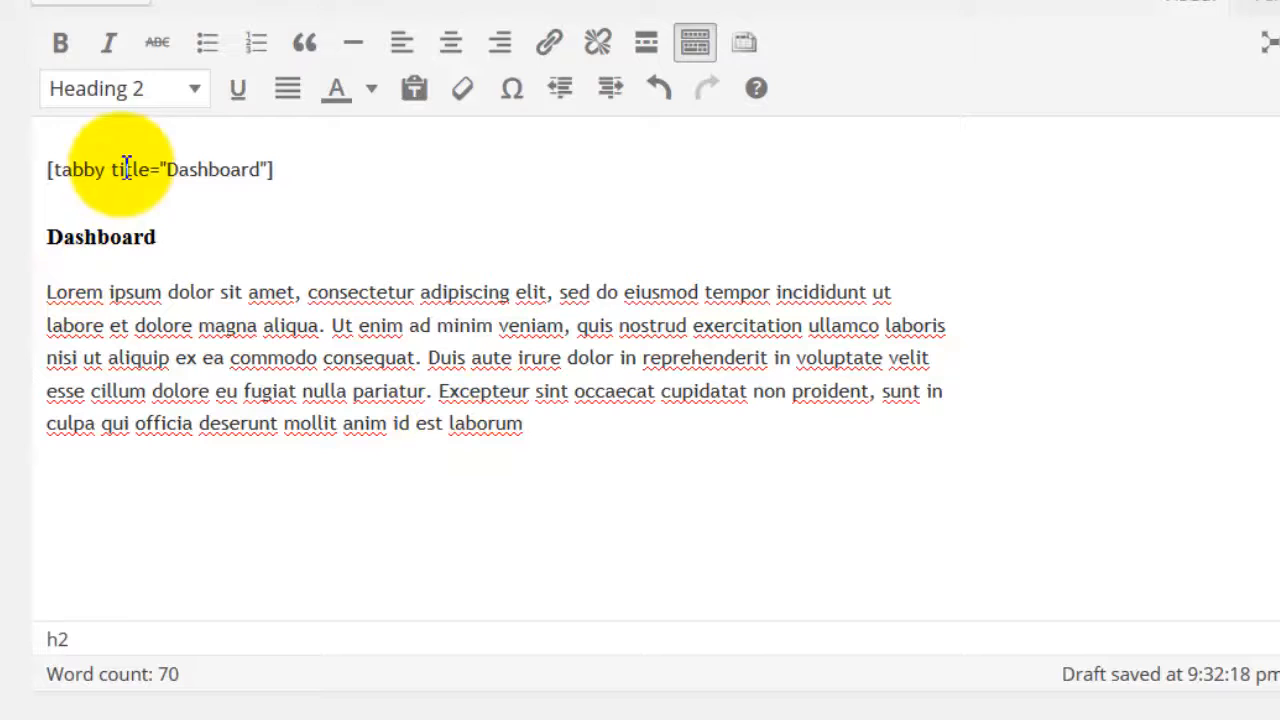
mouse_move(104, 88)
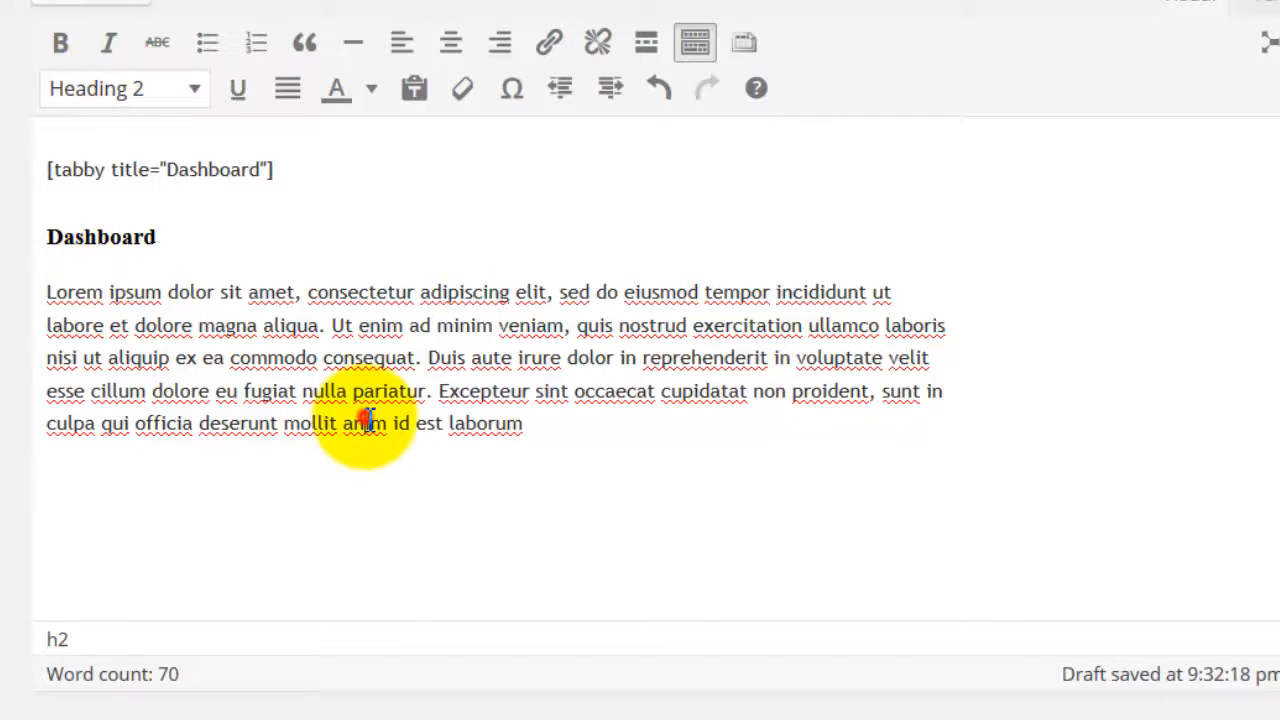
click(624, 358)
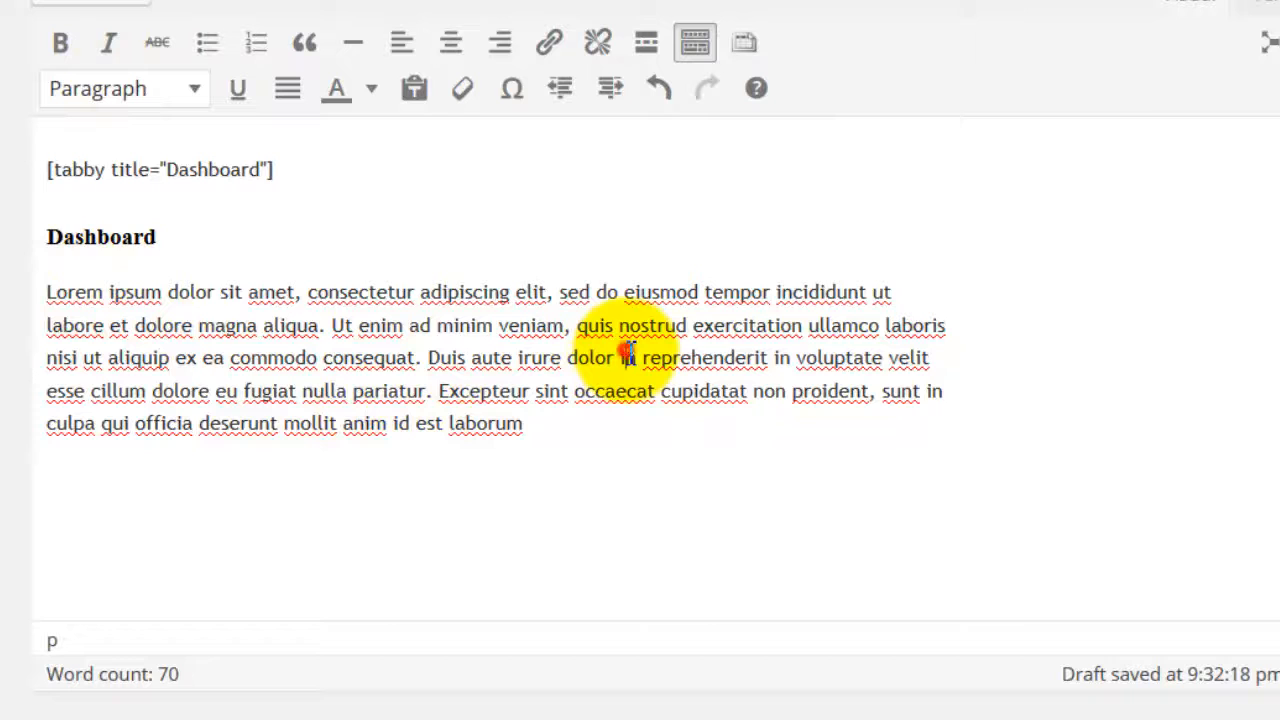
mouse_move(176, 88)
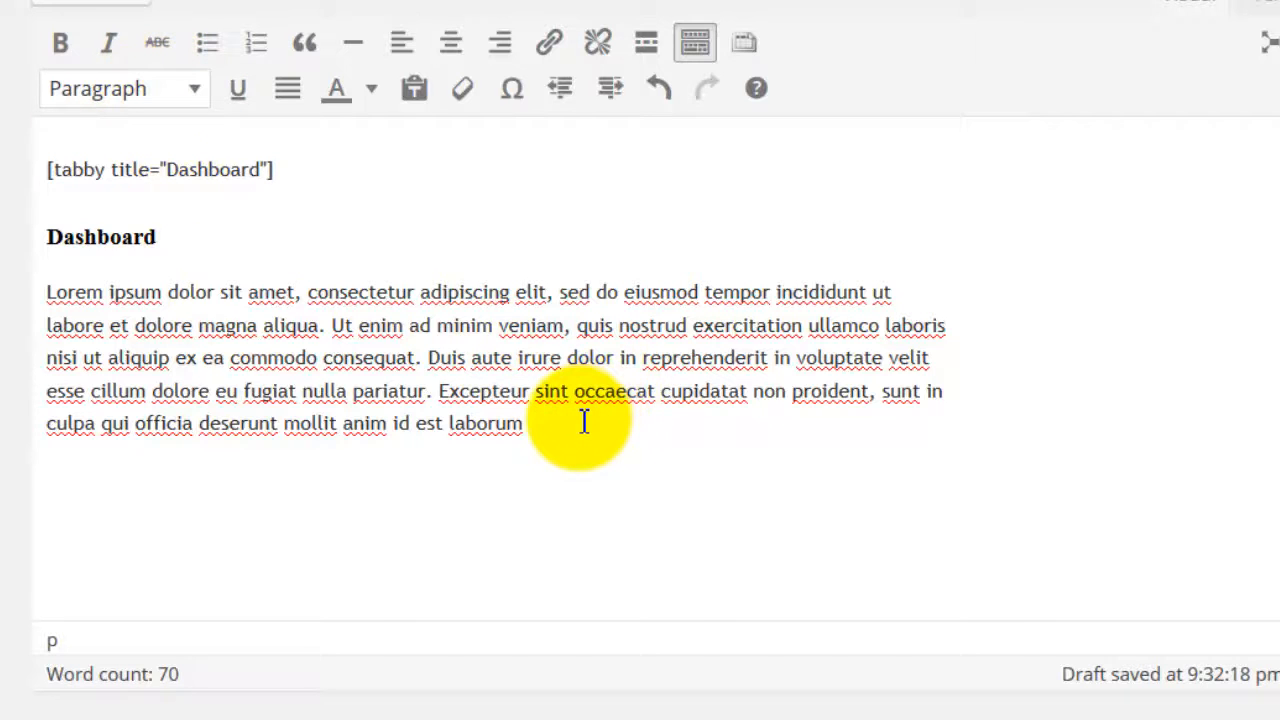
mouse_move(784, 422)
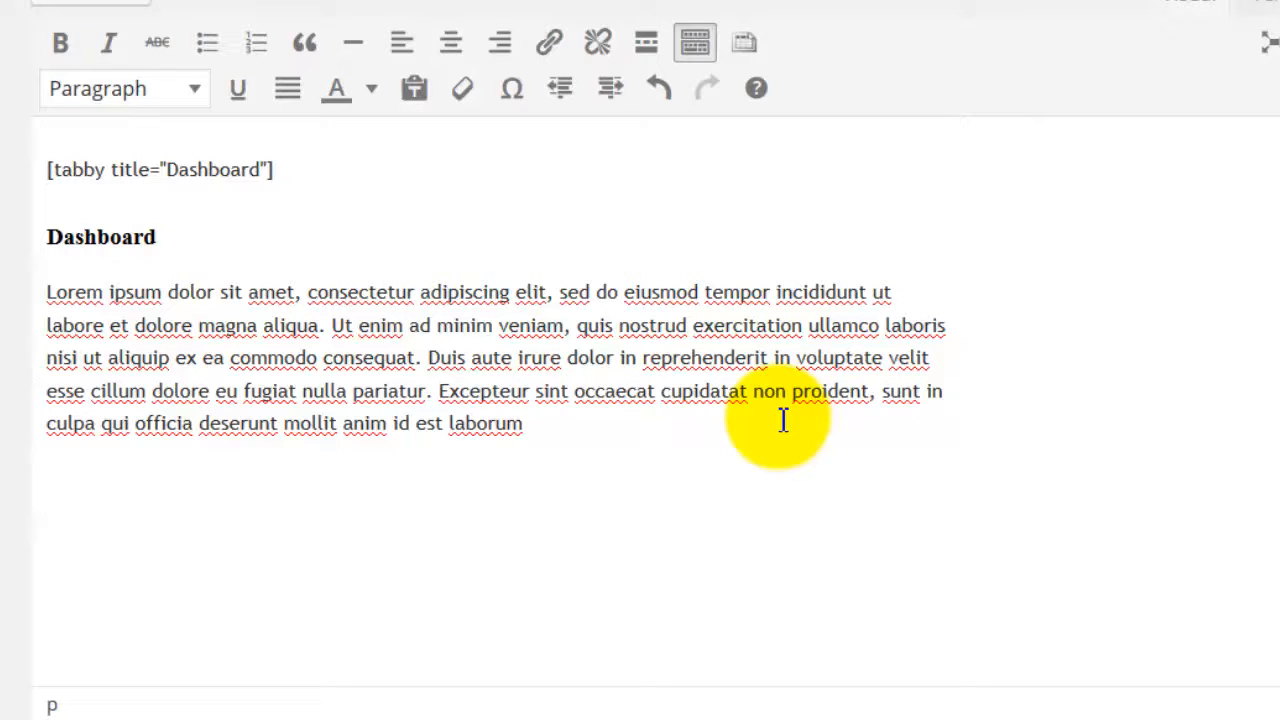
Step: Start a second shortcode [tabby title="Adding Content" after the paragraph
text([)
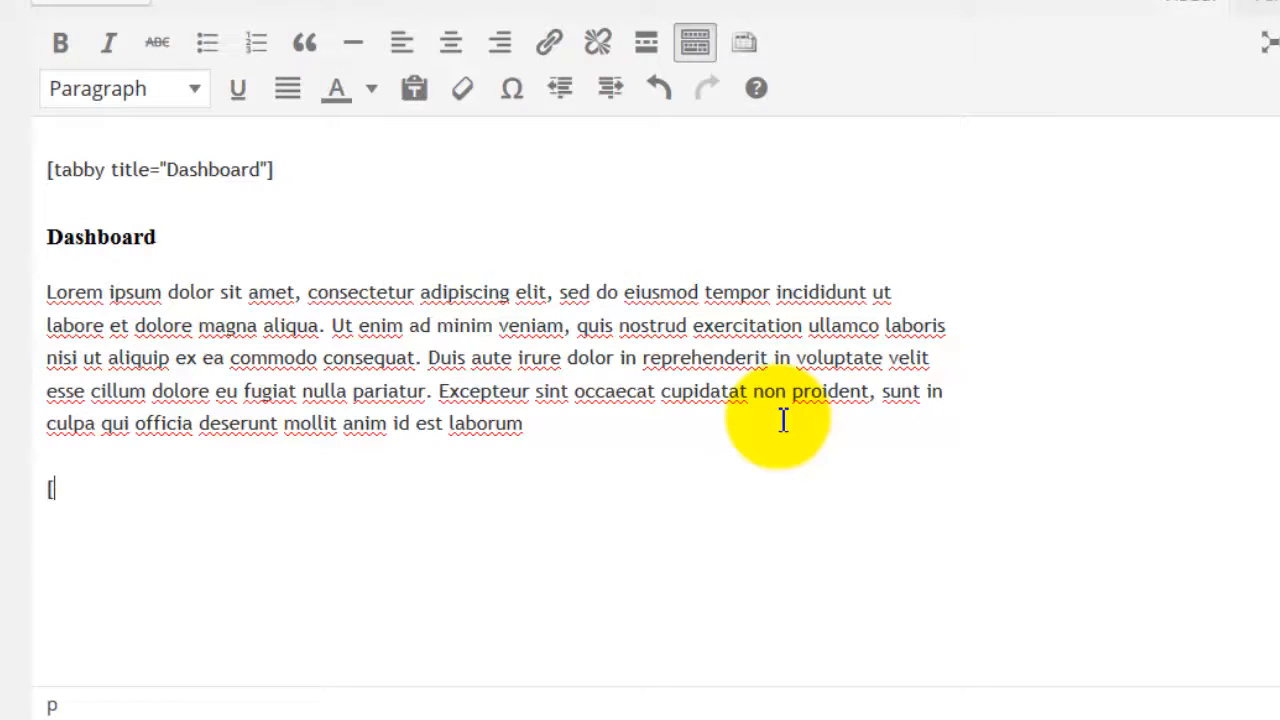
text(tabby)
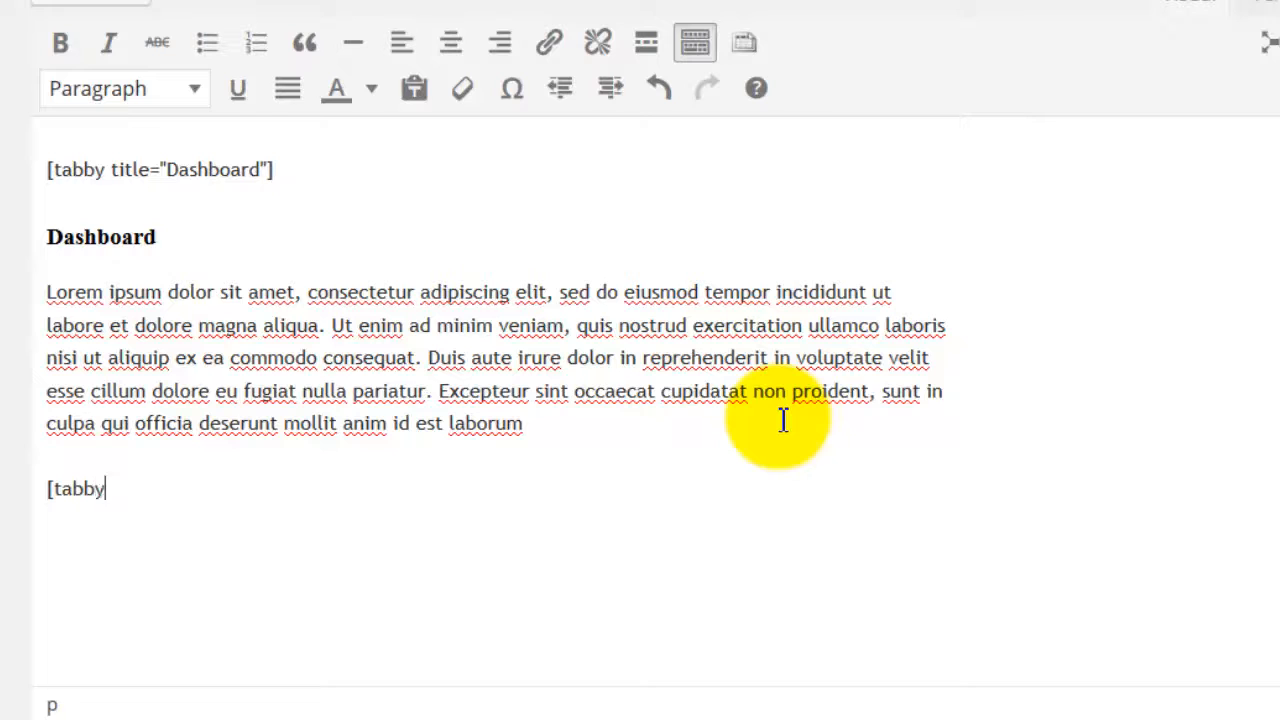
text(titl)
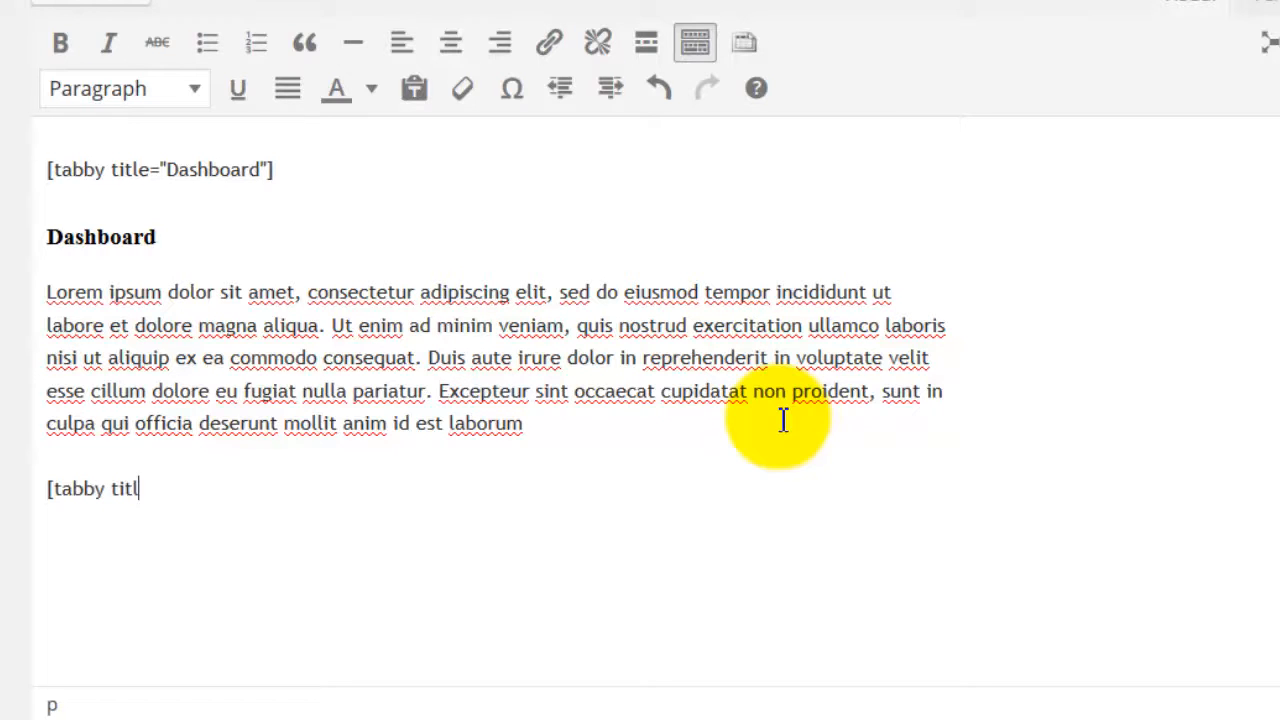
text(e=)
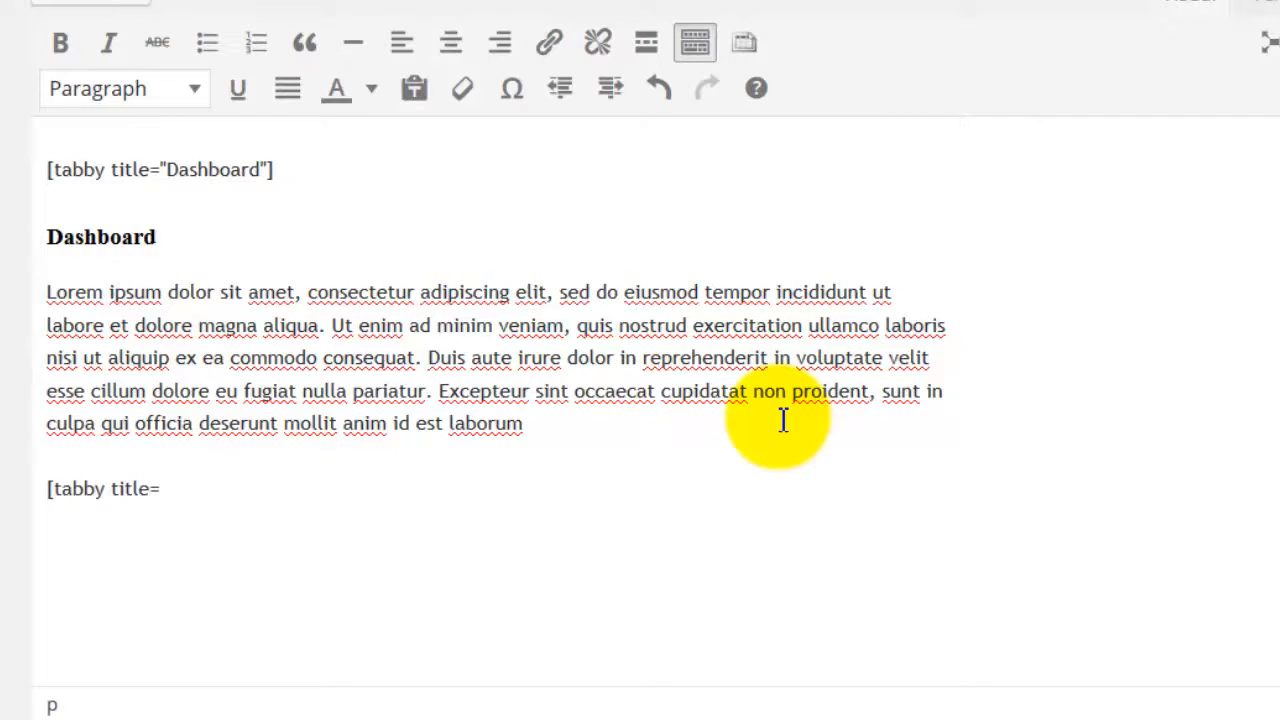
text(")
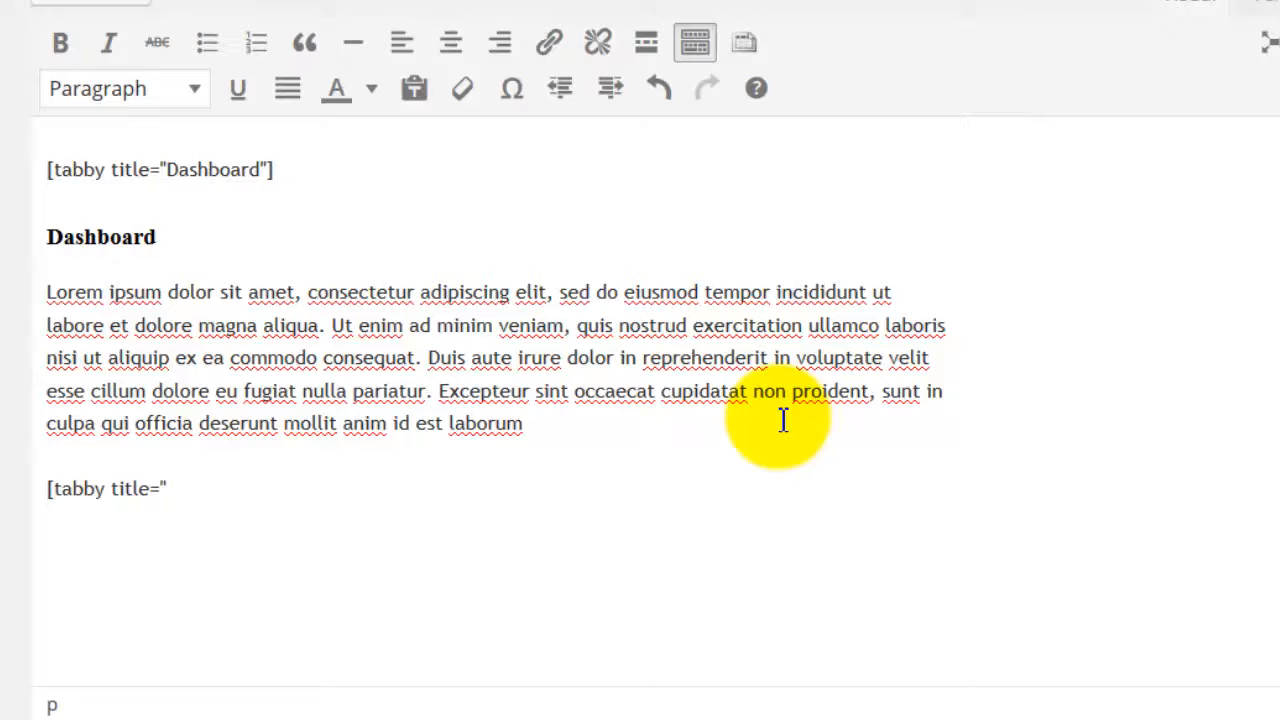
text(A)
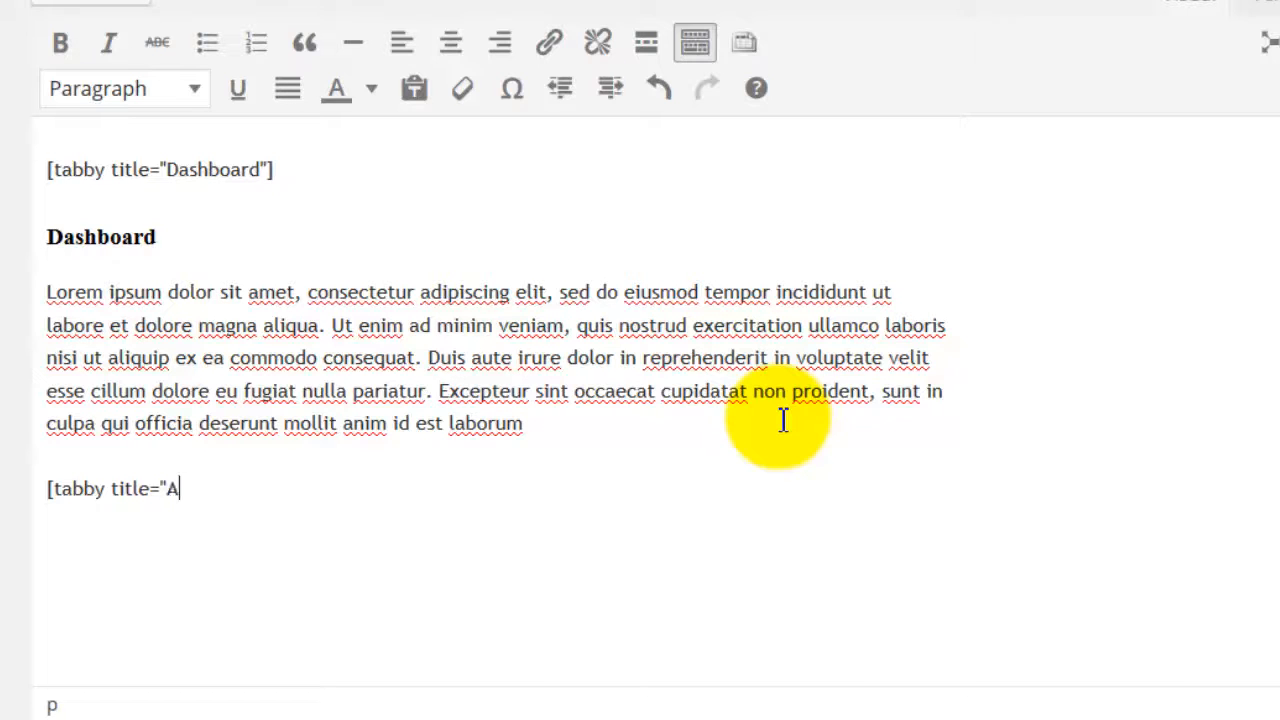
text(dding Co)
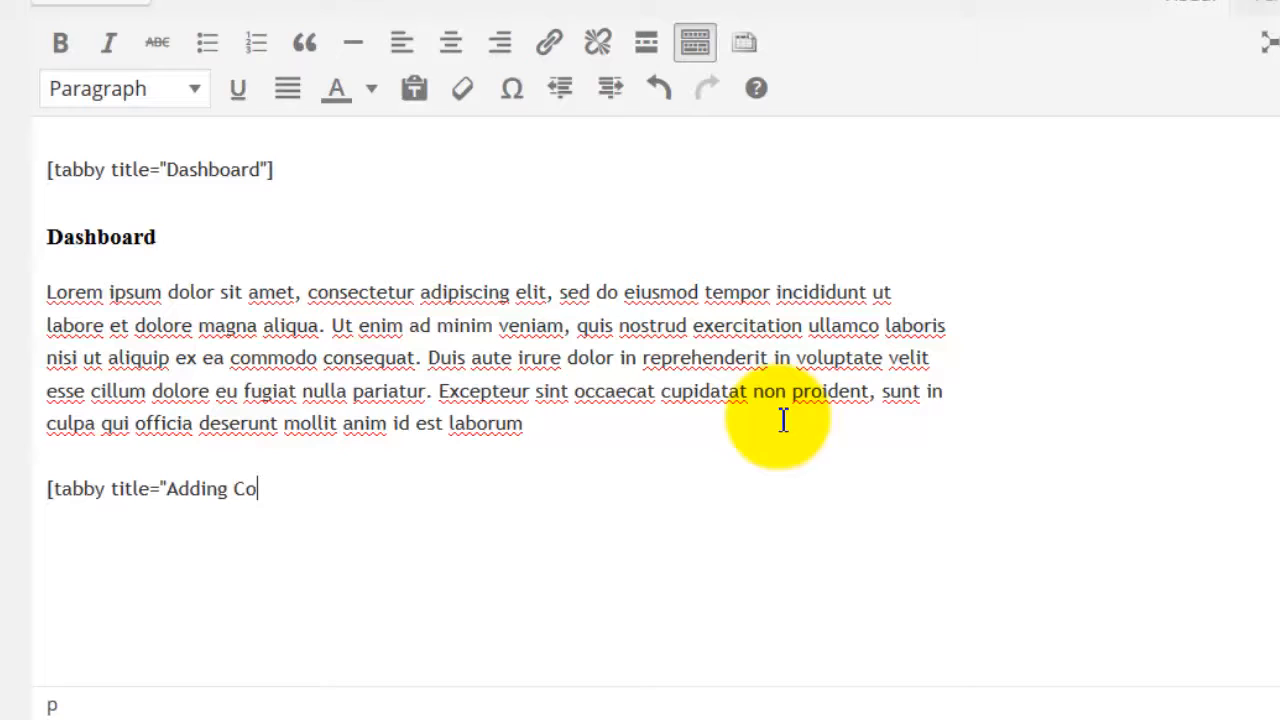
text(ntent)
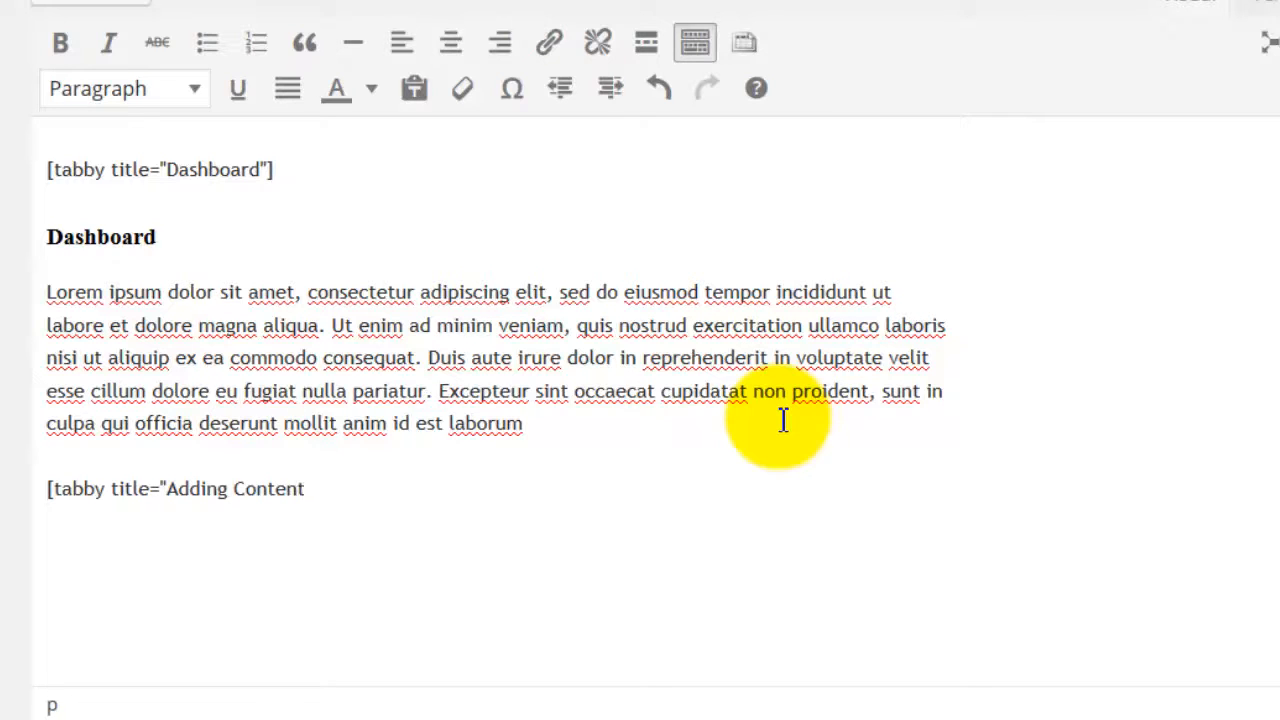
text(")
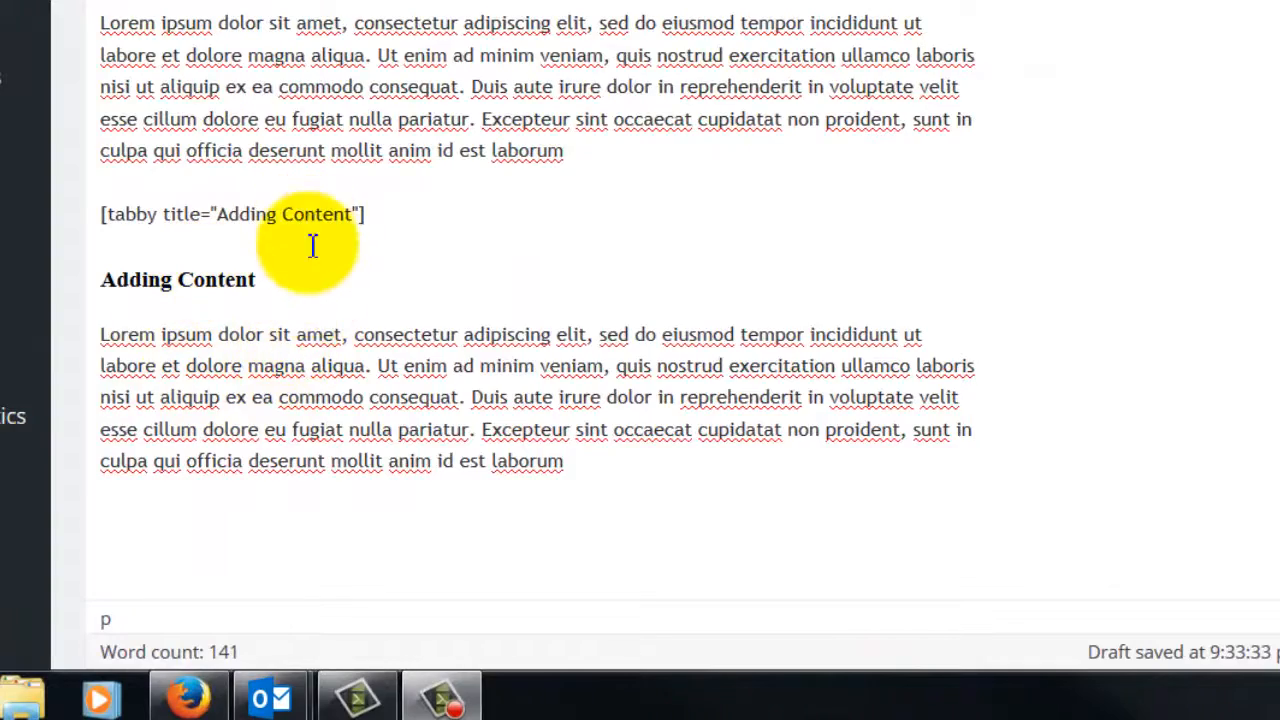
mouse_move(636, 456)
text(Widgets)
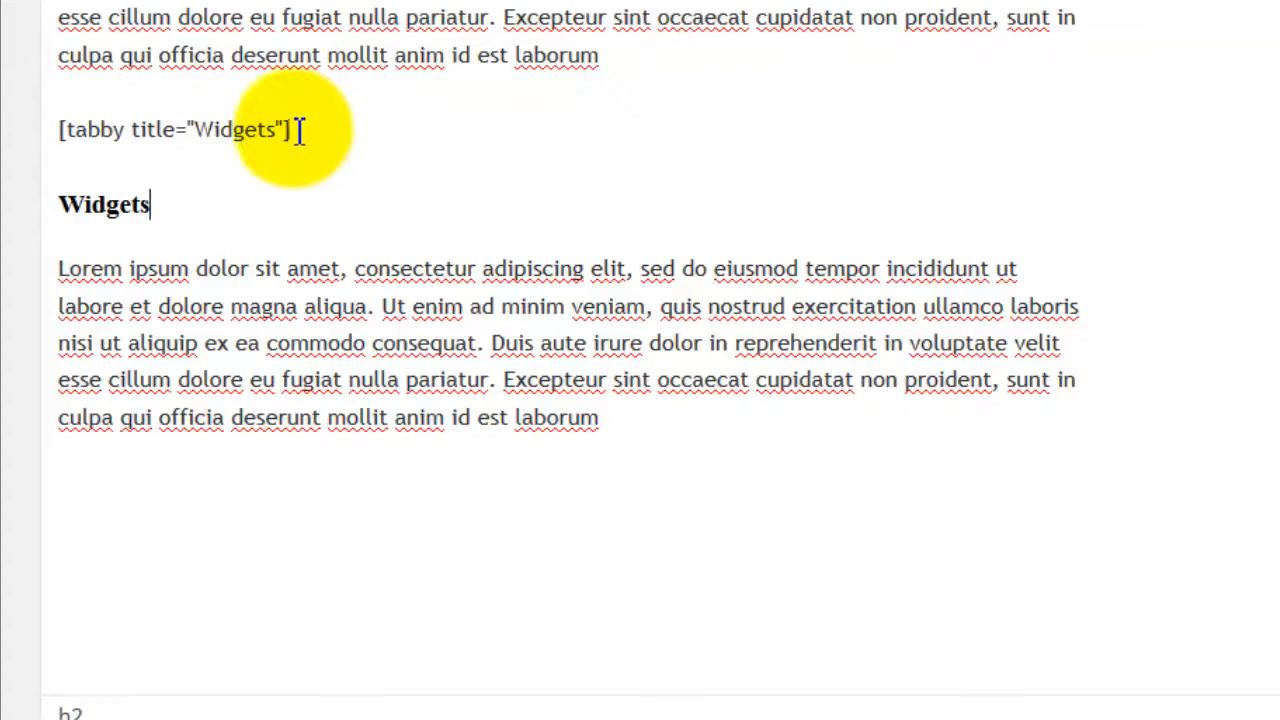
Step: Fill in the Widgets and Plug-ins tab sections with headings and Lorem text
click(128, 204)
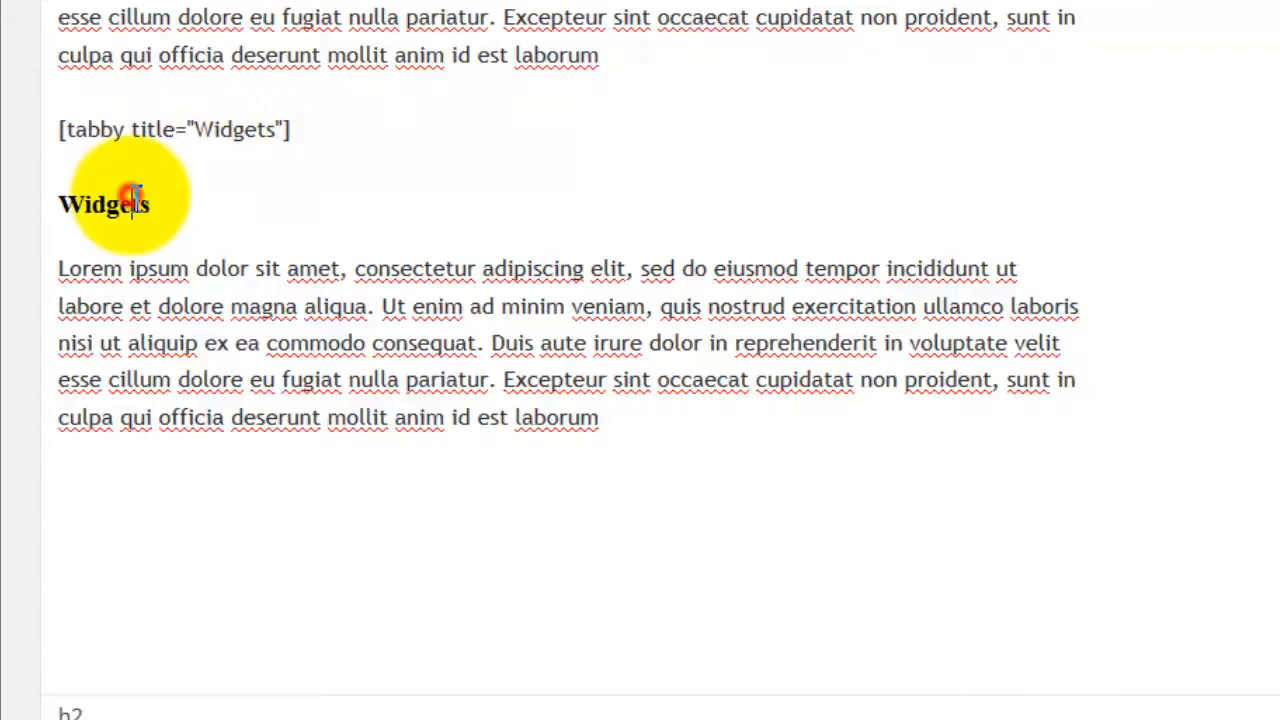
mouse_move(490, 528)
text(Plug-ins)
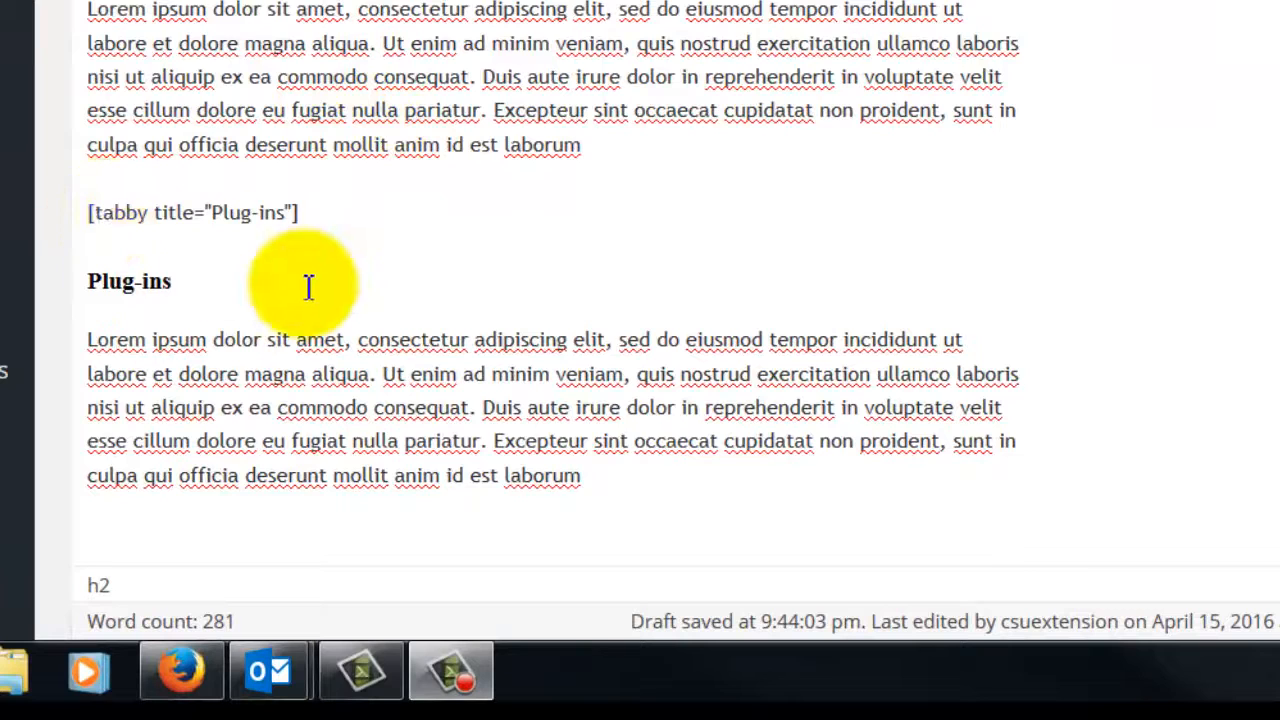
mouse_move(234, 212)
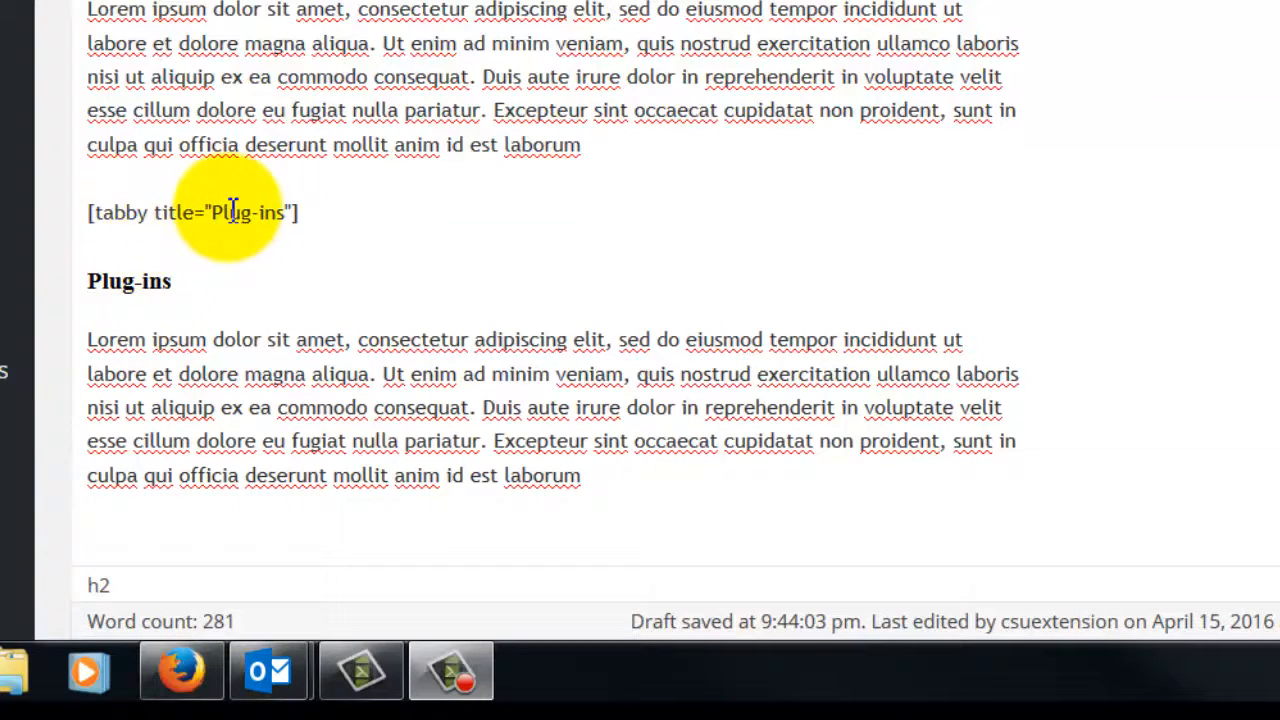
mouse_move(464, 440)
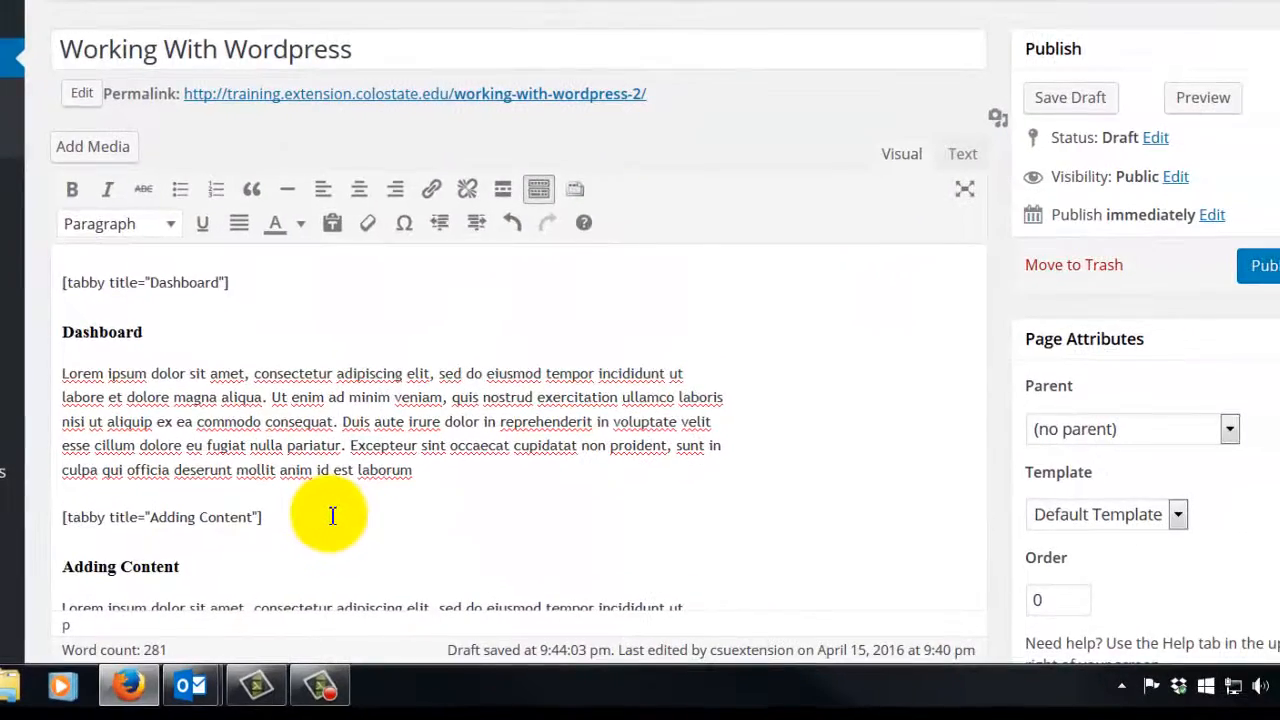
scroll(down, 3)
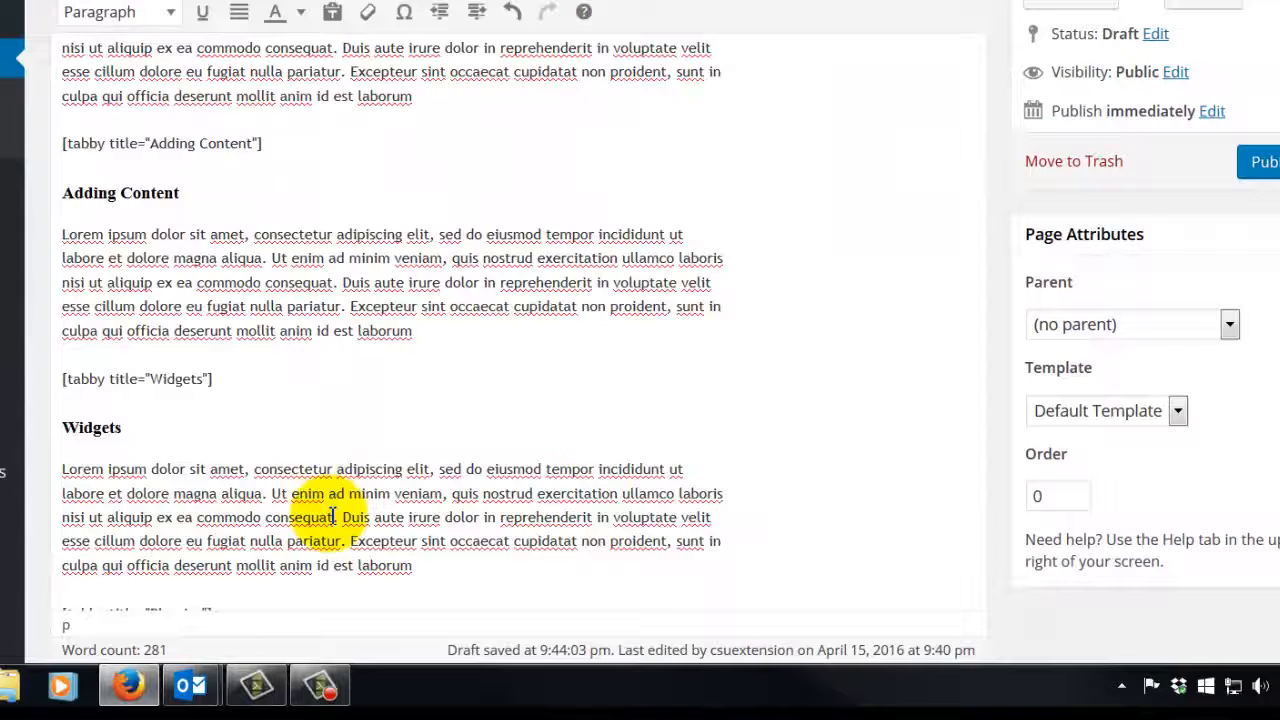
scroll(down, 3)
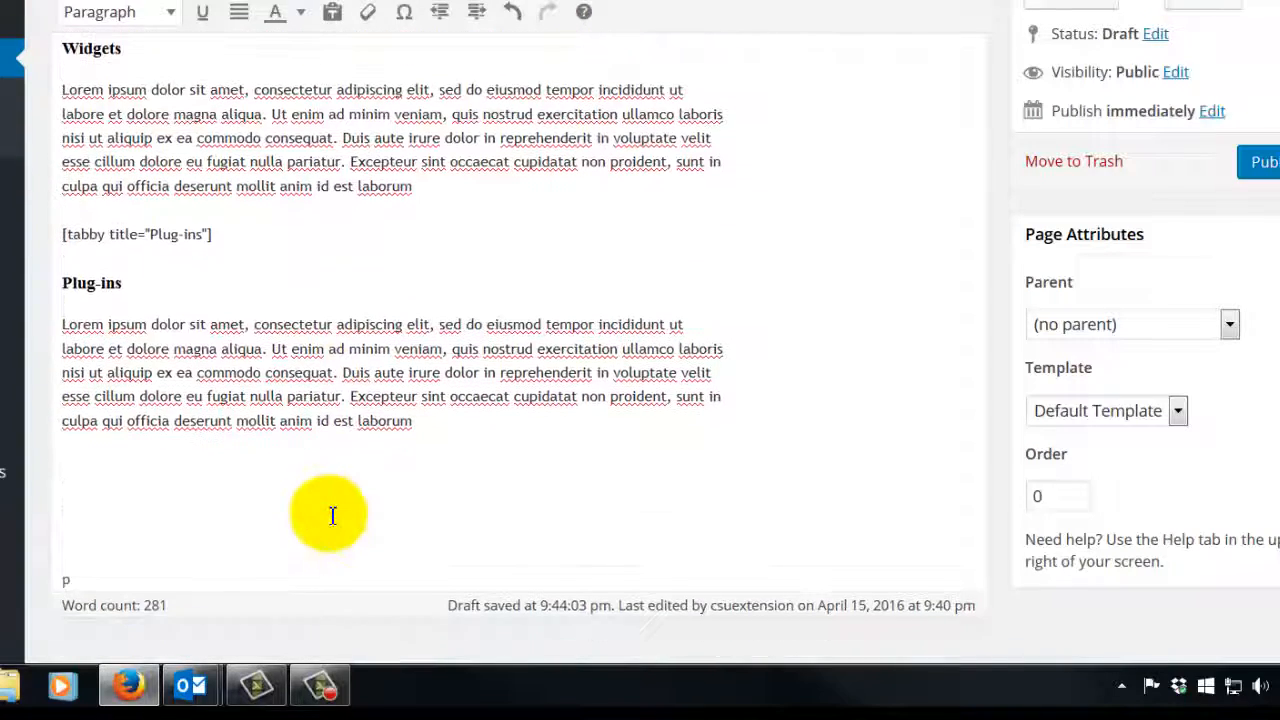
mouse_move(76, 476)
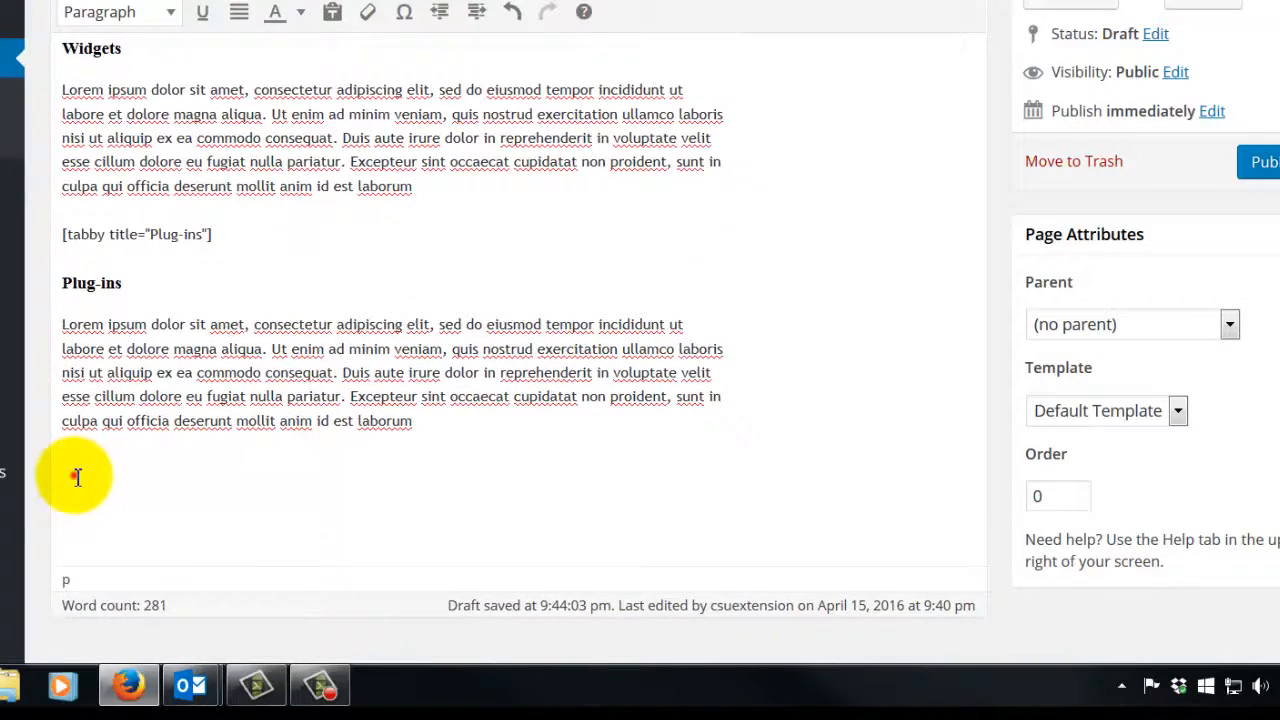
mouse_move(118, 580)
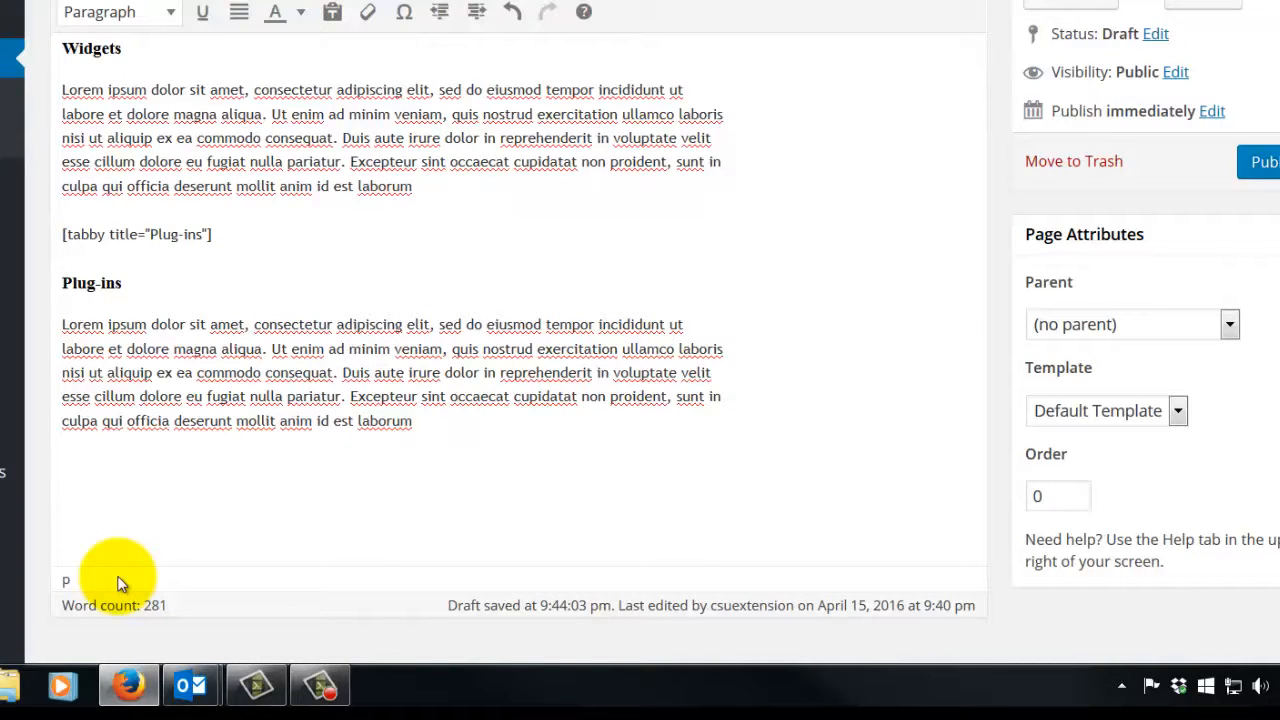
Step: Close the tab group with a [tabbyending] shortcode
text([)
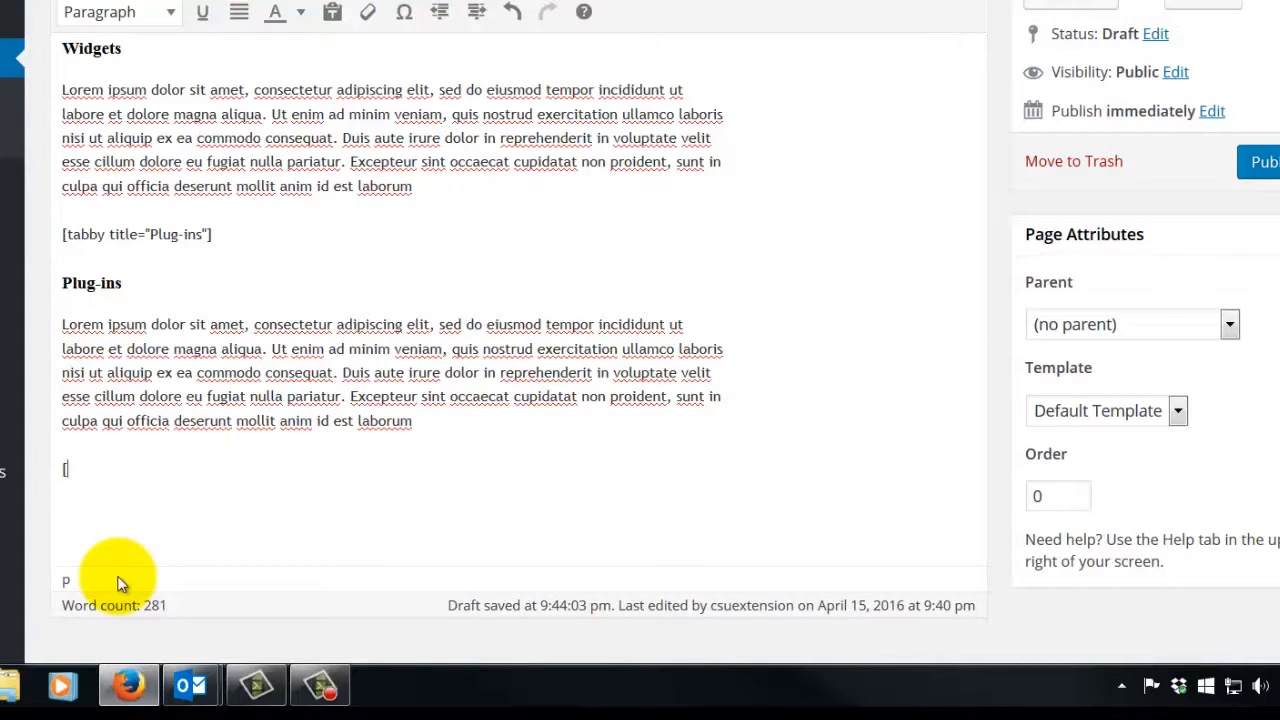
text(tabb)
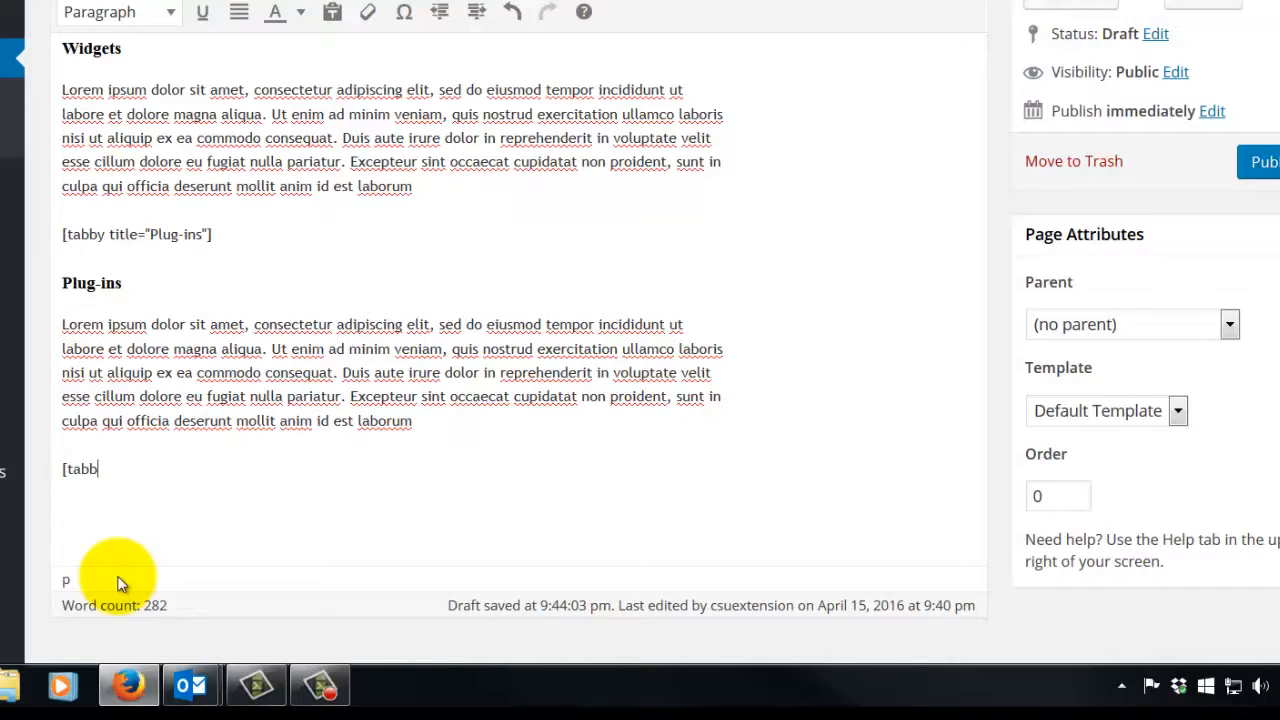
text(yending)
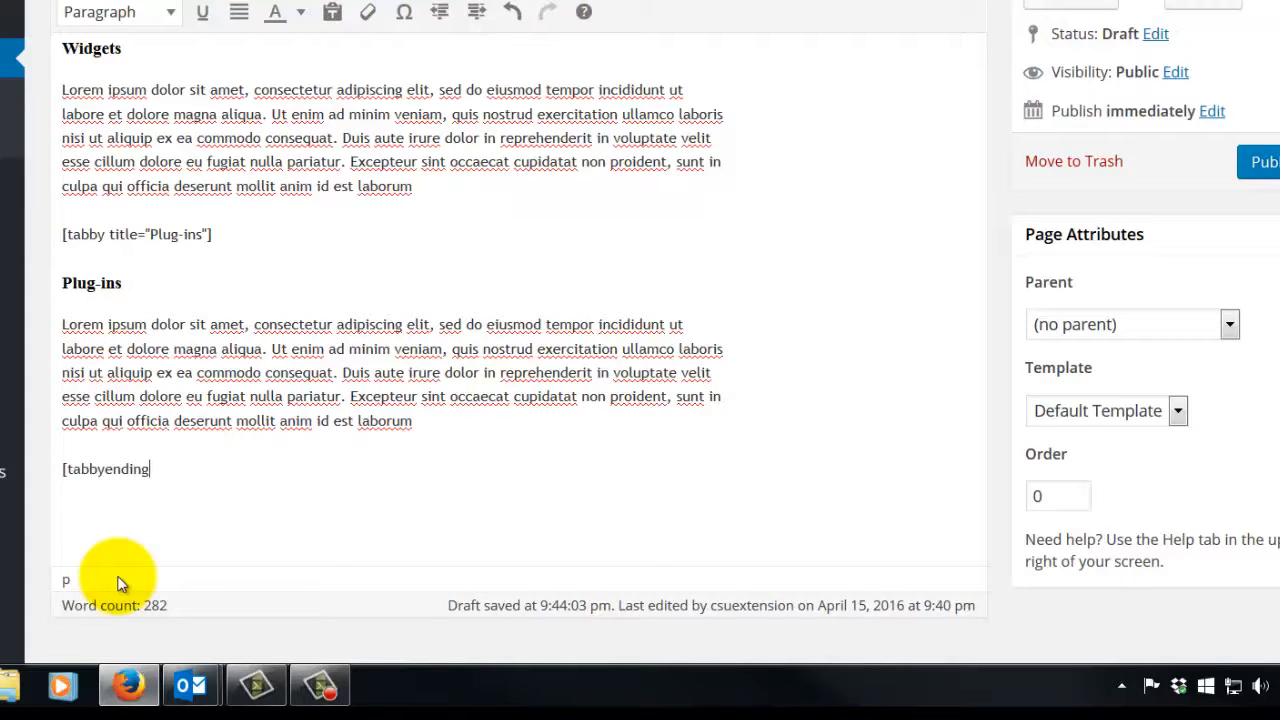
text(])
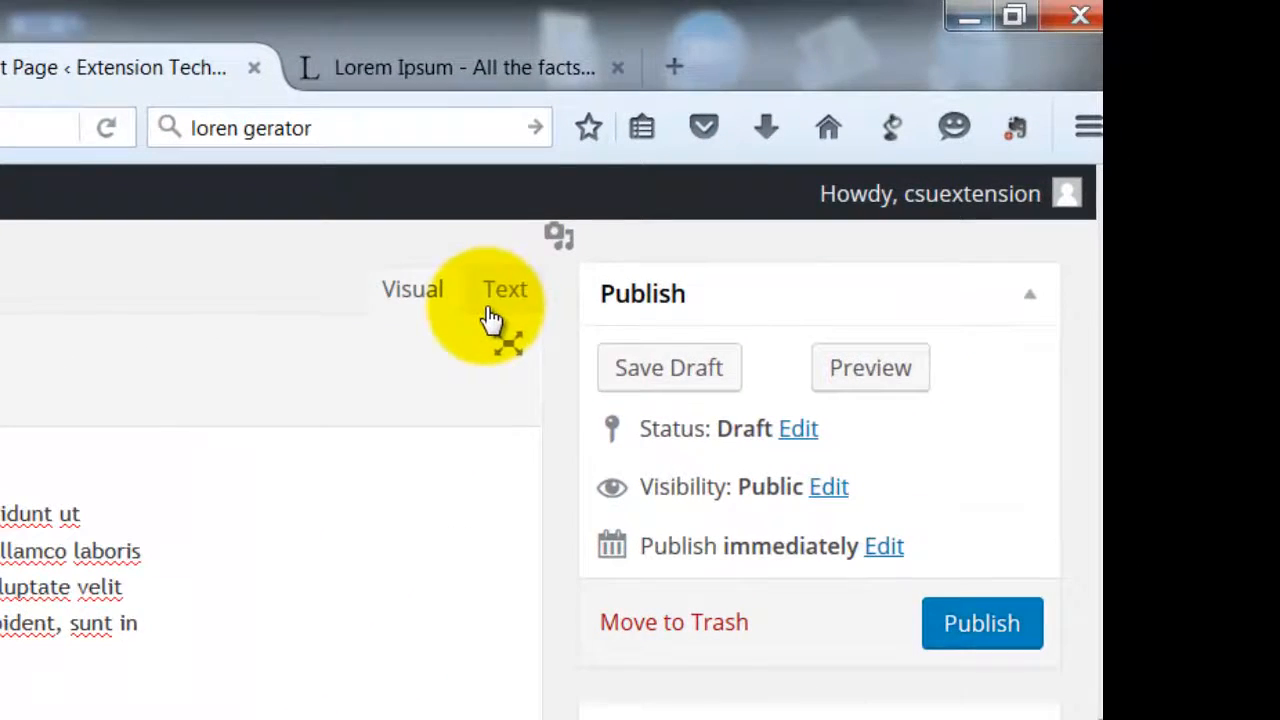
Step: Return to the Visual editor and save the page as a draft
click(668, 368)
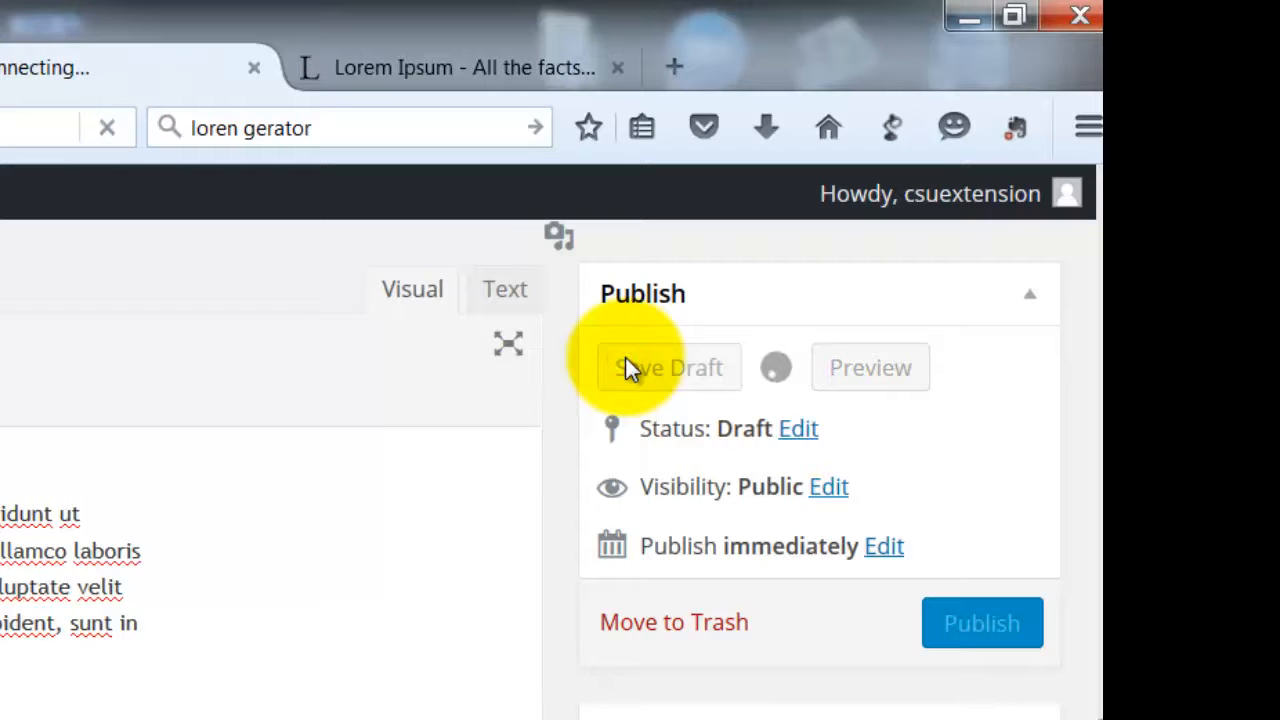
click(666, 368)
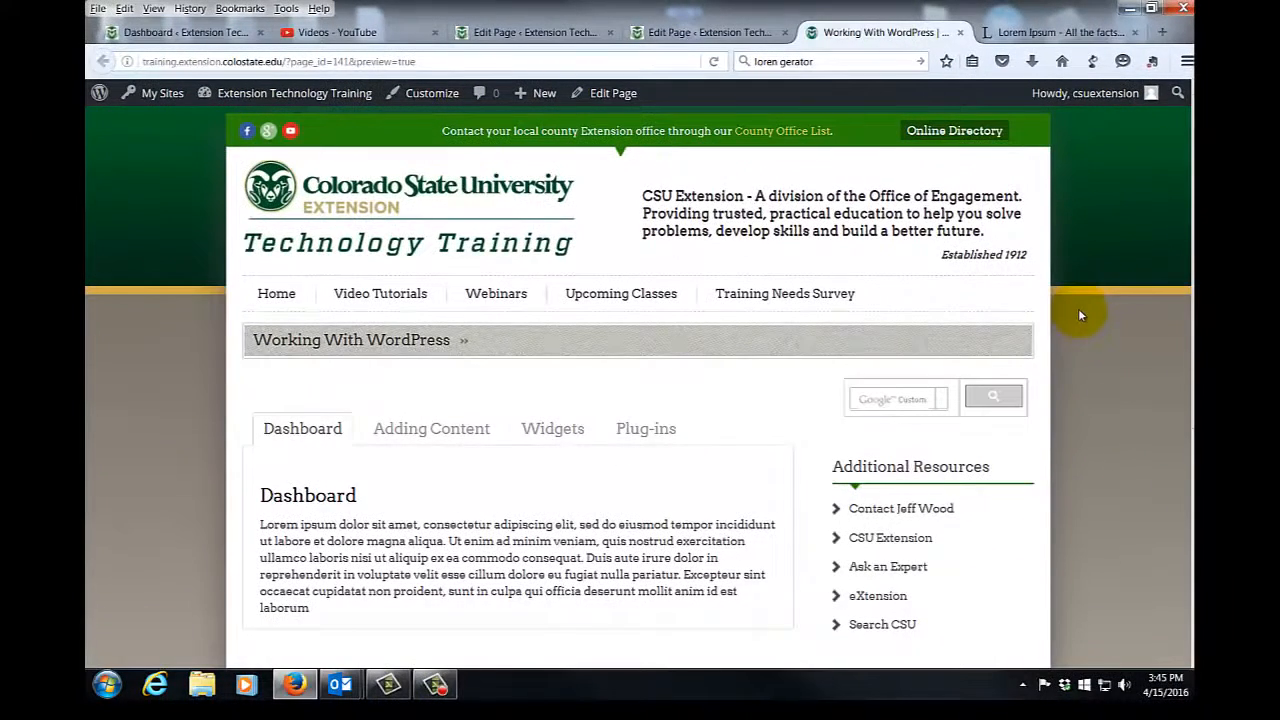
mouse_move(322, 436)
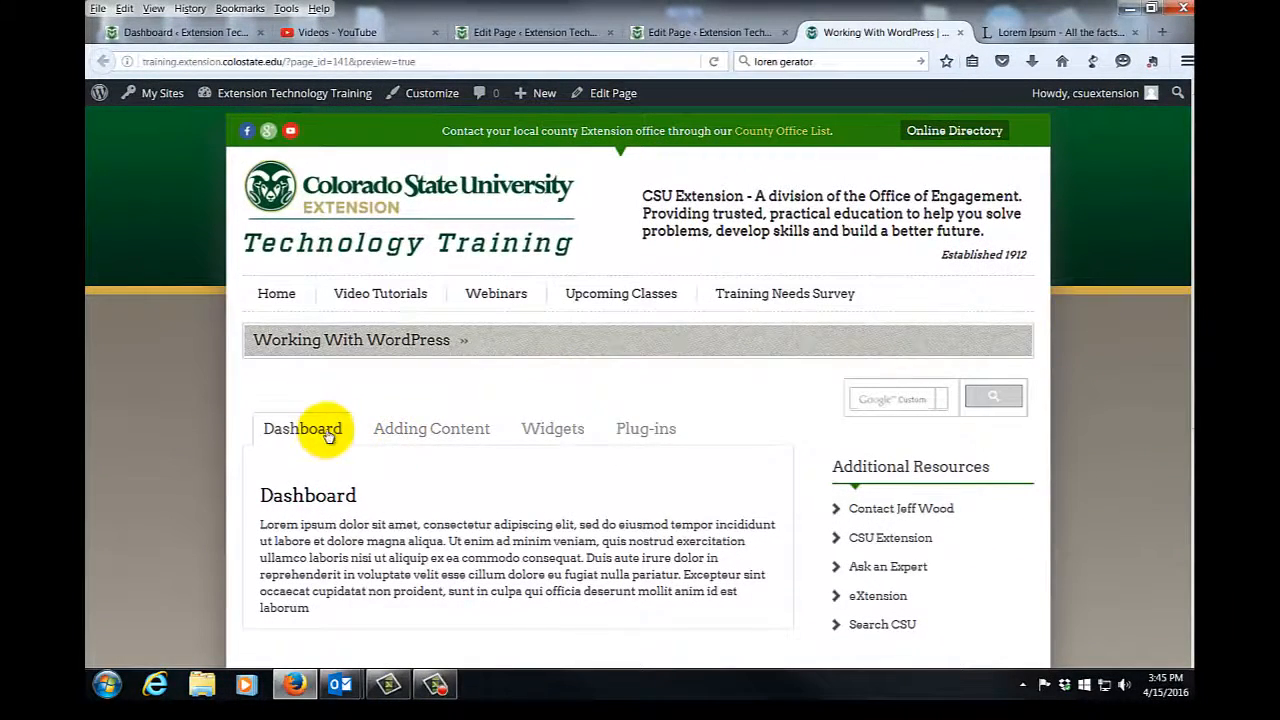
Step: In the preview, flip through the Adding Content, Widgets and Dashboard tabs
click(432, 428)
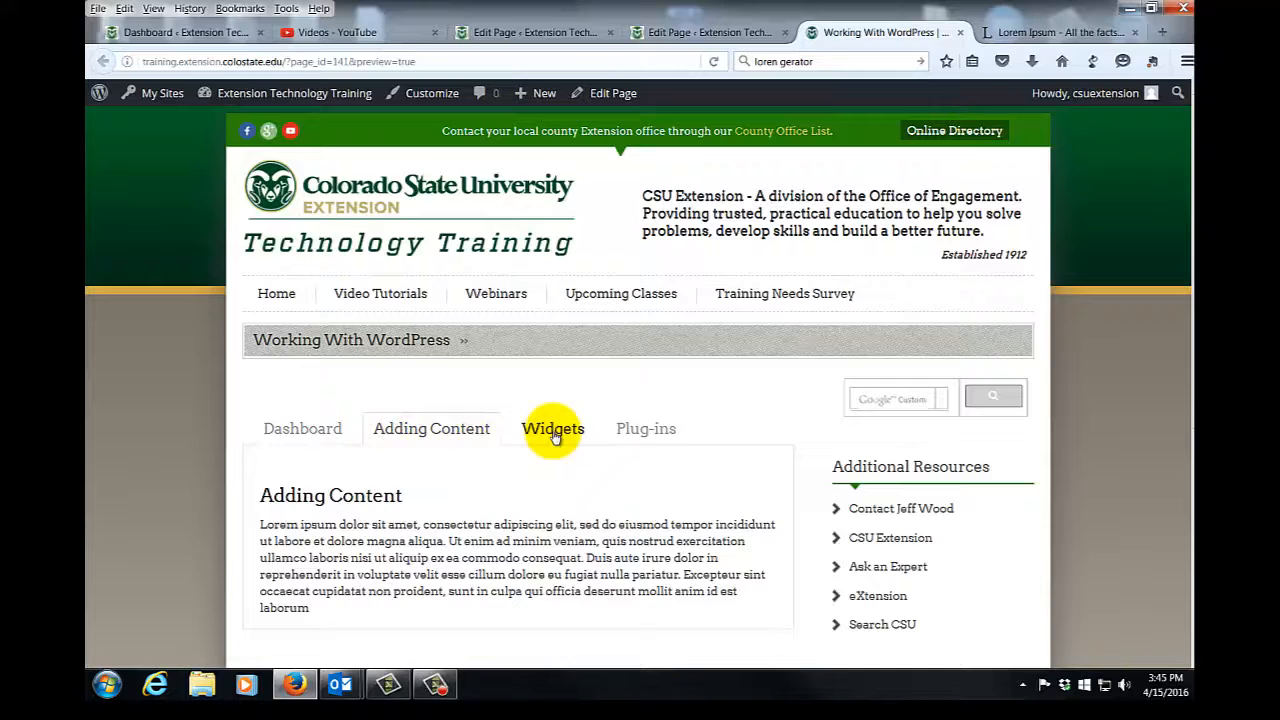
click(644, 428)
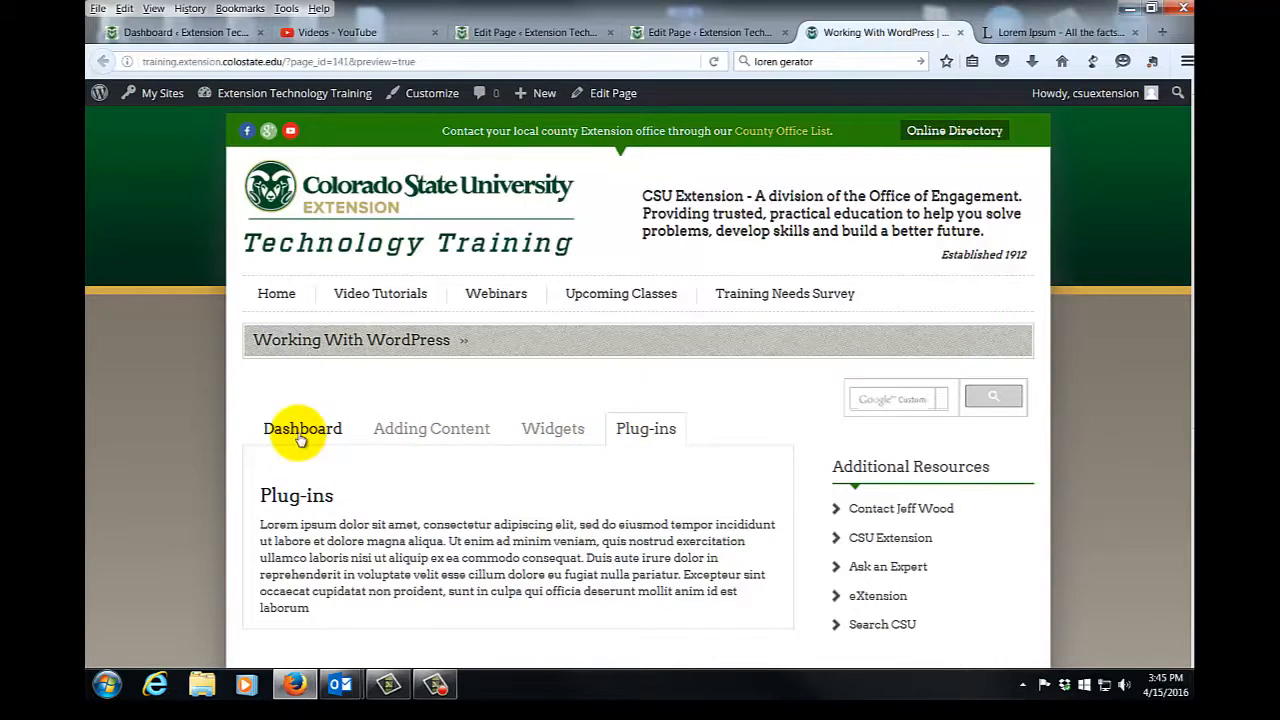
click(302, 428)
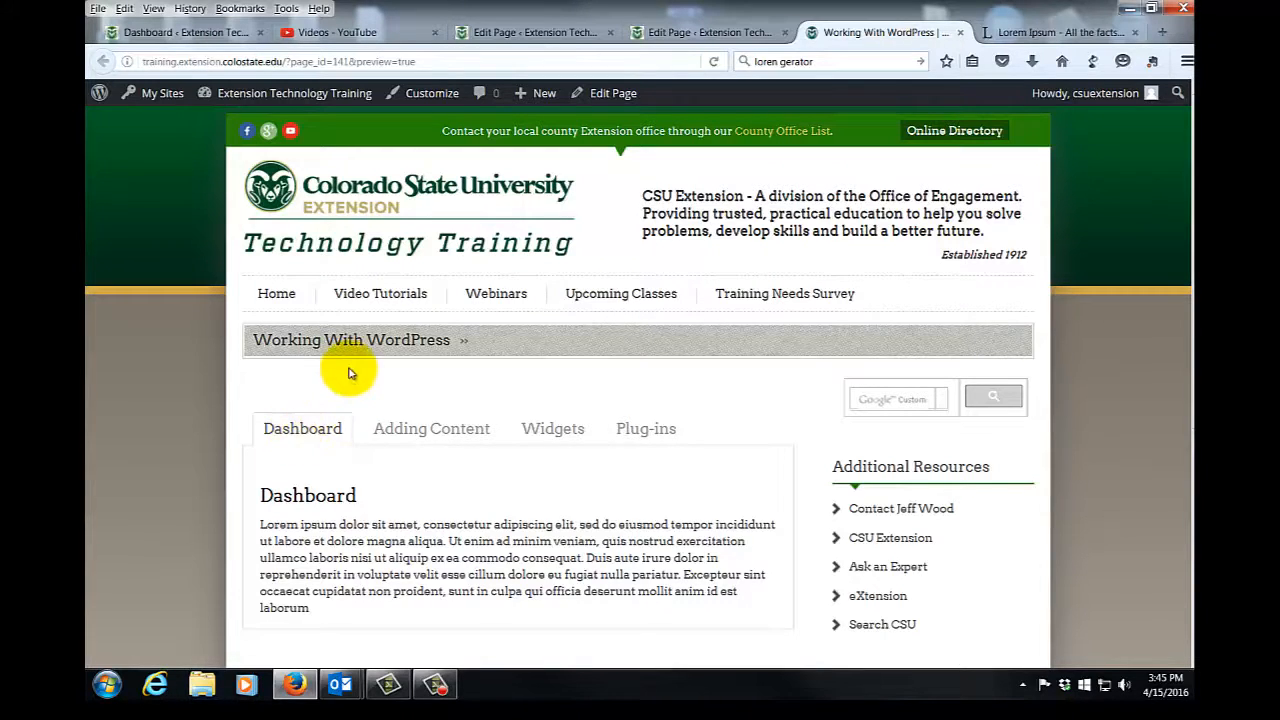
mouse_move(332, 432)
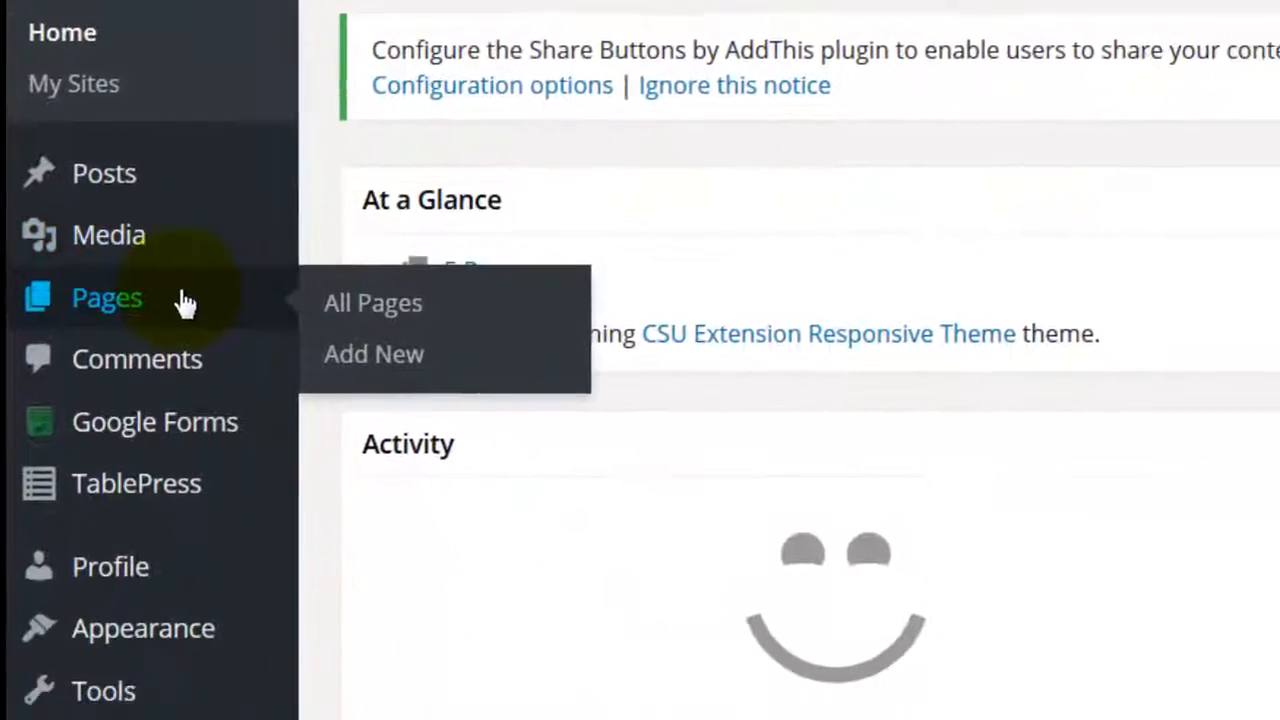
mouse_move(320, 300)
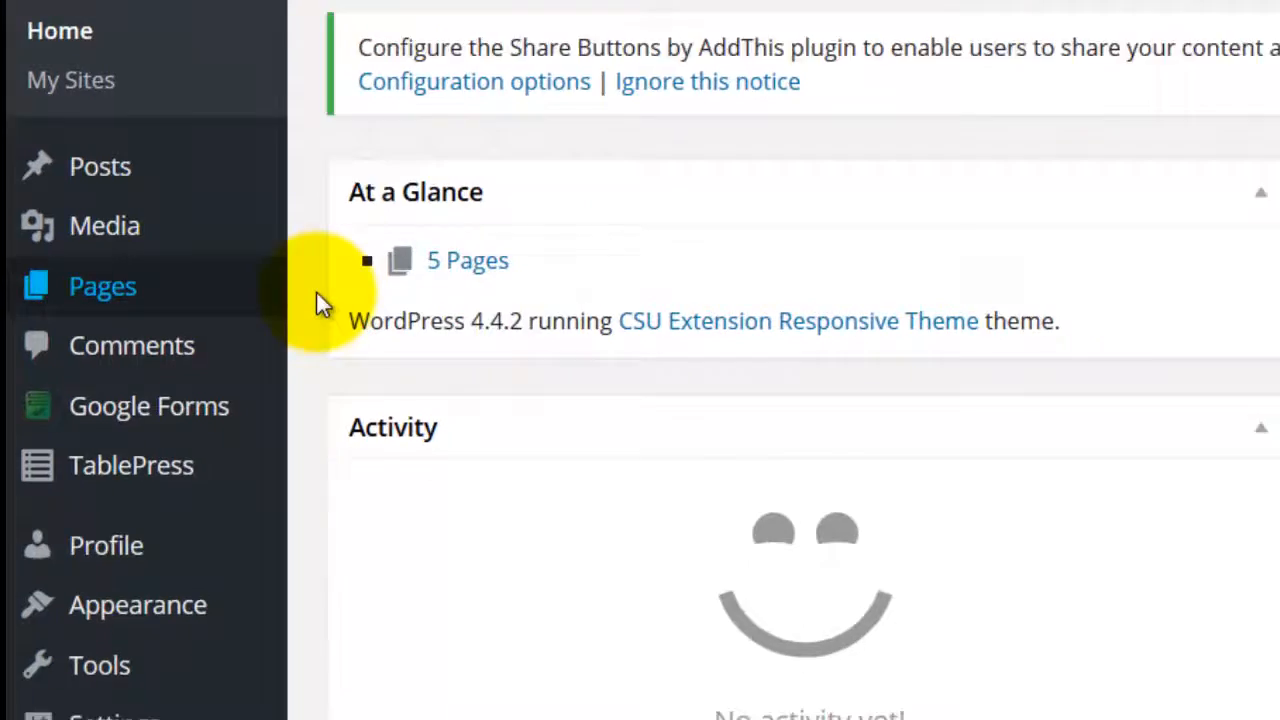
Step: Reopen Working With WordPress for editing from All Pages
click(102, 286)
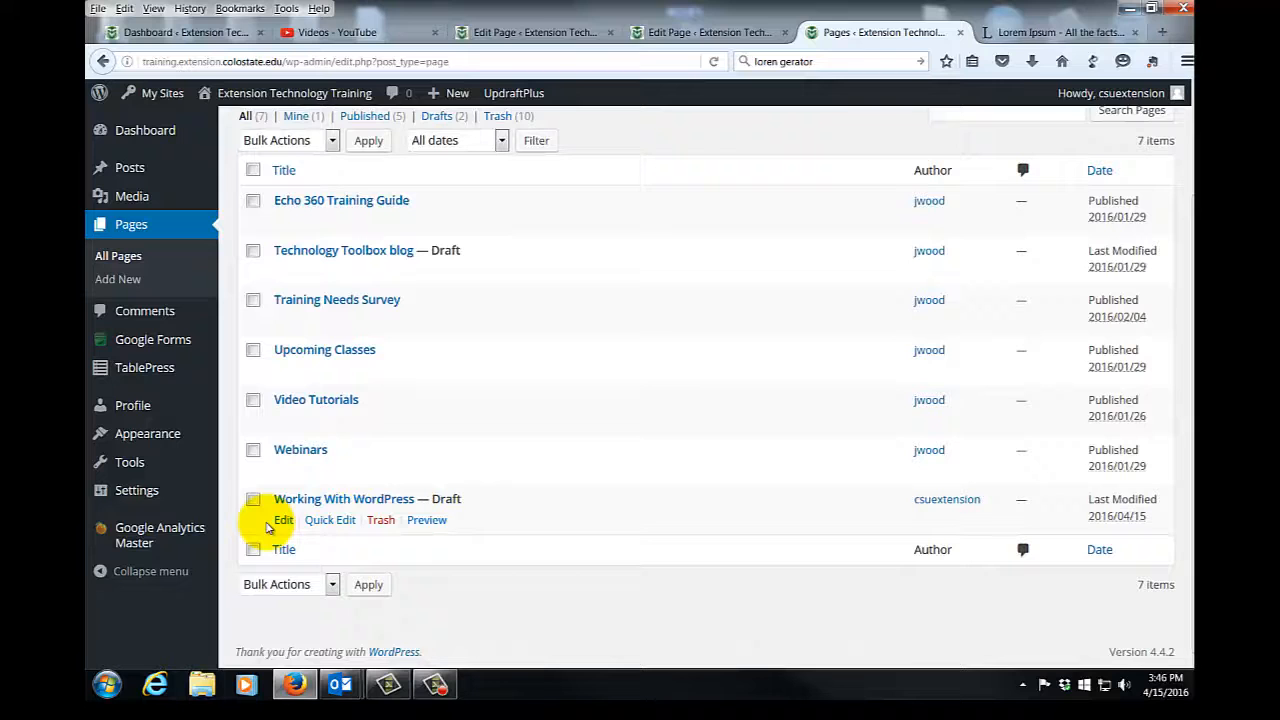
click(284, 520)
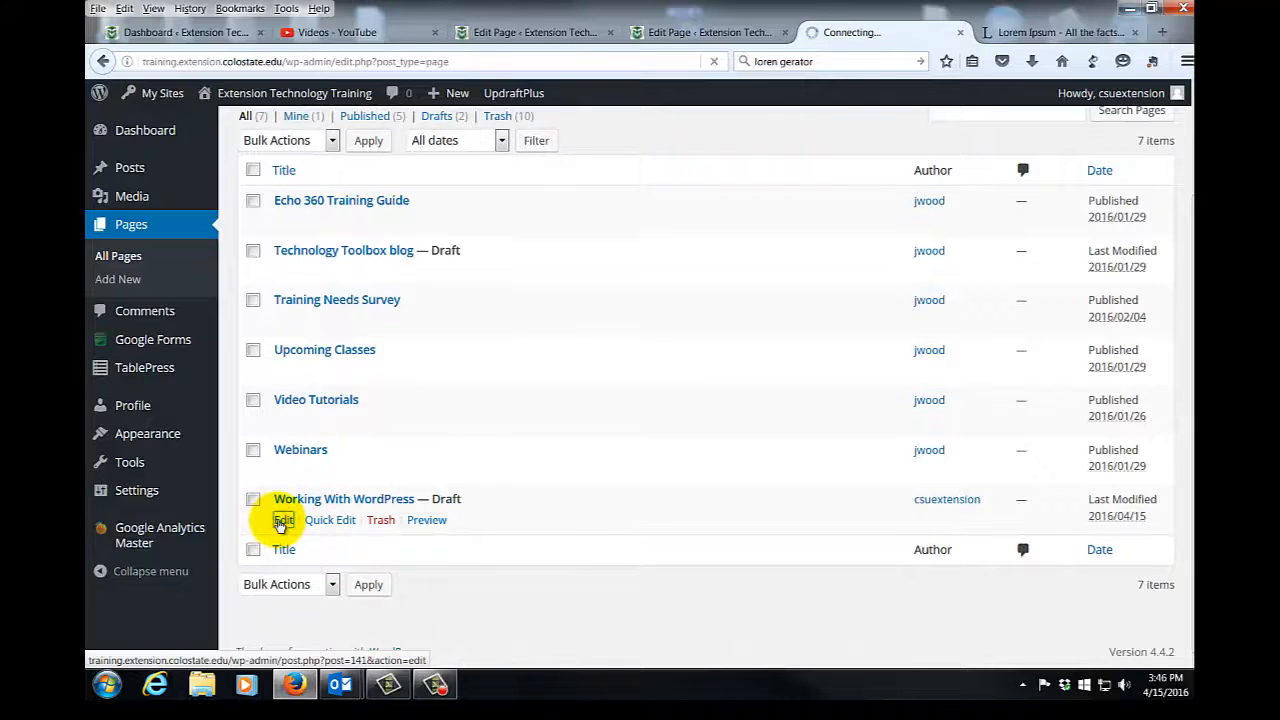
click(312, 520)
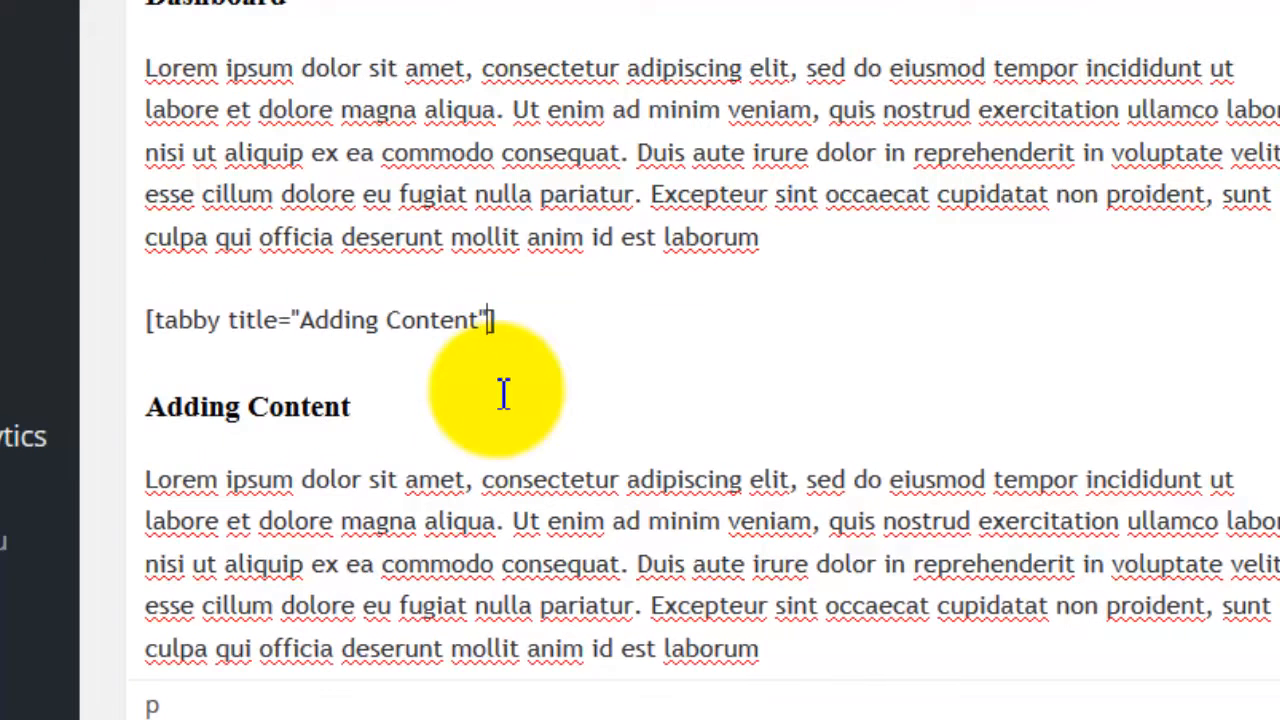
Step: Add open="yes" to the Adding Content tabby shortcode
text(ope)
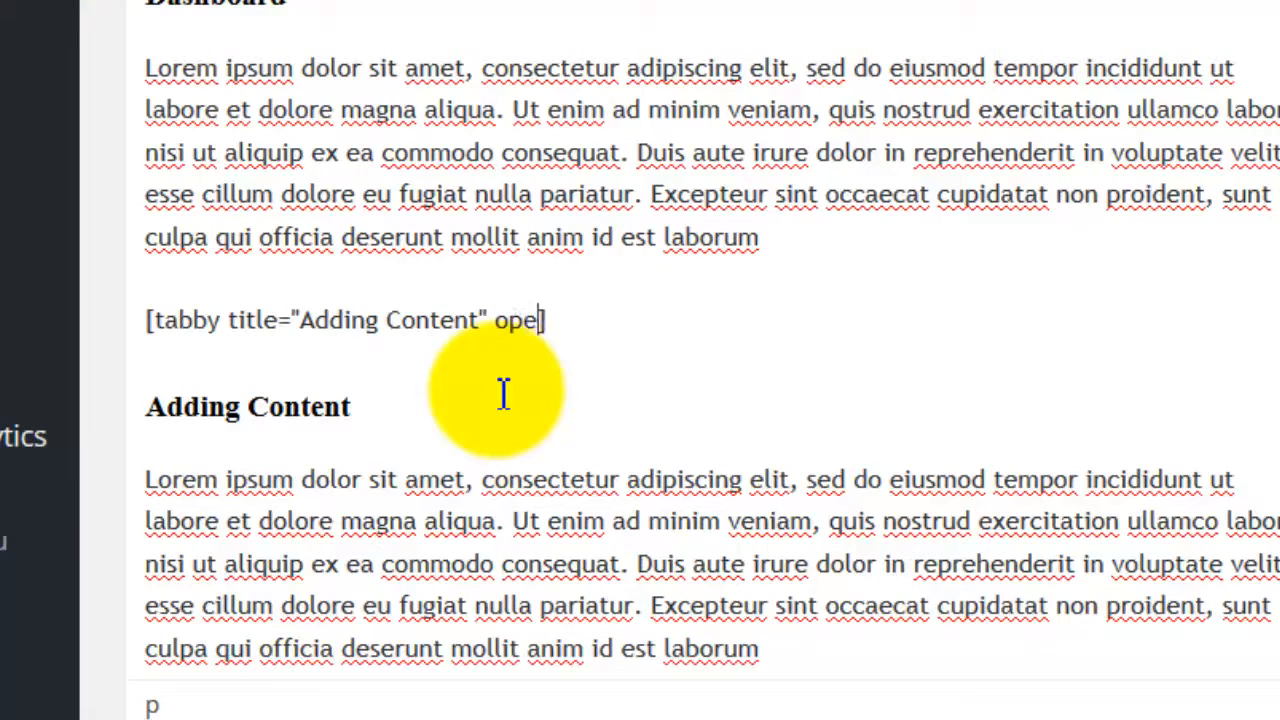
text(n=])
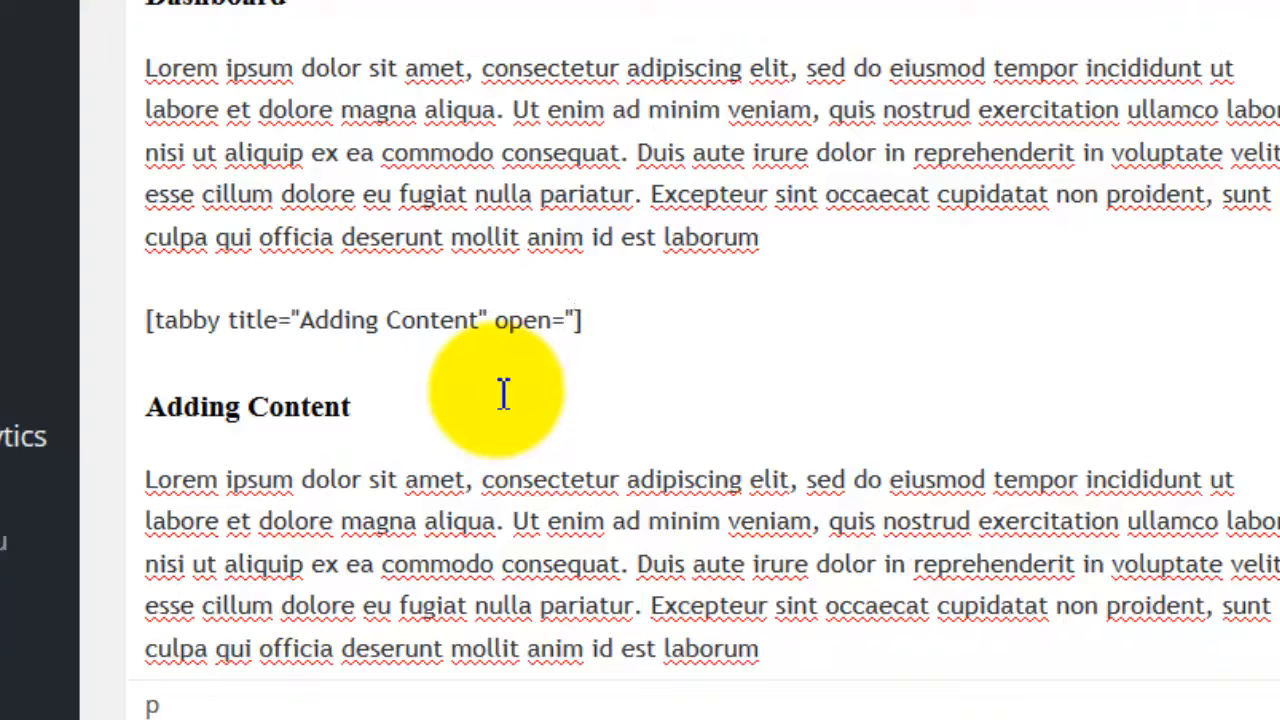
text(yes")
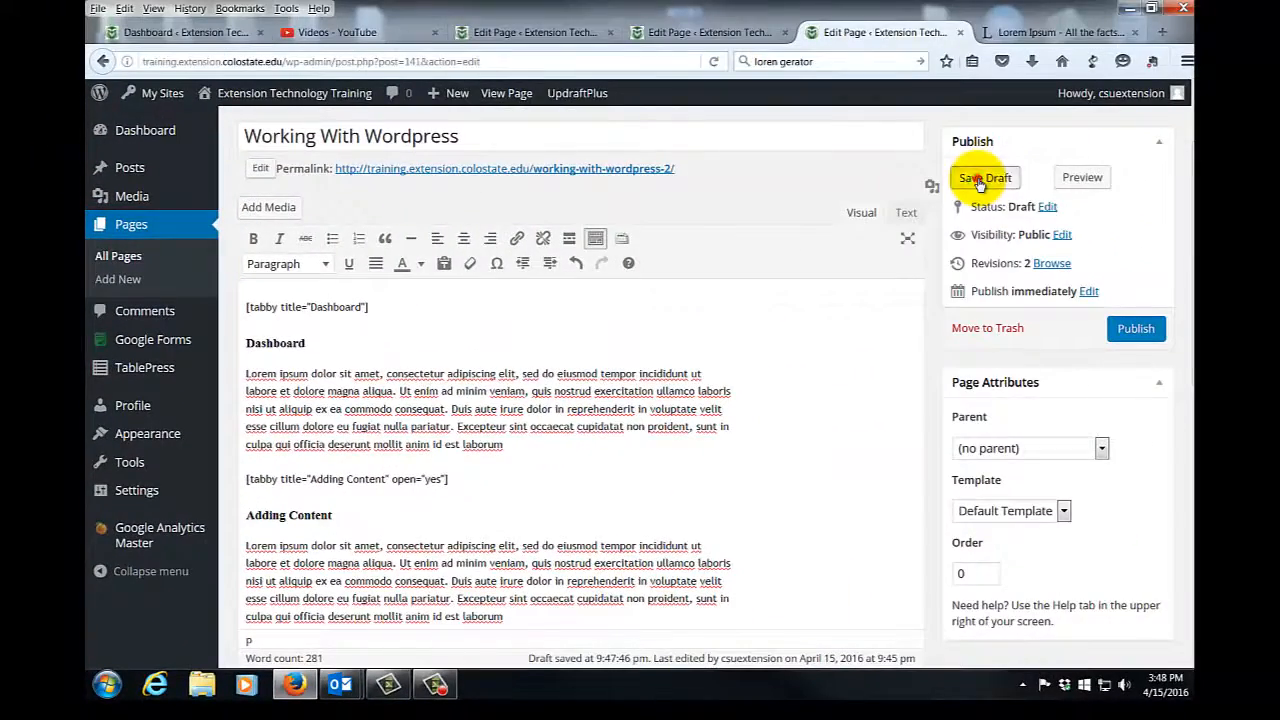
Step: Save the page draft again before previewing
click(984, 176)
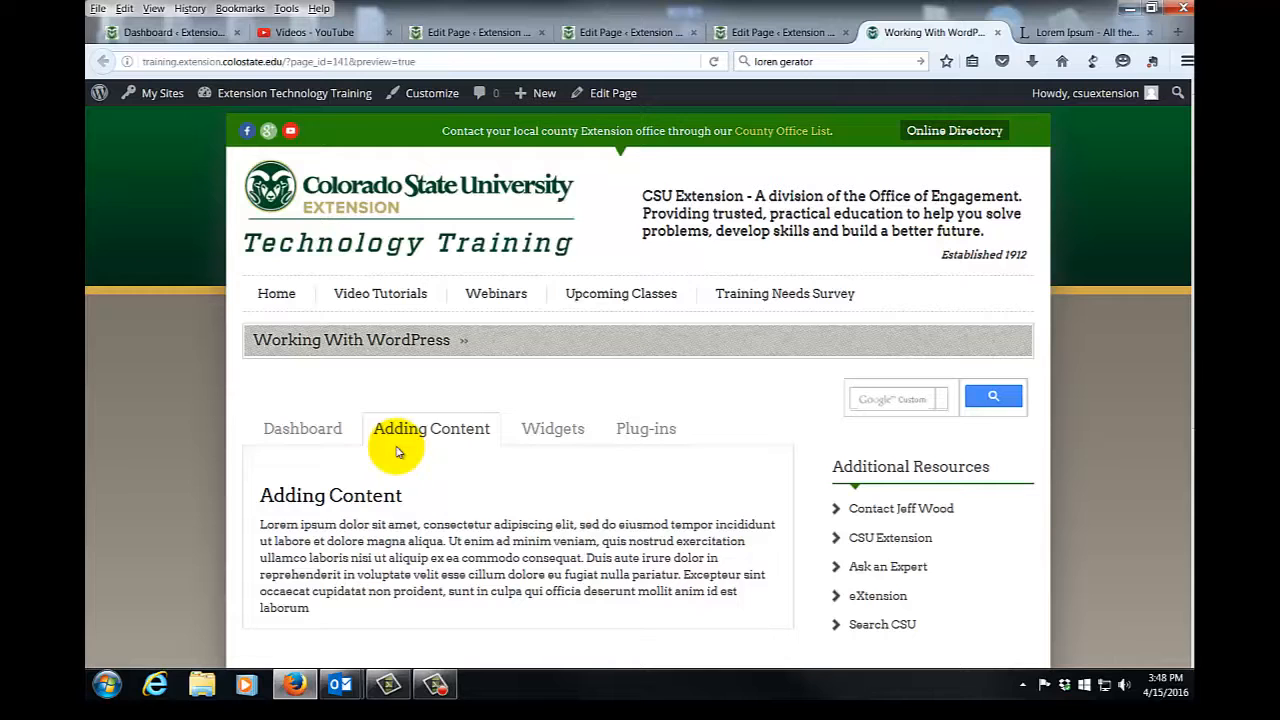
mouse_move(400, 436)
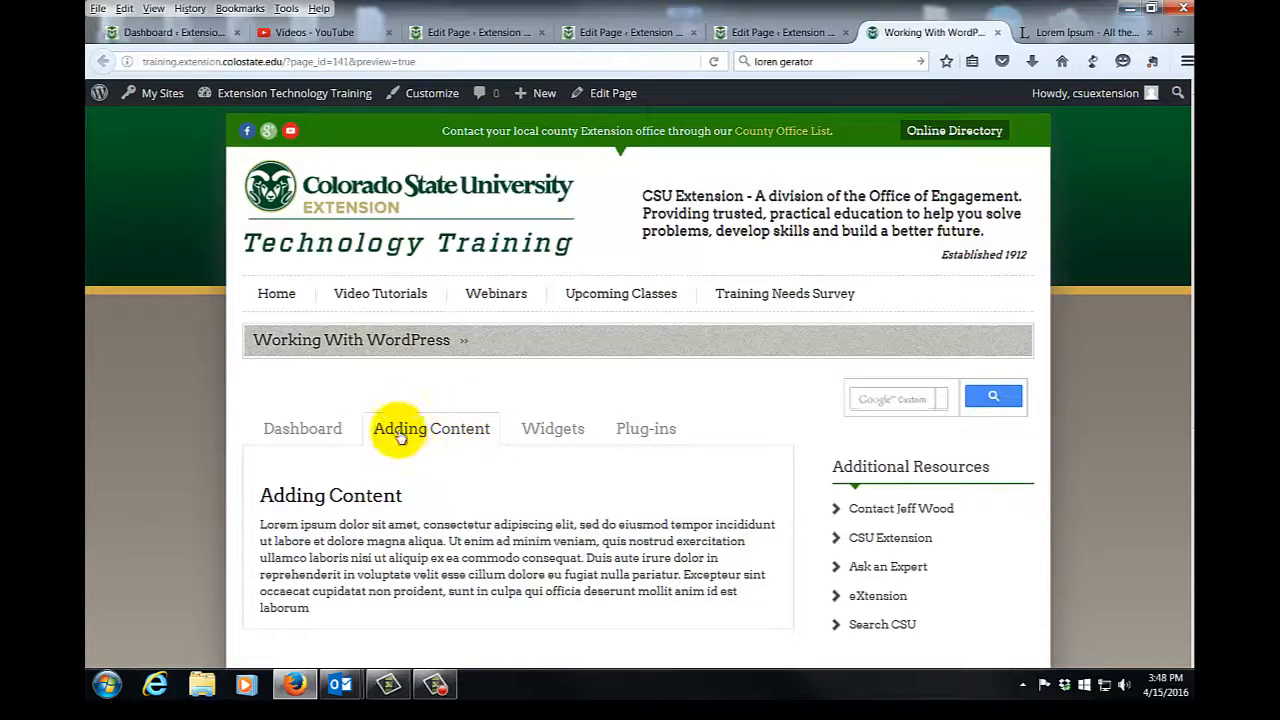
mouse_move(452, 454)
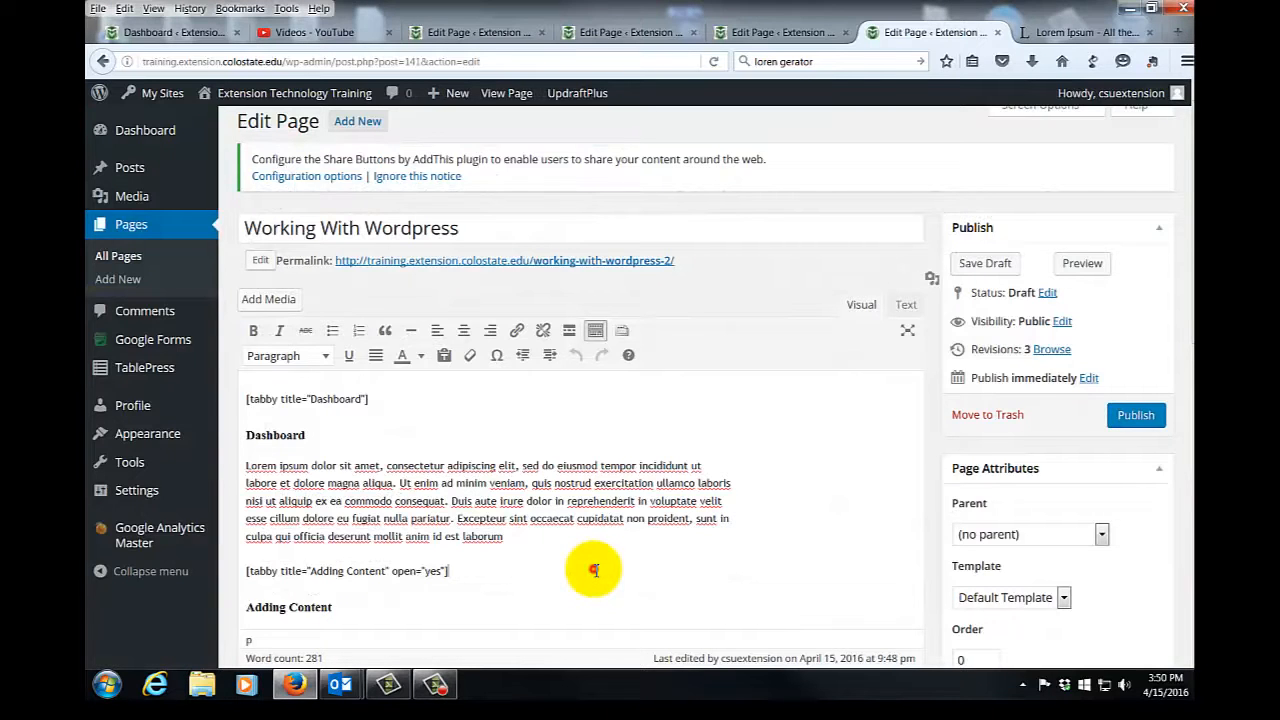
mouse_move(564, 536)
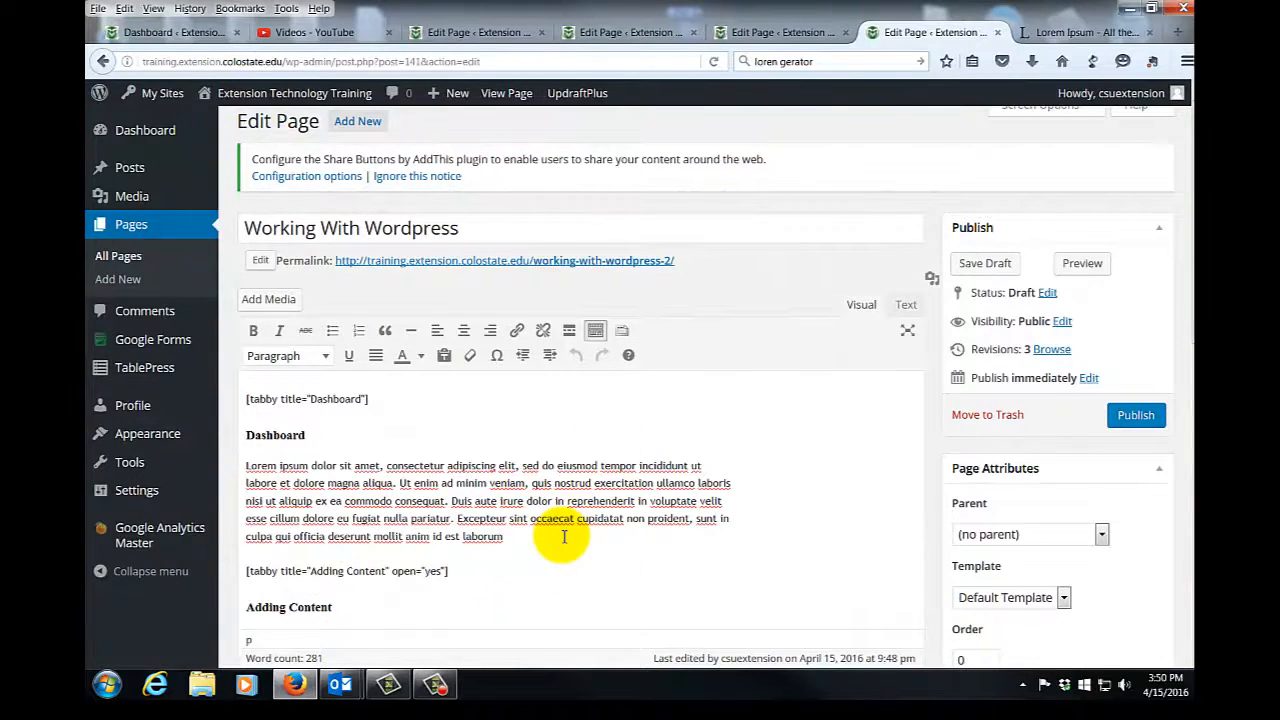
Step: Select the whole permalink address and copy it
scroll(down, 3)
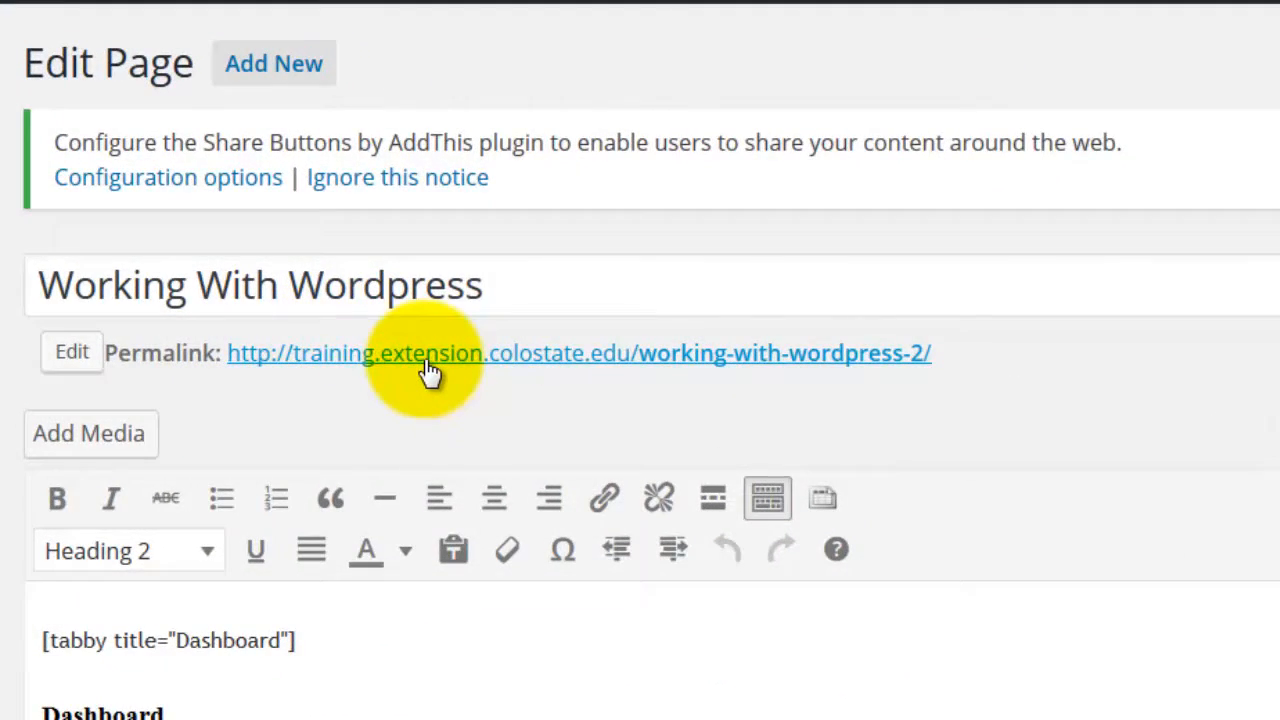
mouse_move(372, 376)
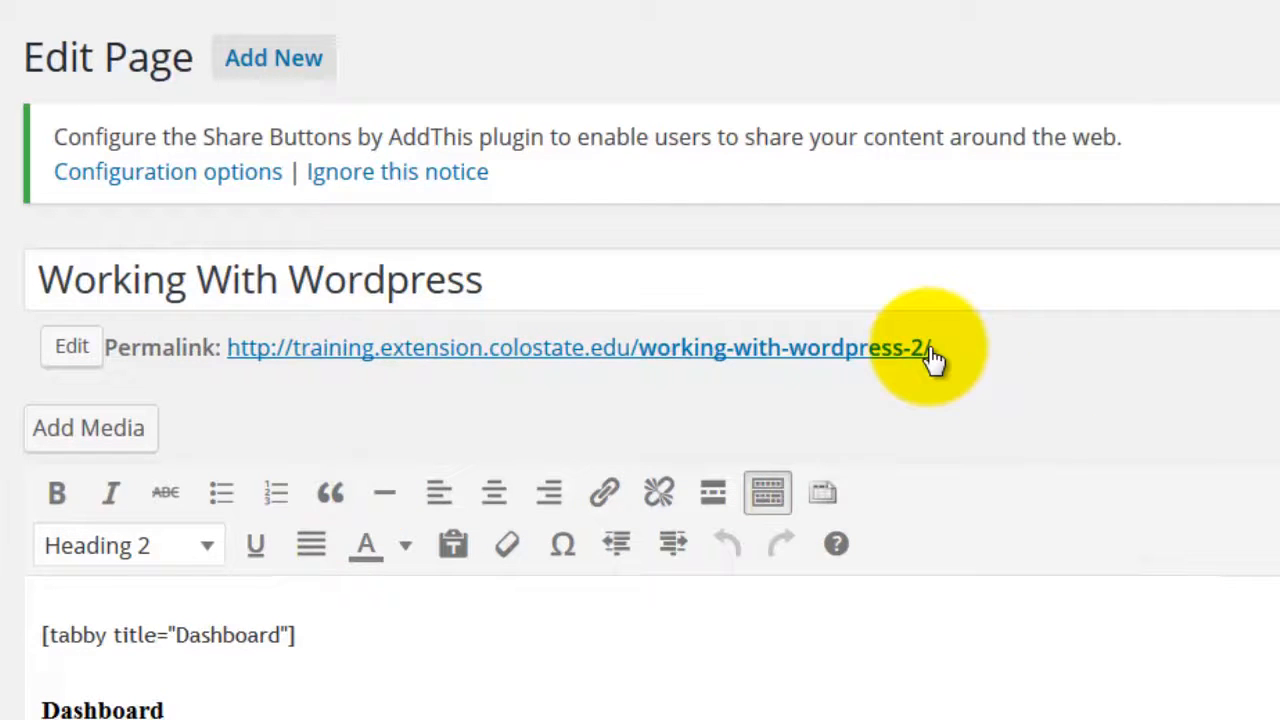
click(936, 348)
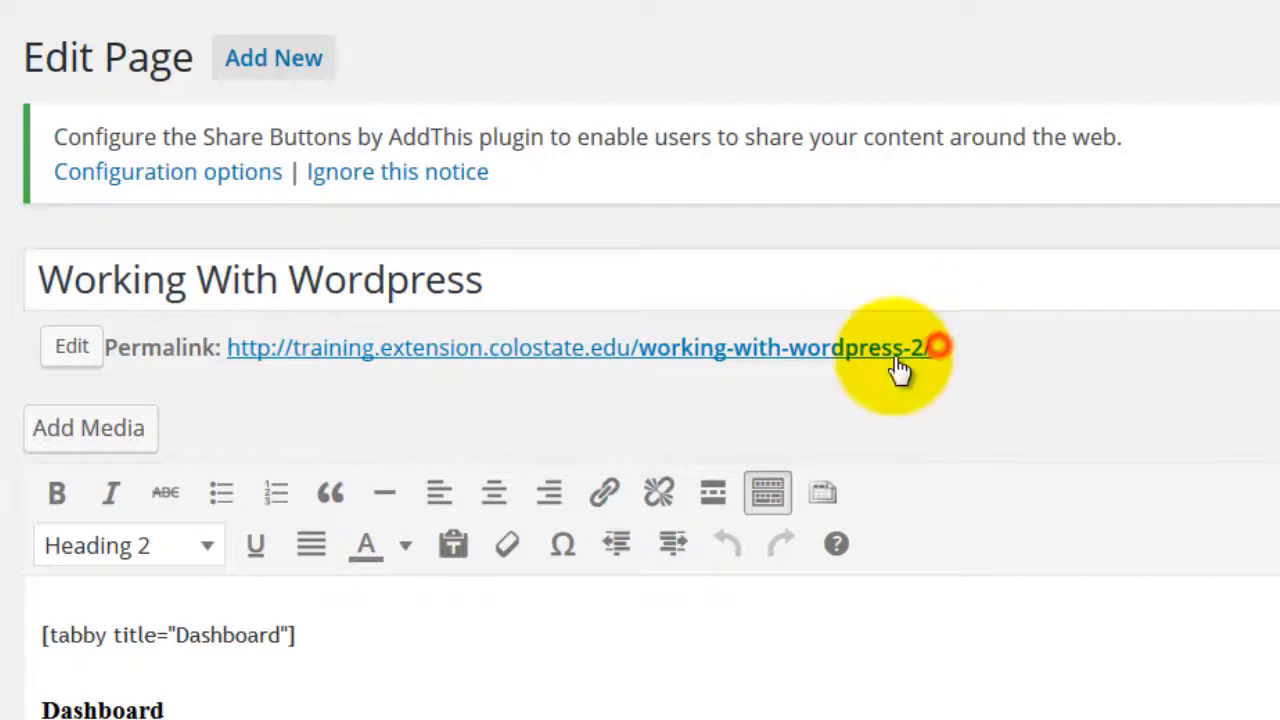
triple_click(570, 348)
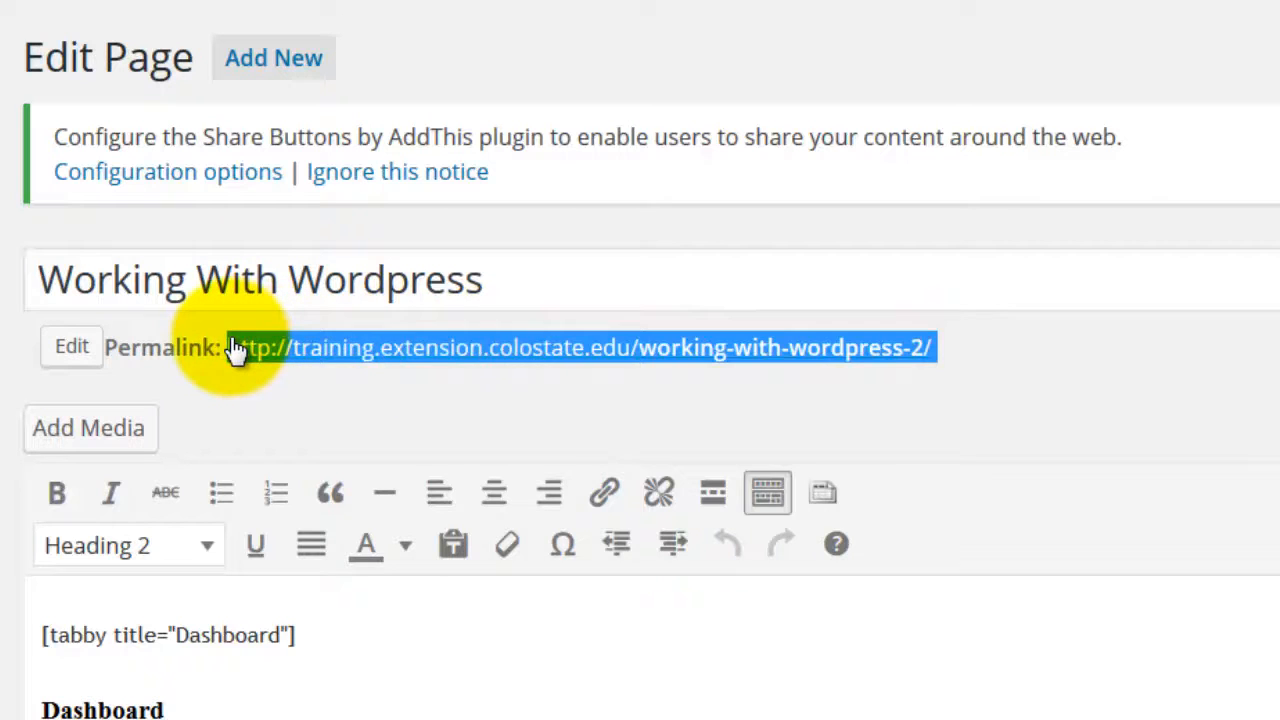
right_click(660, 348)
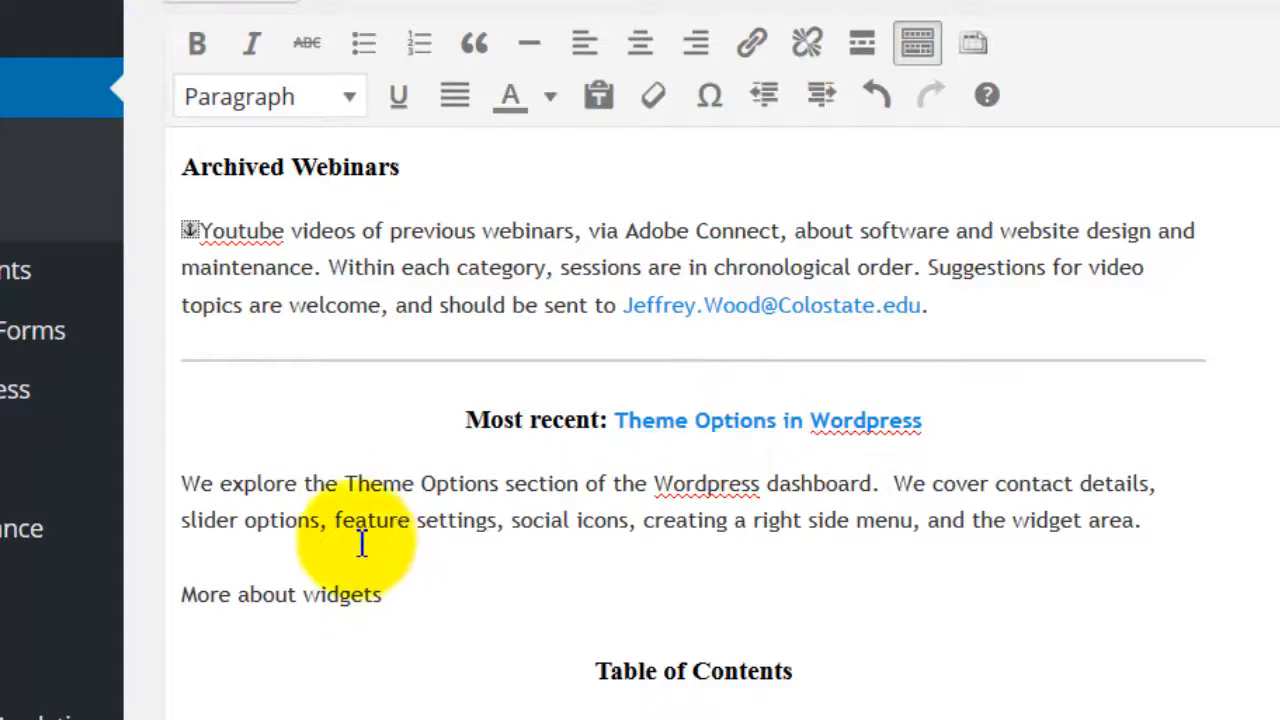
mouse_move(404, 612)
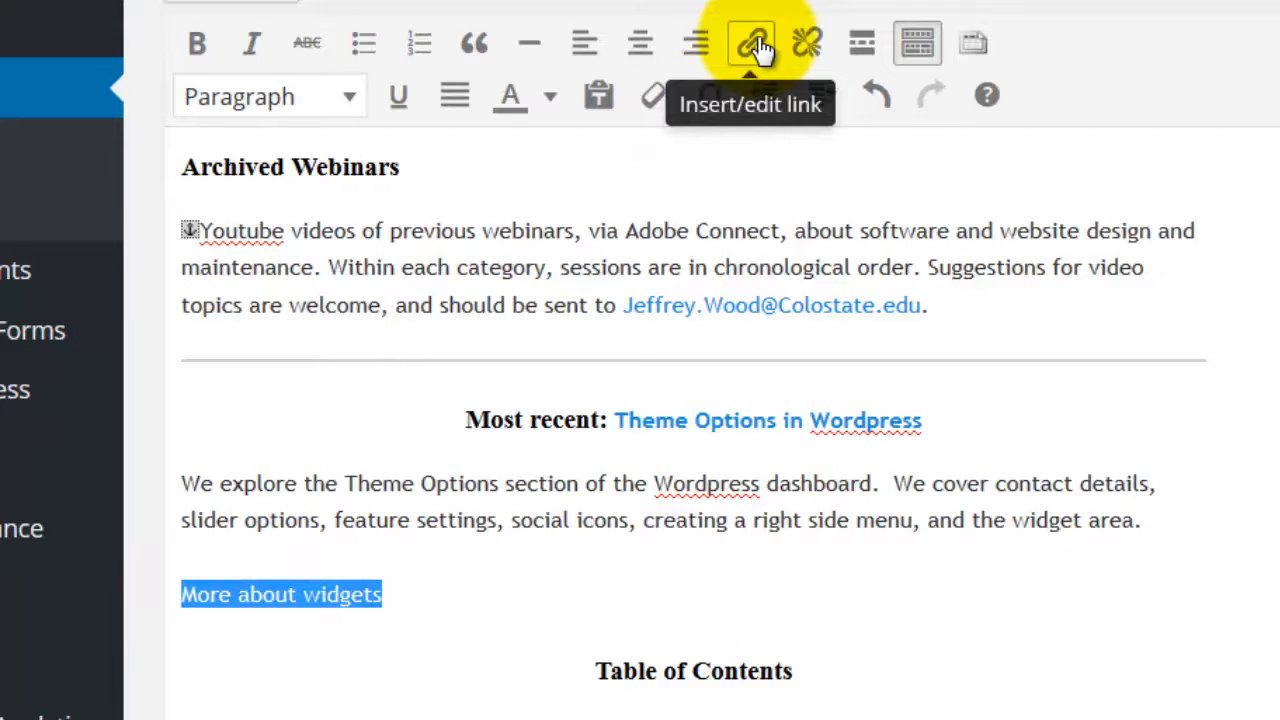
Step: Make 'More about widgets' a link to the Working With WordPress permalink with ?target=widgets appended
click(752, 42)
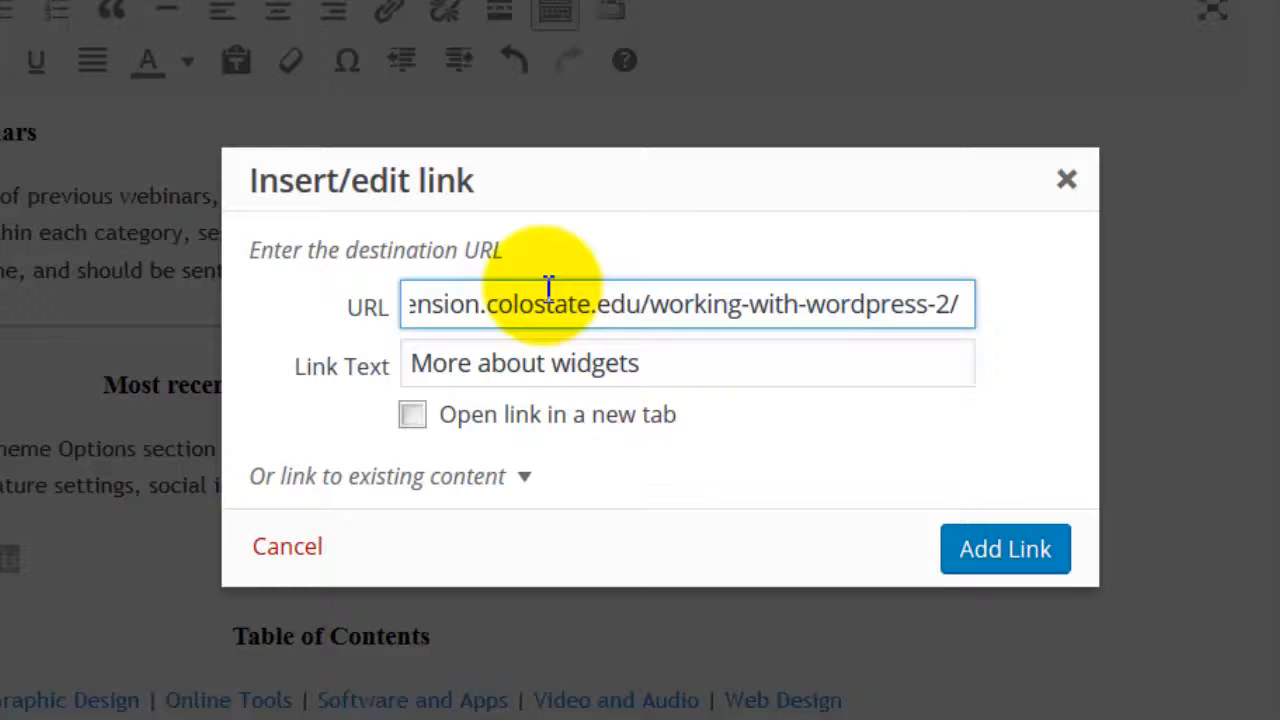
click(970, 304)
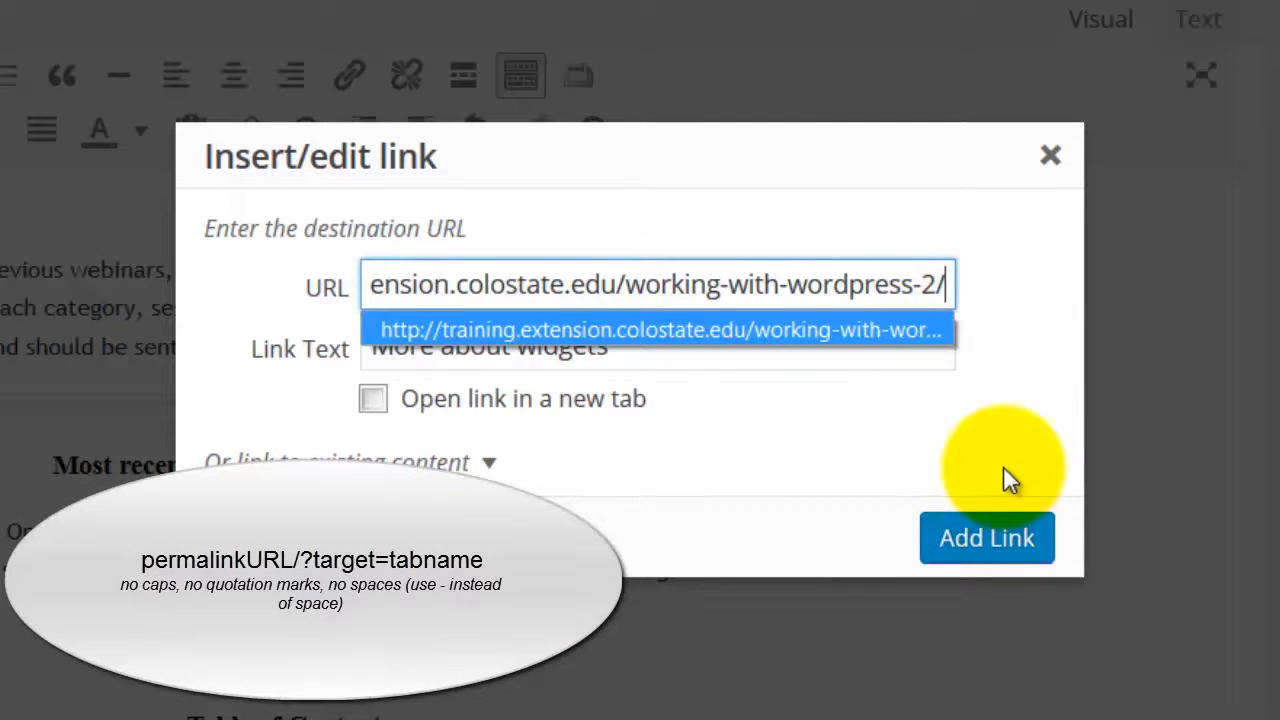
text(?target=widgets)
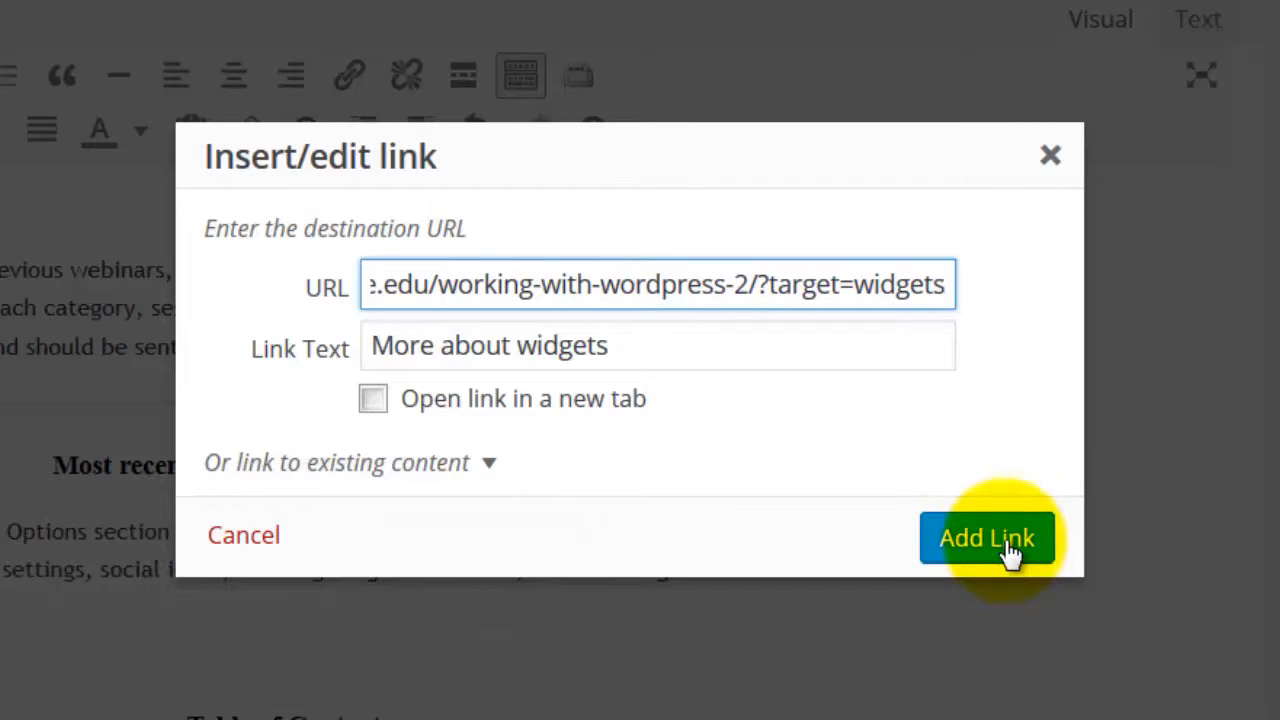
click(986, 536)
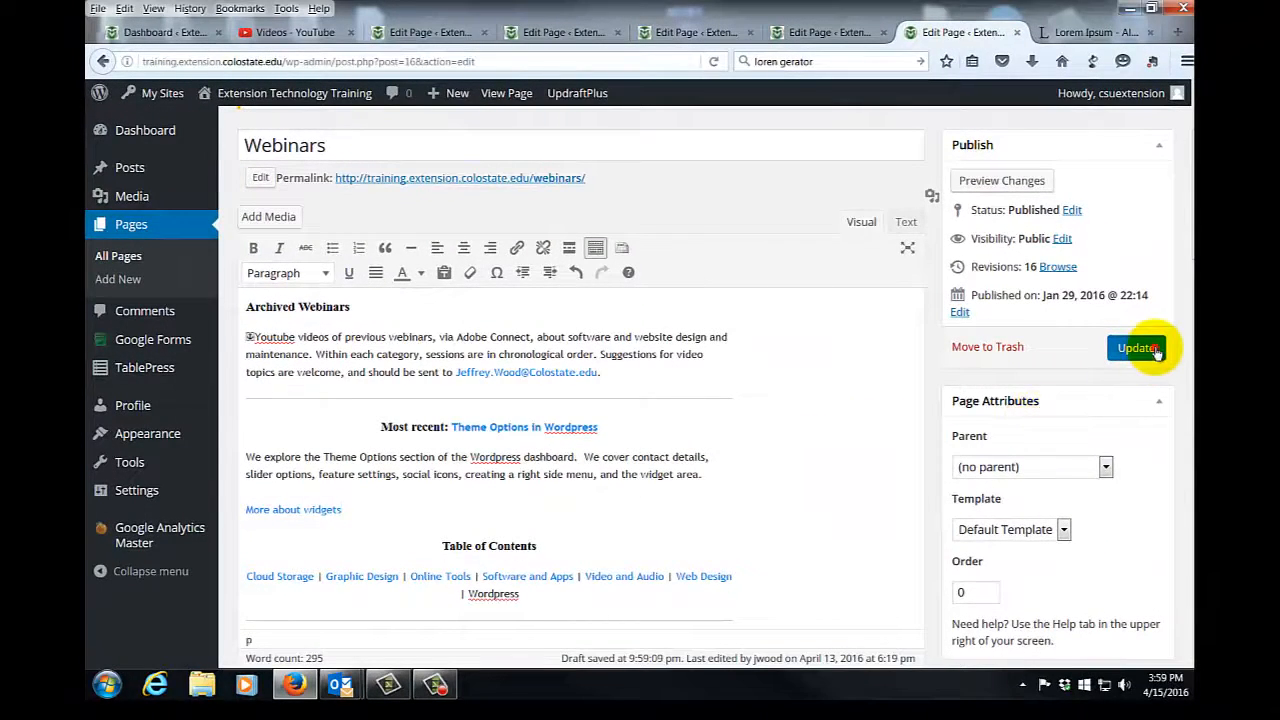
Step: Update and preview the Webinars page, then follow the 'More about widgets' link to the Widgets tab
click(1132, 348)
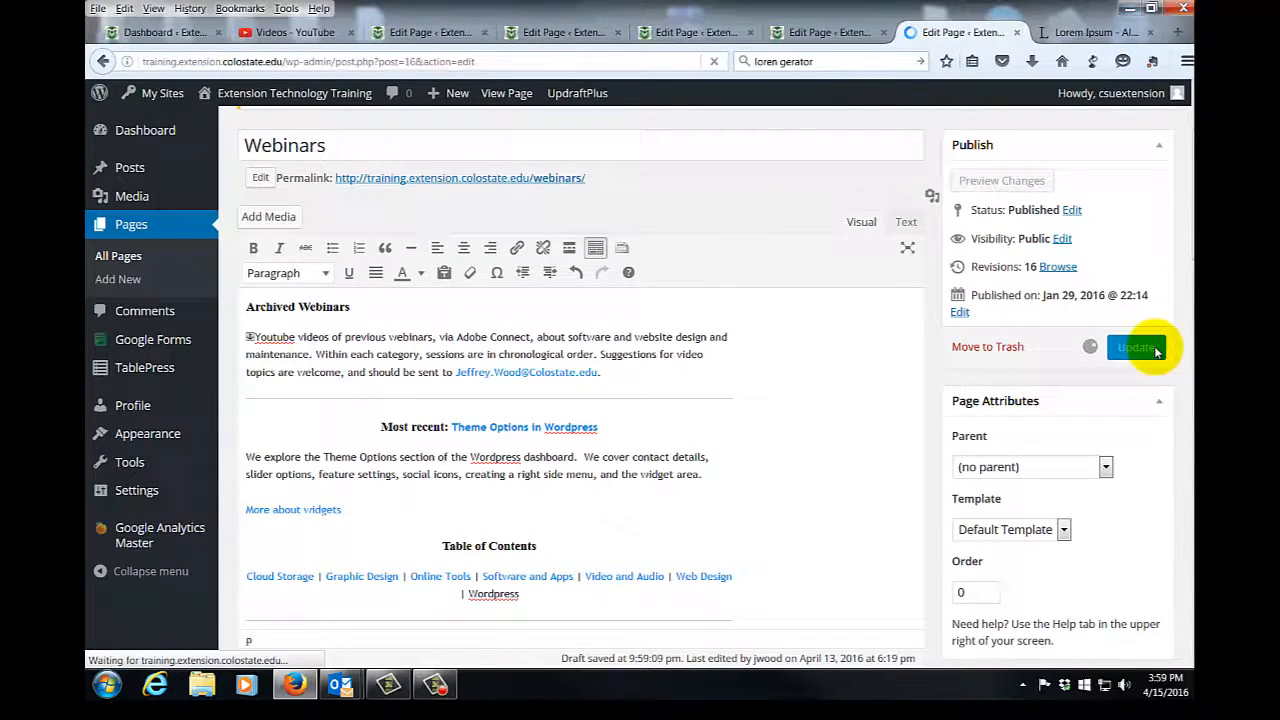
click(1136, 348)
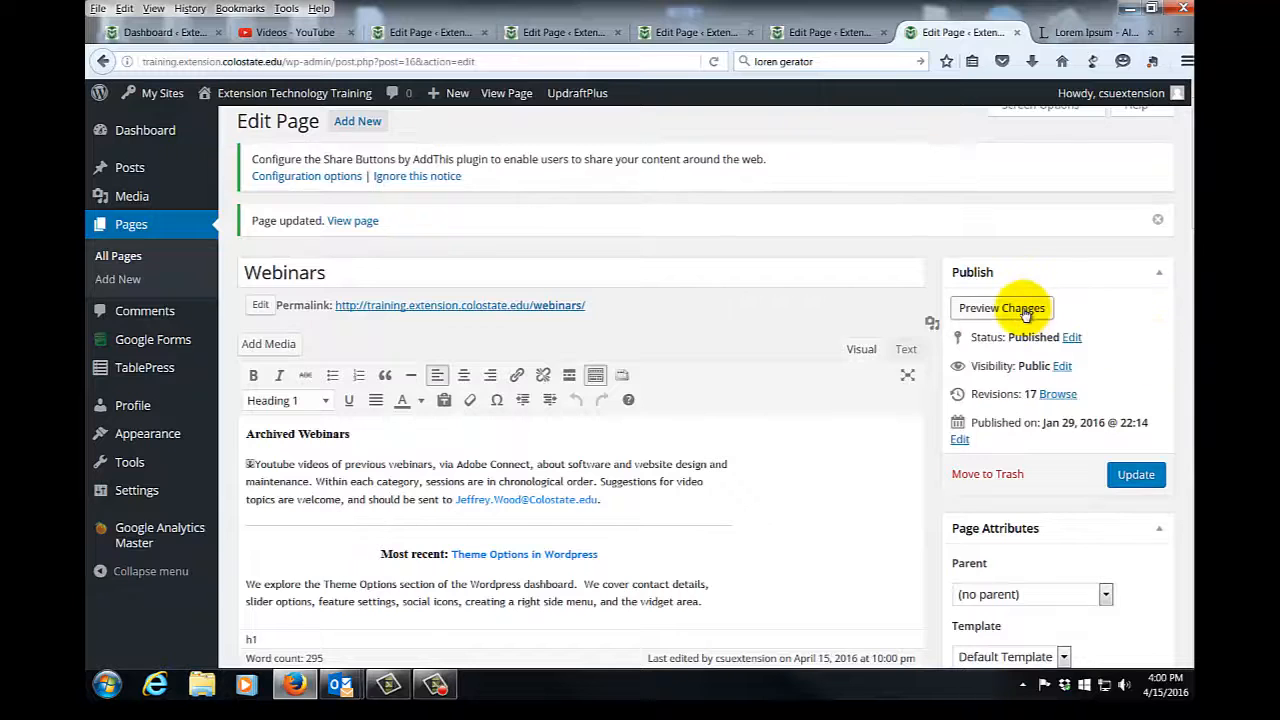
click(1000, 308)
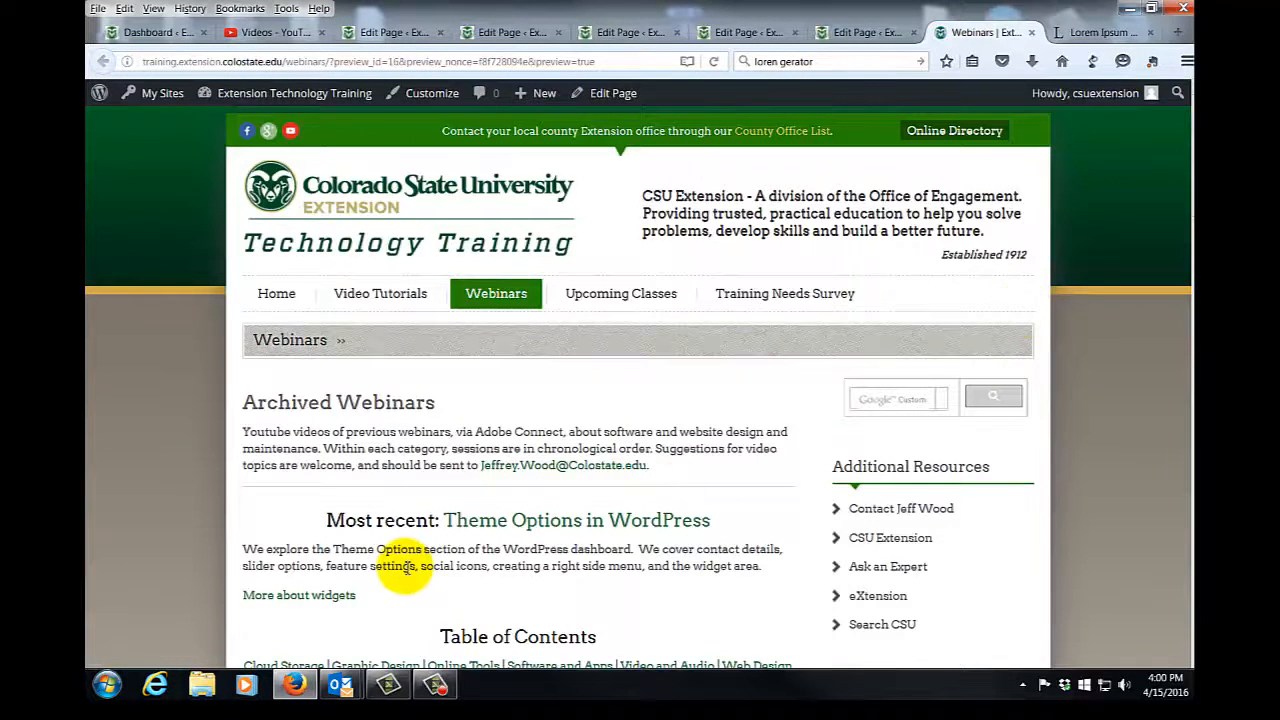
mouse_move(268, 604)
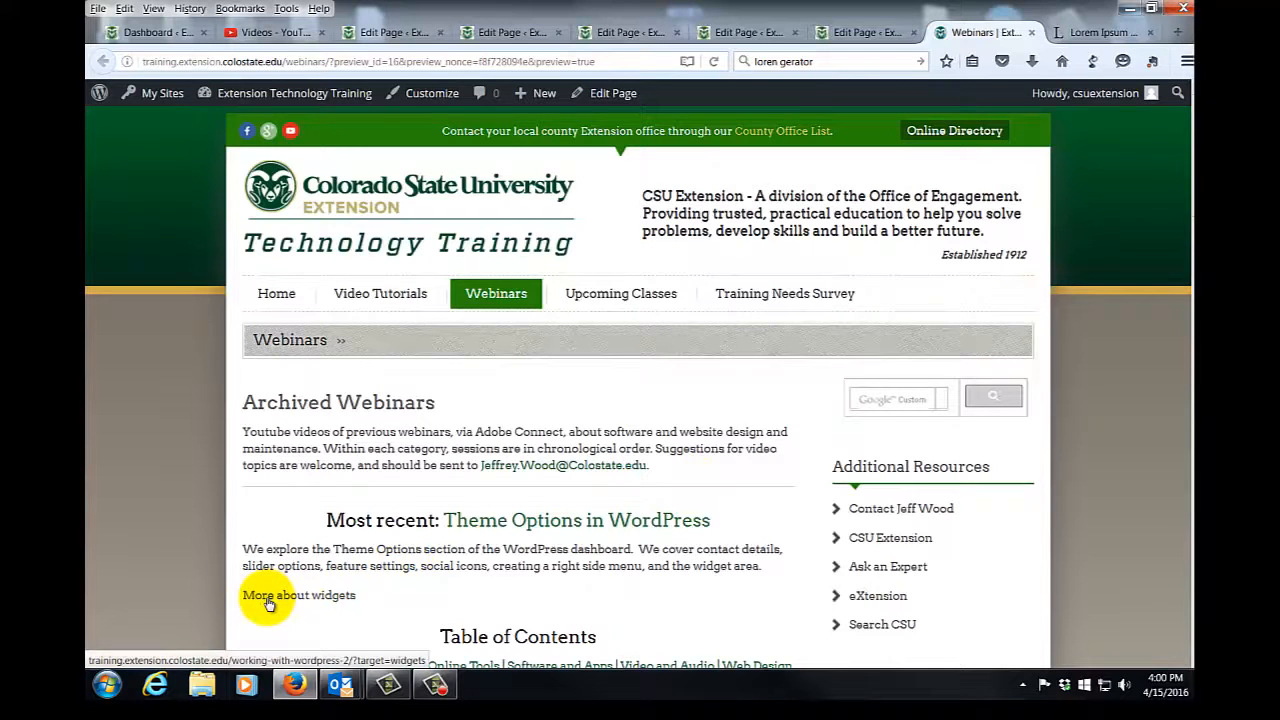
click(298, 596)
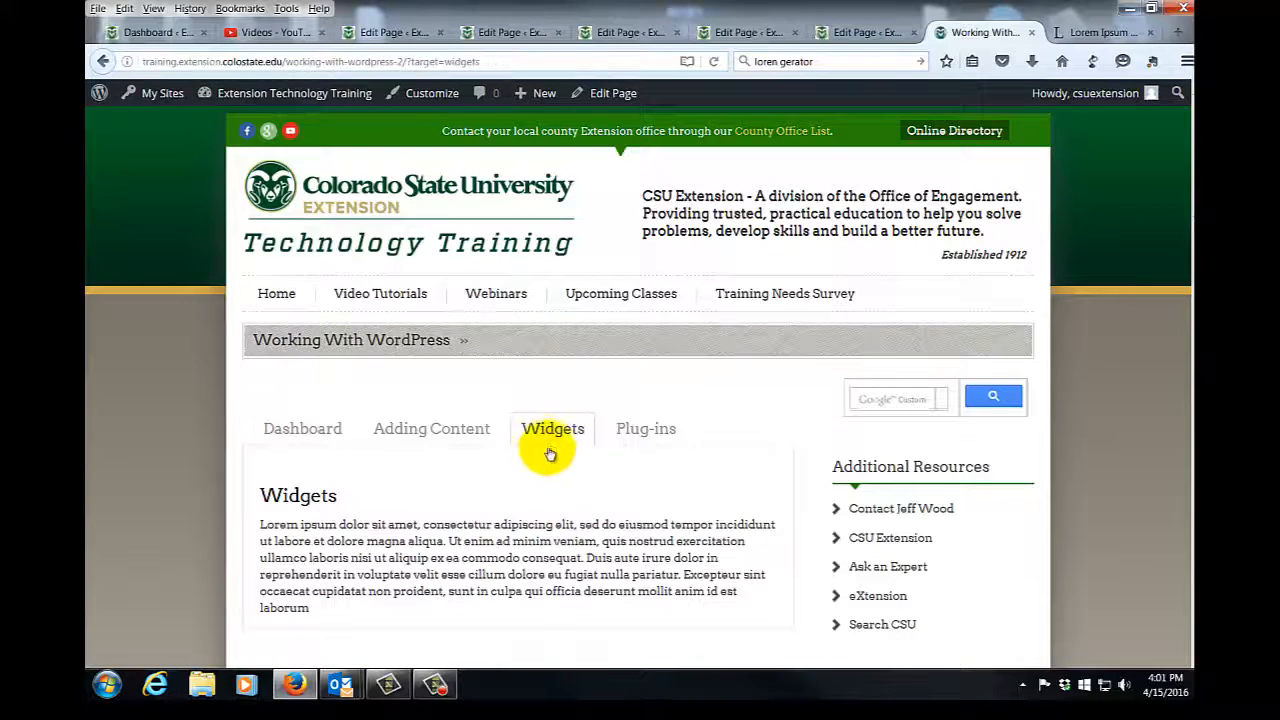